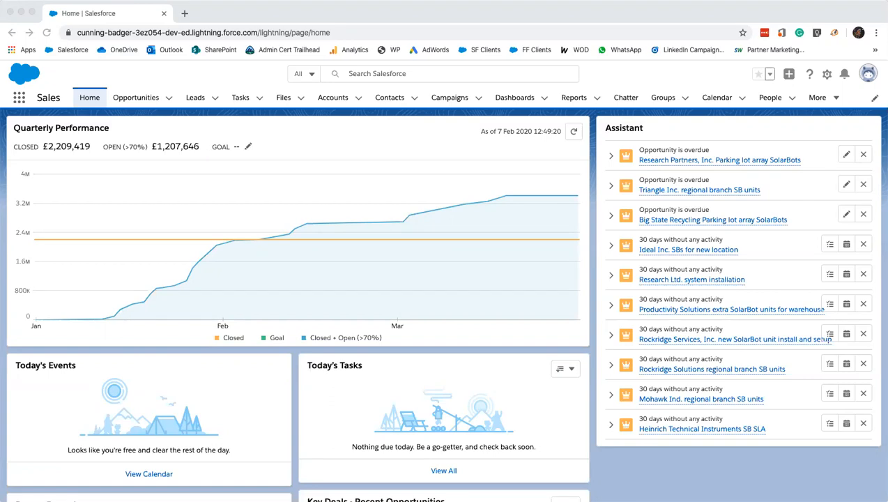
mouse_move(448, 58)
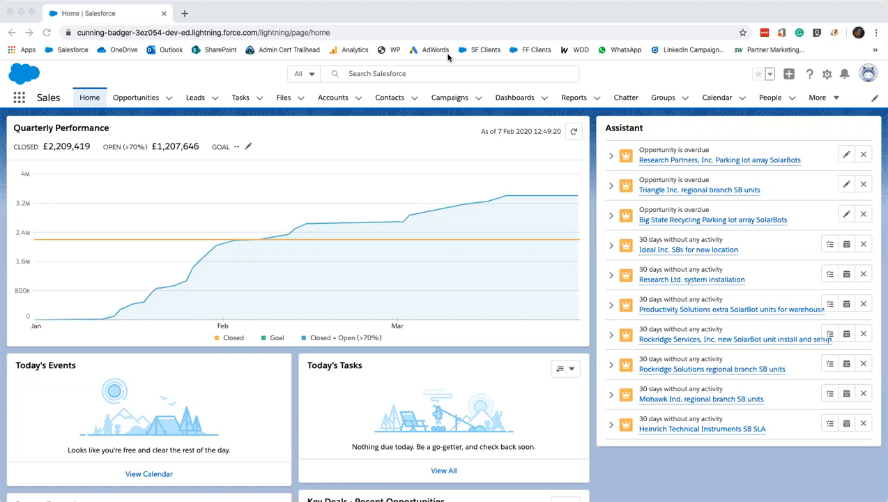
Step: From the Reports tab, start a new report to bring up the report type chooser
left_click(574, 97)
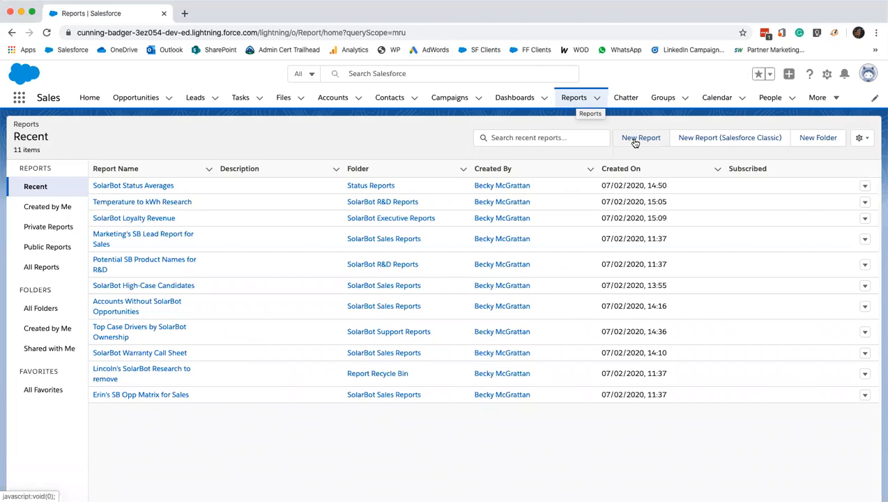
left_click(640, 137)
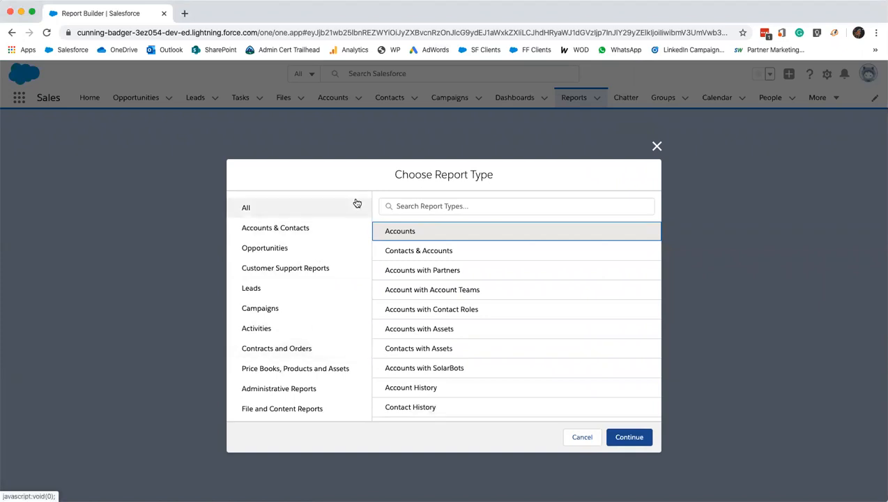
Step: Pick the Opportunities report type and save it as 'Opportunity Pipeline' in Public Reports
left_click(265, 248)
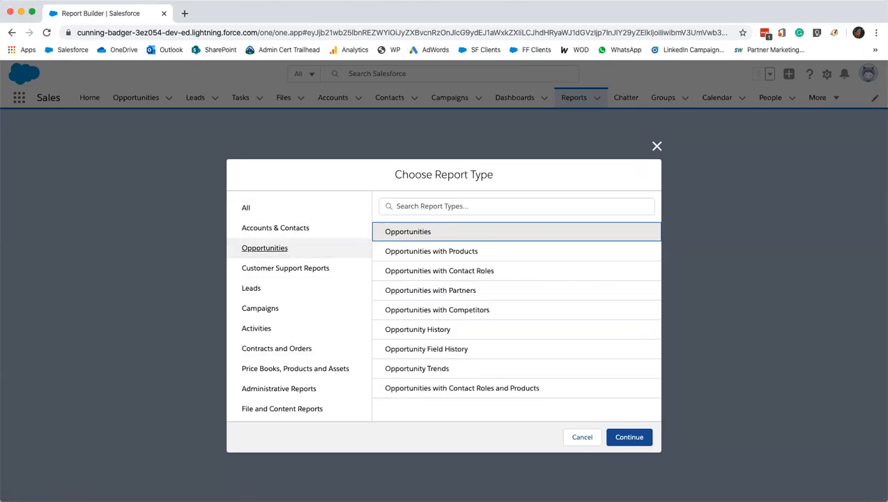
left_click(628, 437)
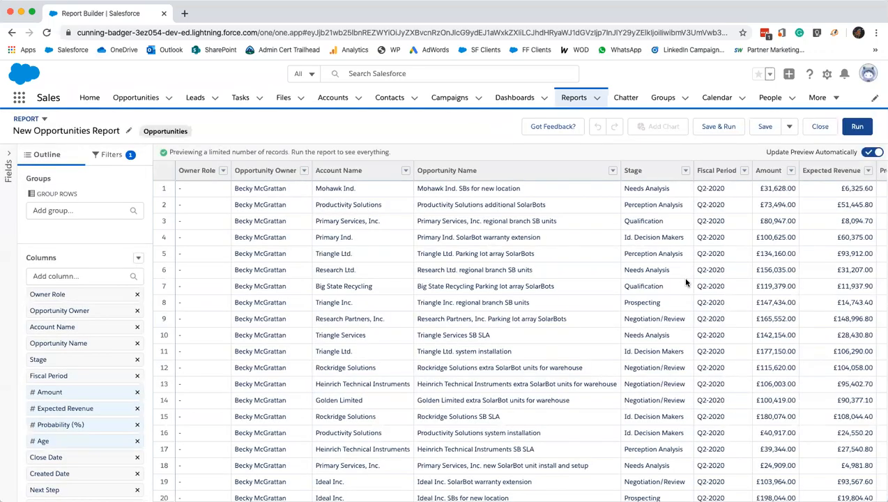
left_click(765, 126)
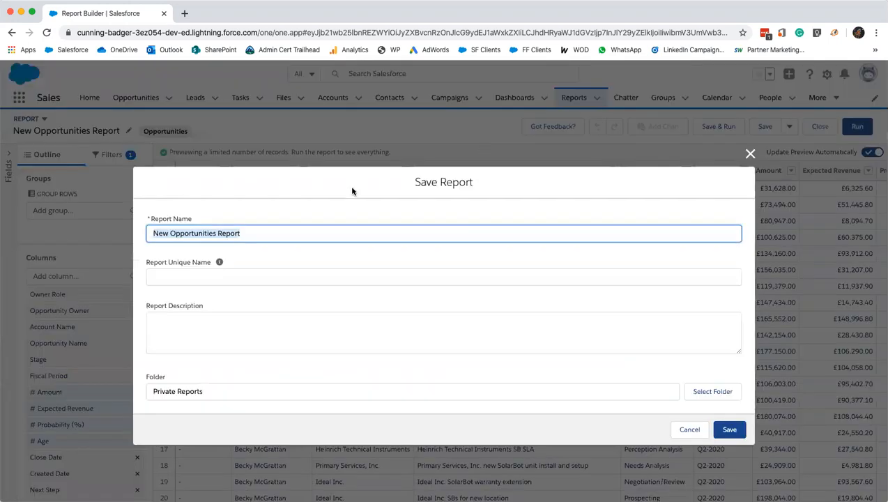
type("Opportun")
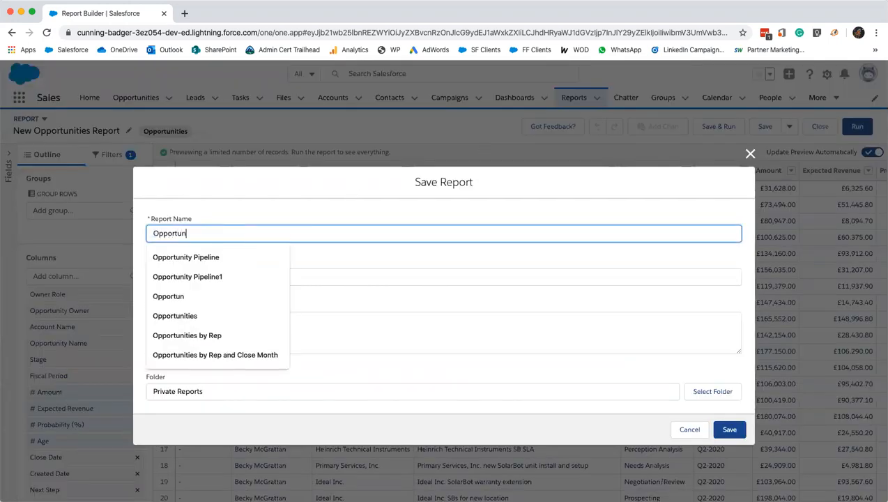
left_click(186, 256)
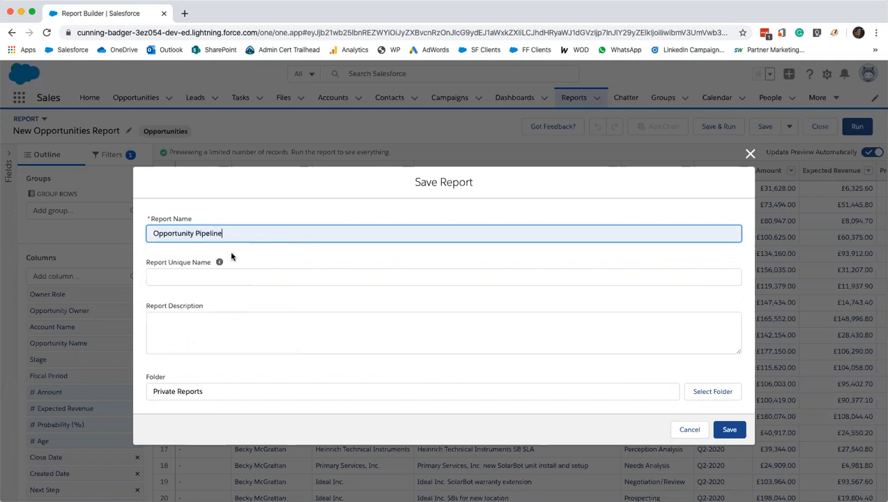
left_click(713, 391)
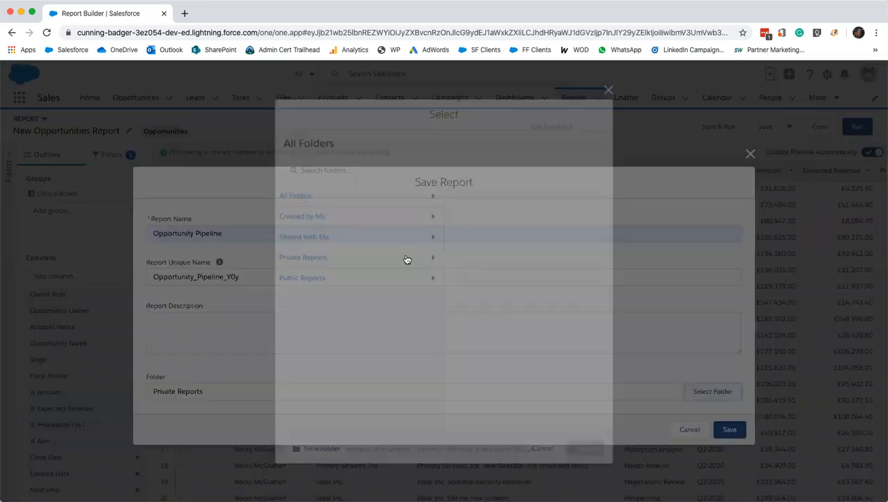
left_click(301, 277)
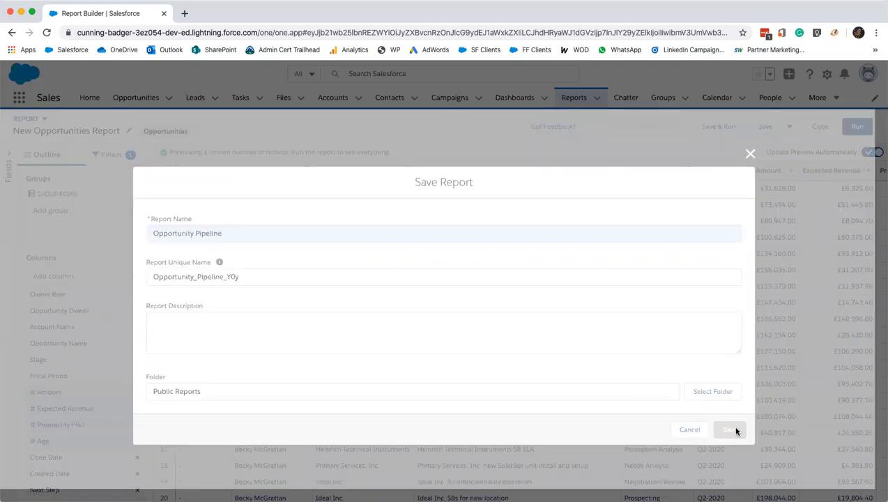
left_click(730, 430)
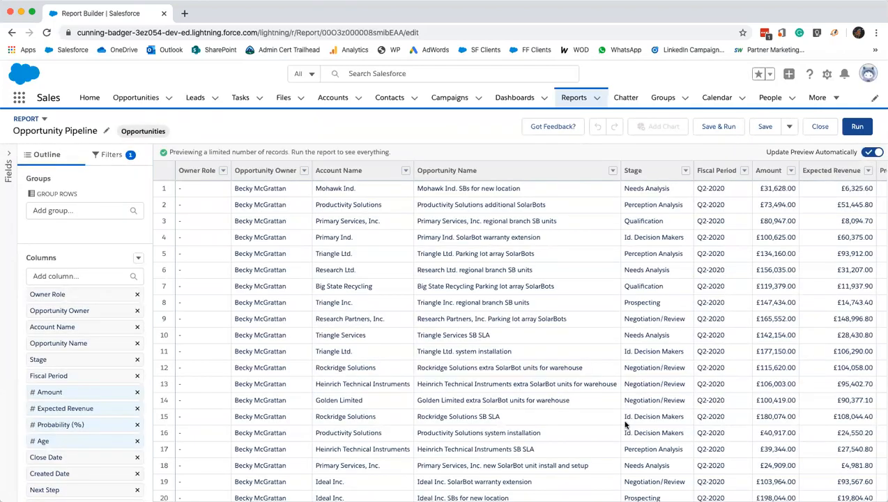
mouse_move(80, 189)
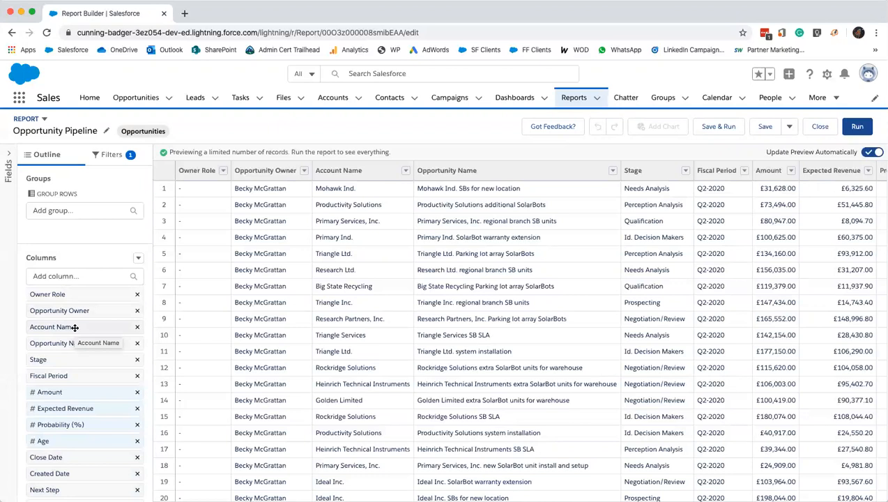
mouse_move(88, 310)
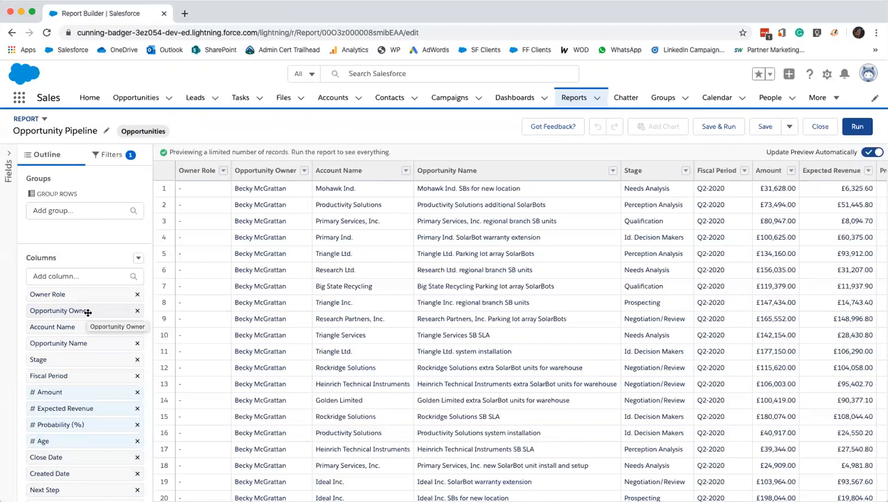
Step: Show the filters: all opportunities, current fiscal quarter, any status, all probabilities
left_click(112, 154)
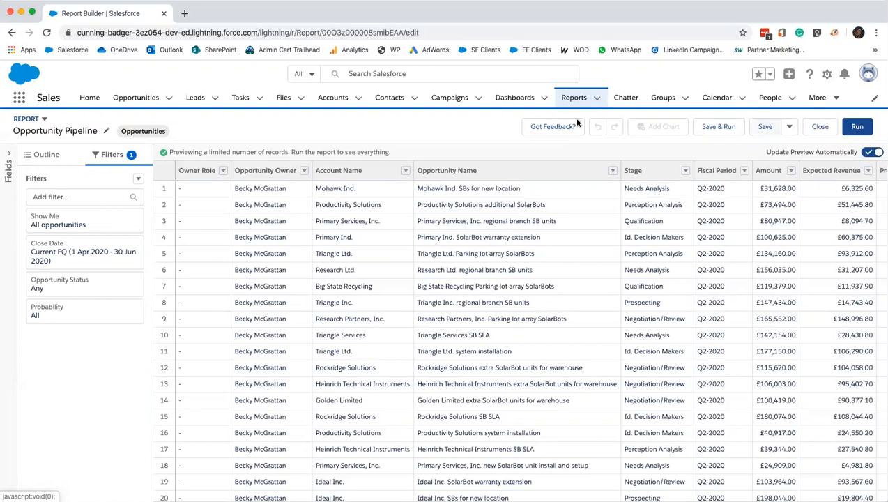
mouse_move(686, 364)
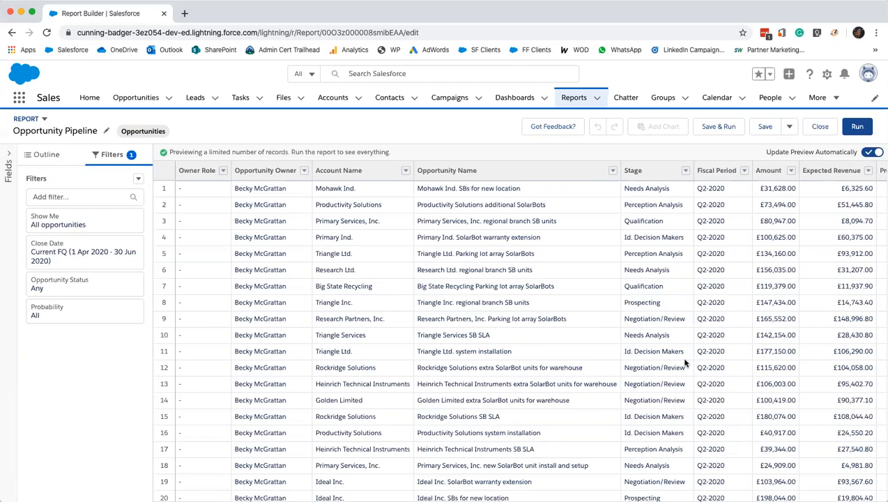
mouse_move(719, 127)
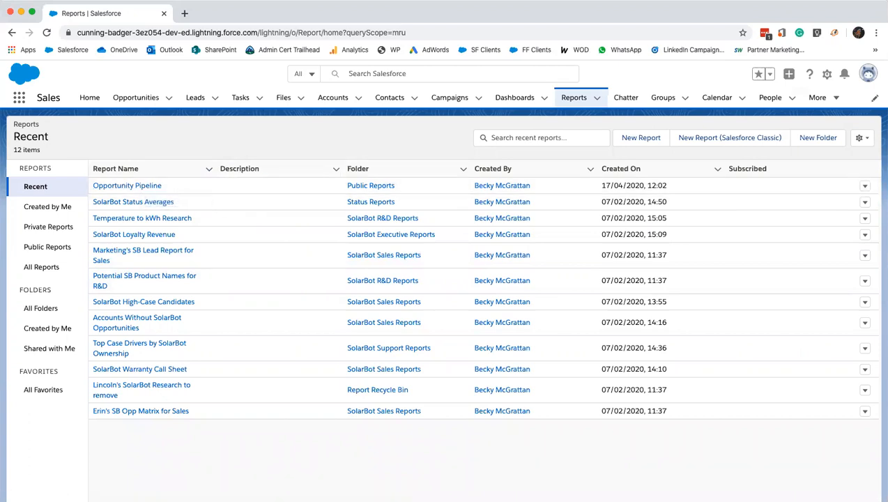
mouse_move(599, 46)
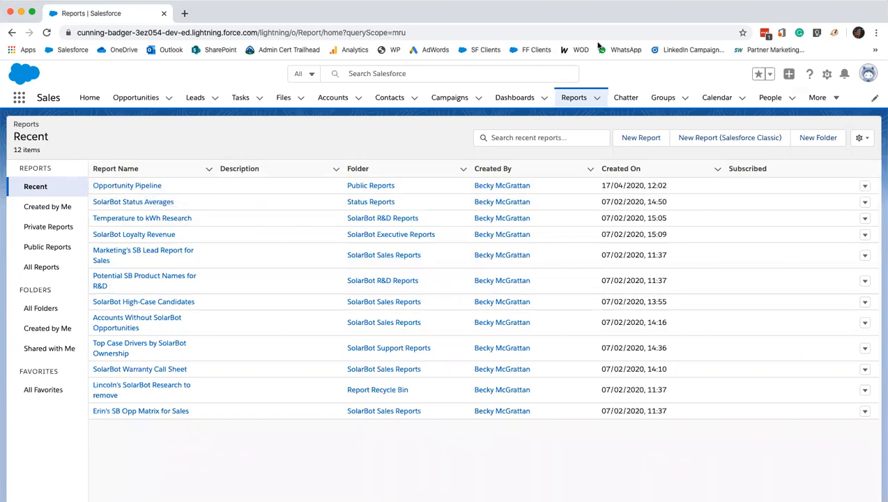
Step: Open Opportunity Pipeline from the recent reports list in the report builder
left_click(865, 186)
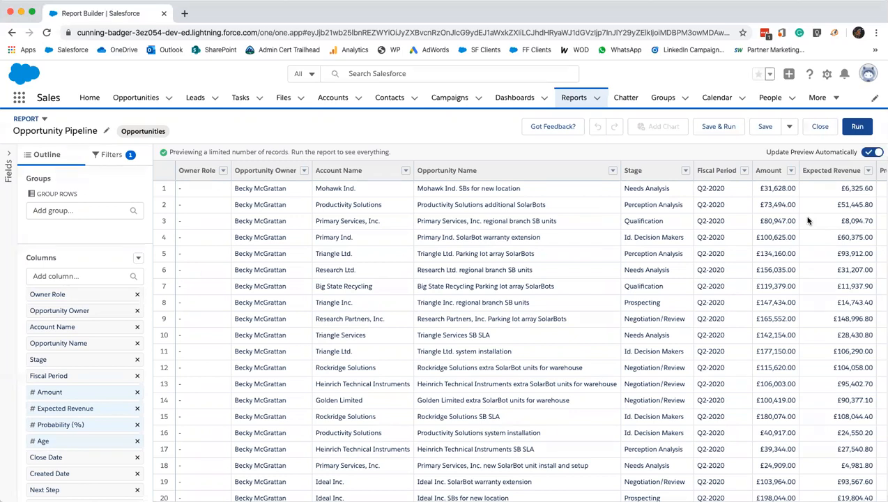
mouse_move(812, 221)
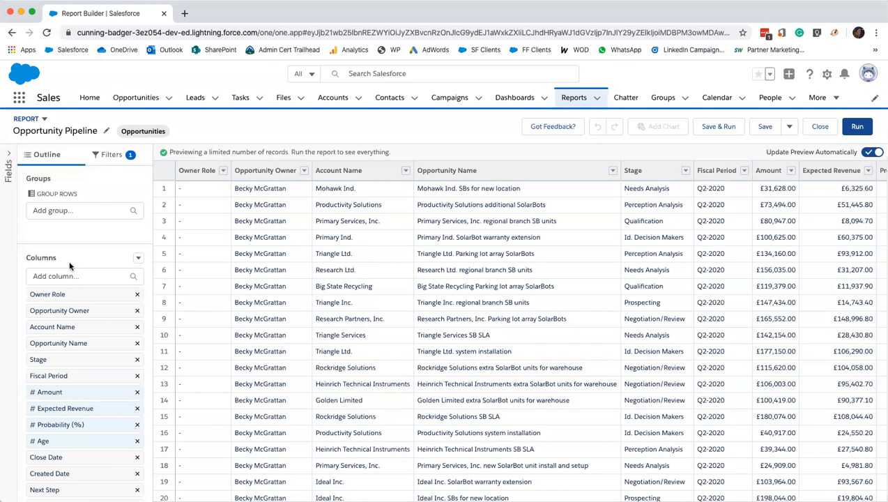
Step: Use Save As to save a copy named 'Pipeline by Rep' in Public Reports
left_click(789, 126)
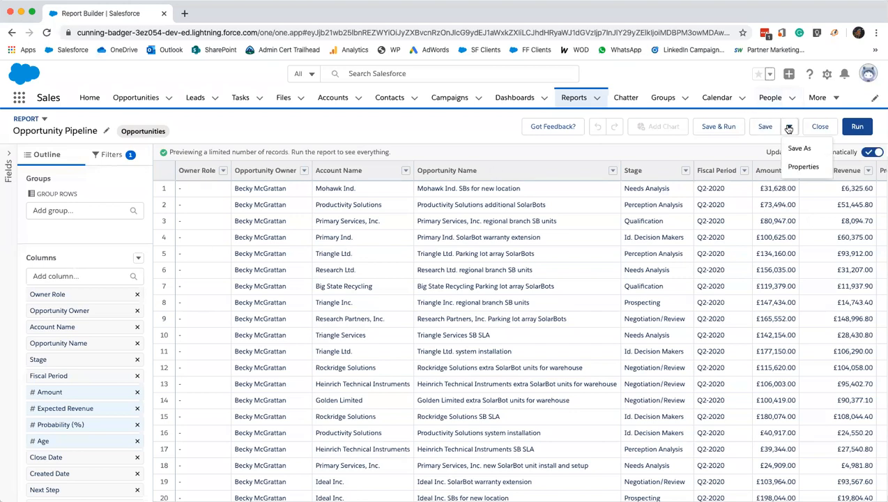
left_click(799, 148)
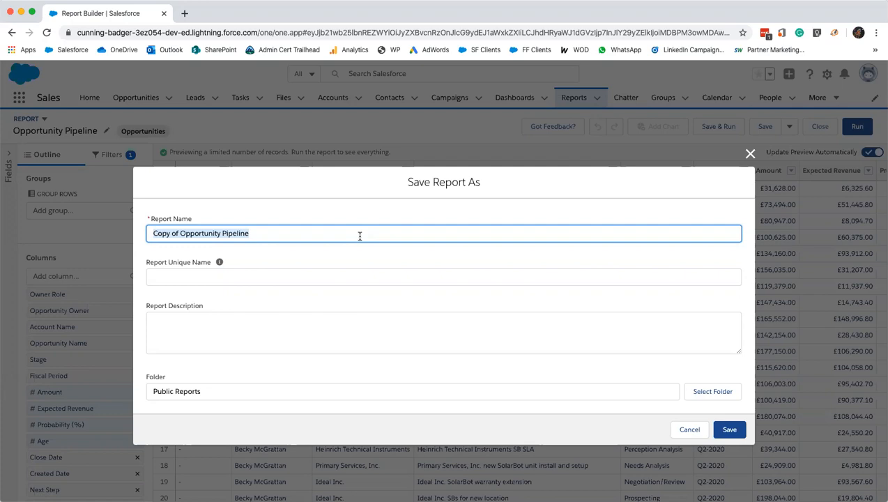
type("Pipeline by R")
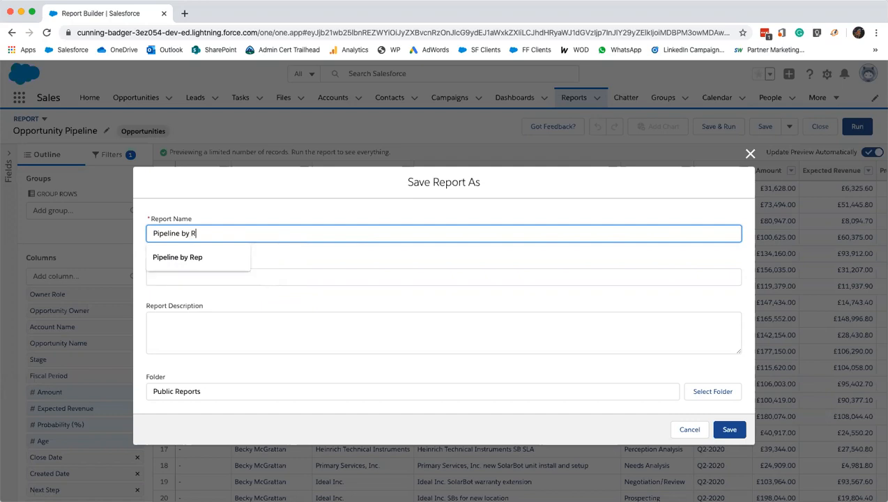
left_click(177, 257)
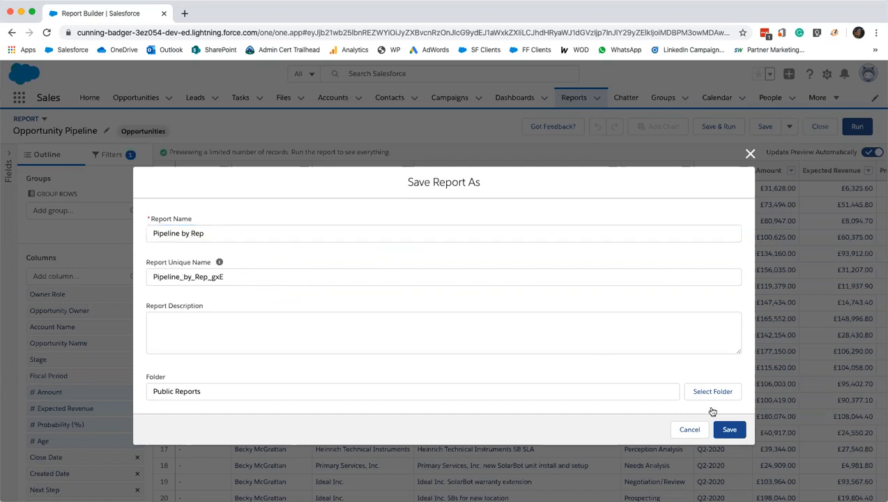
left_click(729, 429)
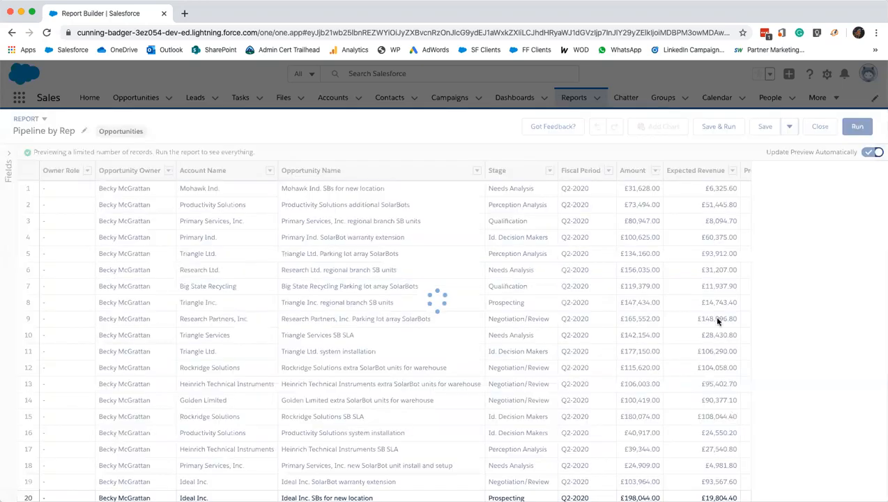
left_click(765, 126)
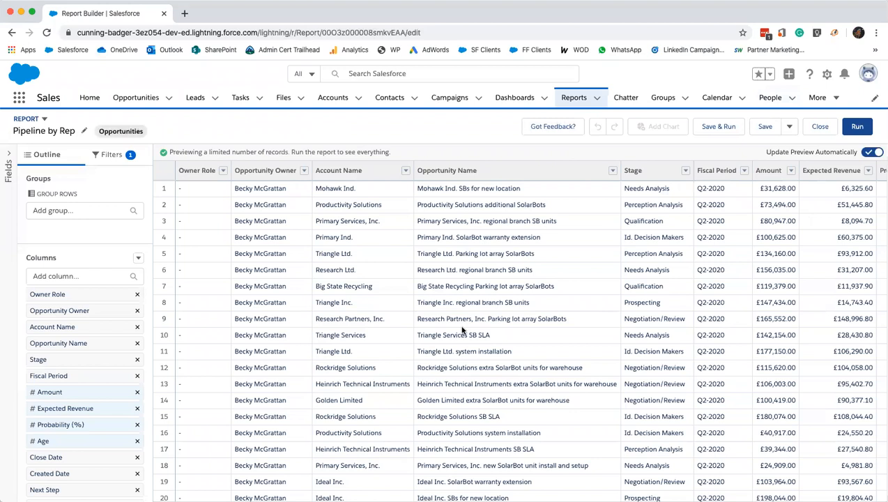
Step: Set the Opportunity Status filter to Open and the Close Date range to All Time
left_click(111, 154)
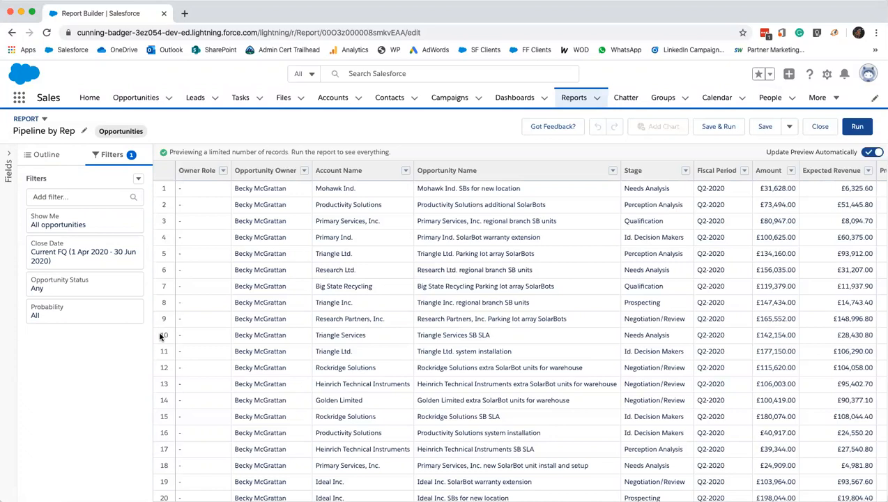
left_click(85, 284)
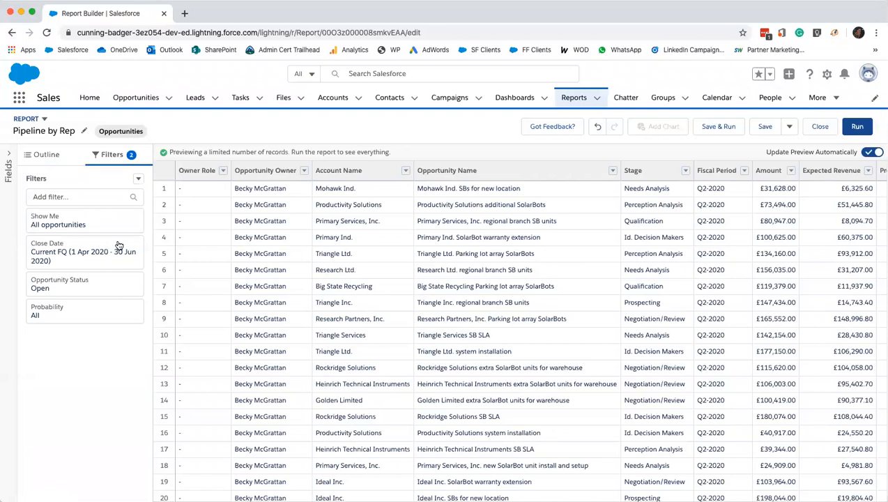
left_click(84, 252)
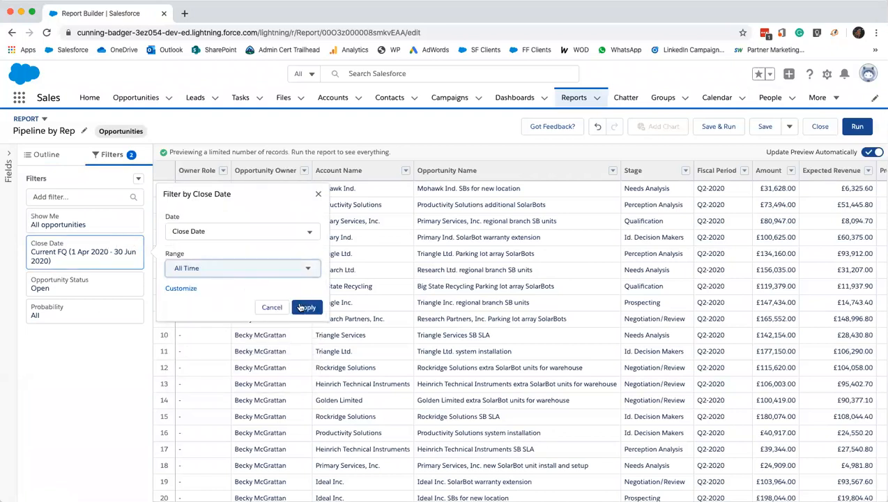
left_click(306, 307)
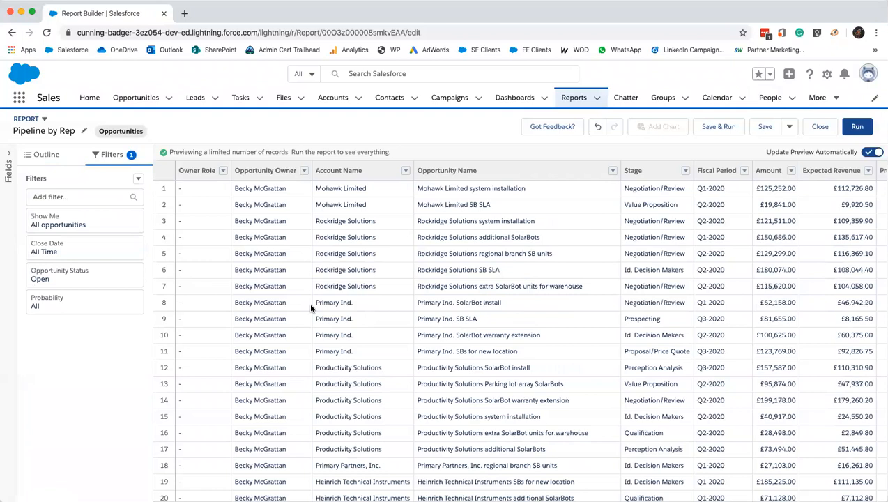
left_click(47, 154)
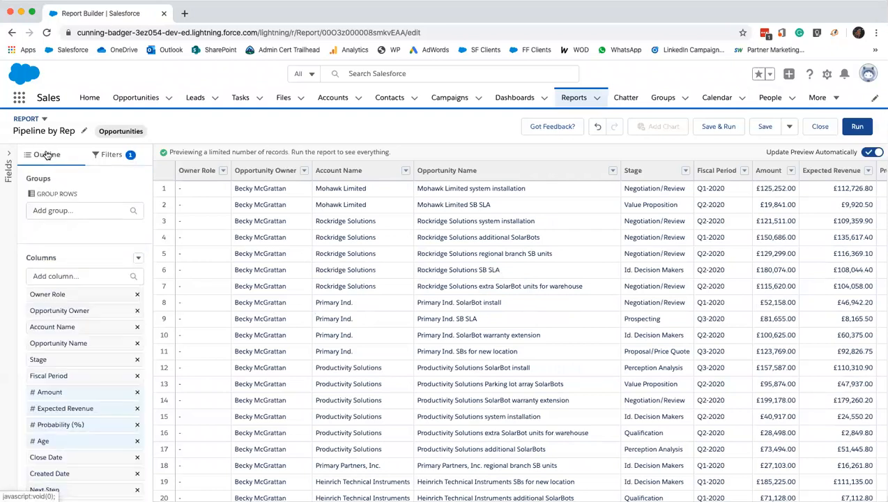
Step: Move Opportunity Name above Opportunity Owner and add a Stage Duration column
left_click(47, 154)
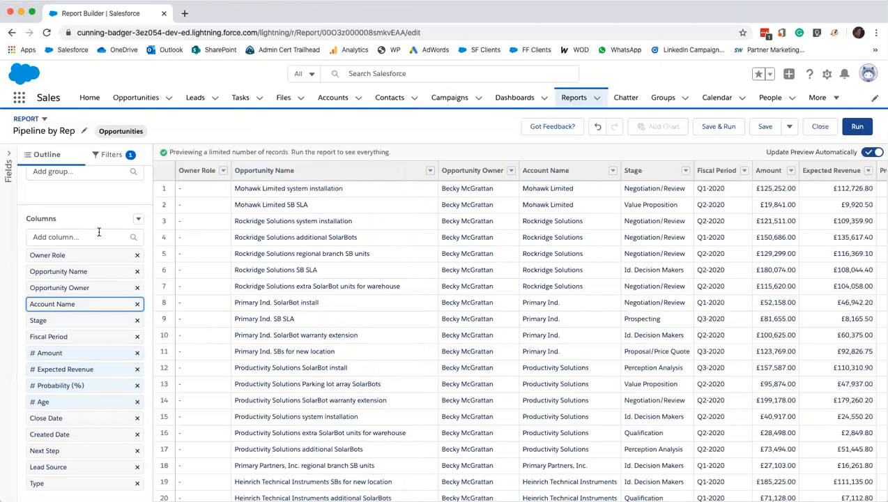
type("stag")
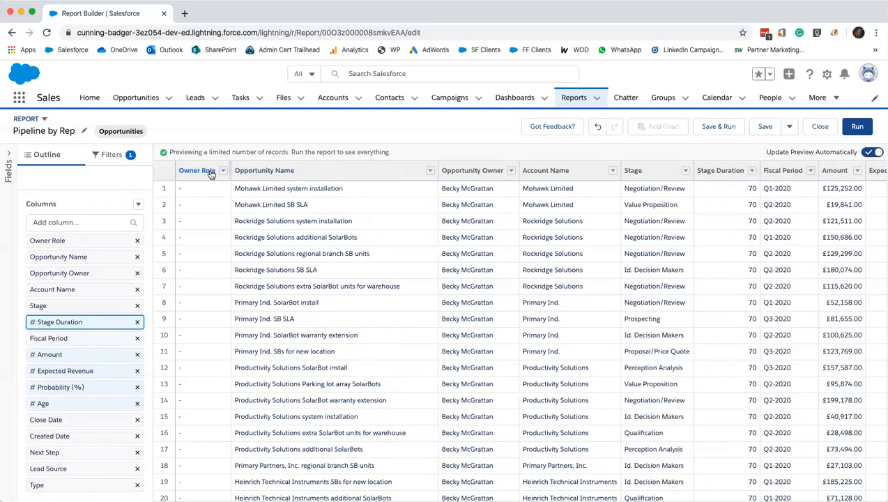
Step: Group rows by Opportunity Owner with subtotals, then save Pipeline by Rep
left_click(511, 170)
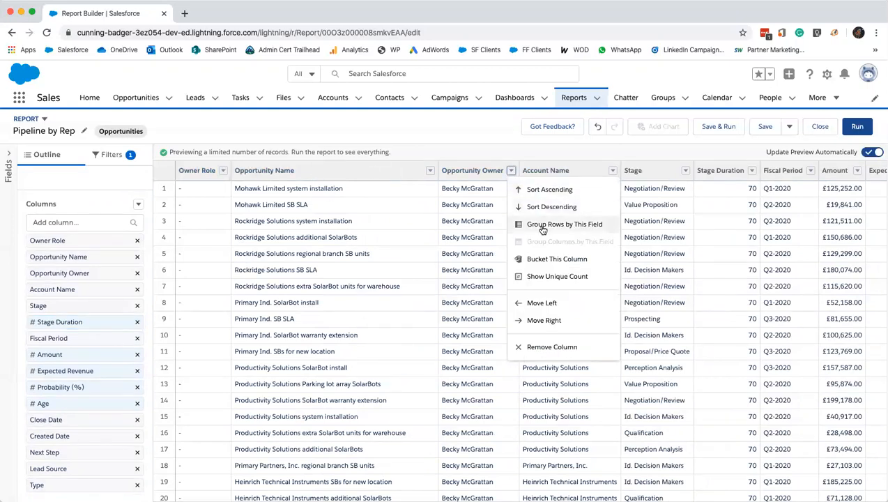
left_click(565, 224)
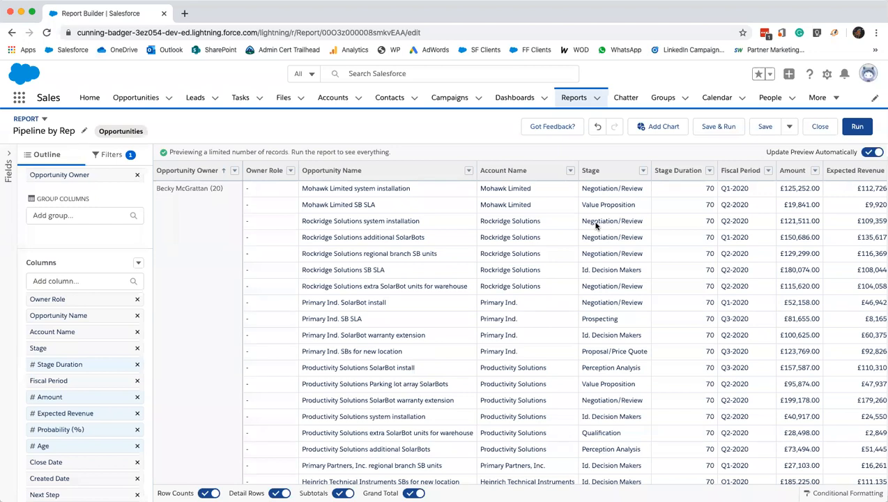
left_click(780, 170)
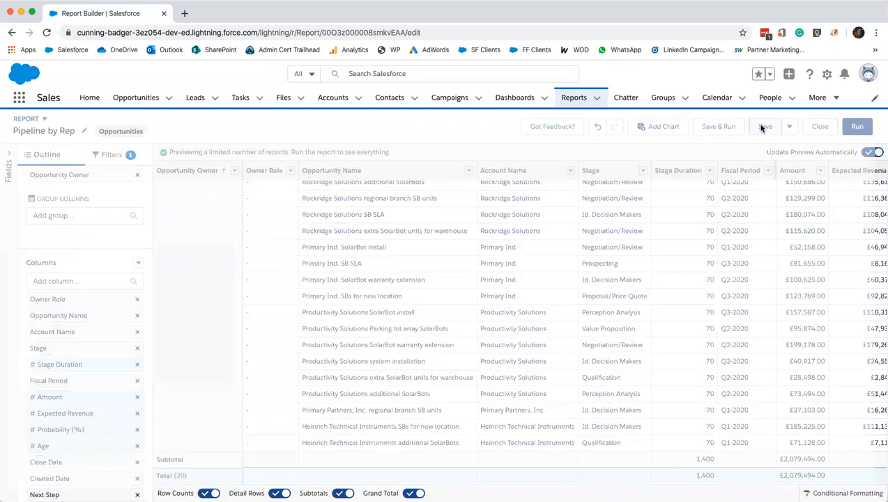
left_click(765, 126)
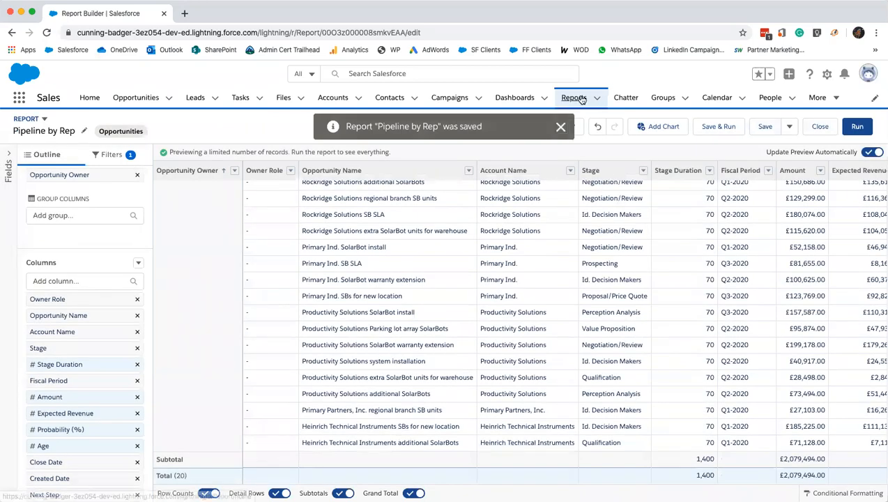
Step: Reopen Pipeline by Rep from recent reports and bring up Save Report As
left_click(820, 126)
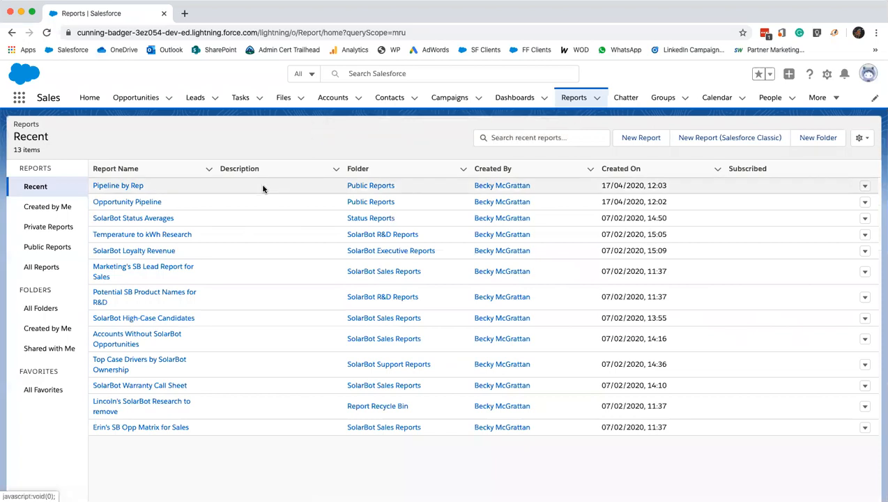
mouse_move(837, 191)
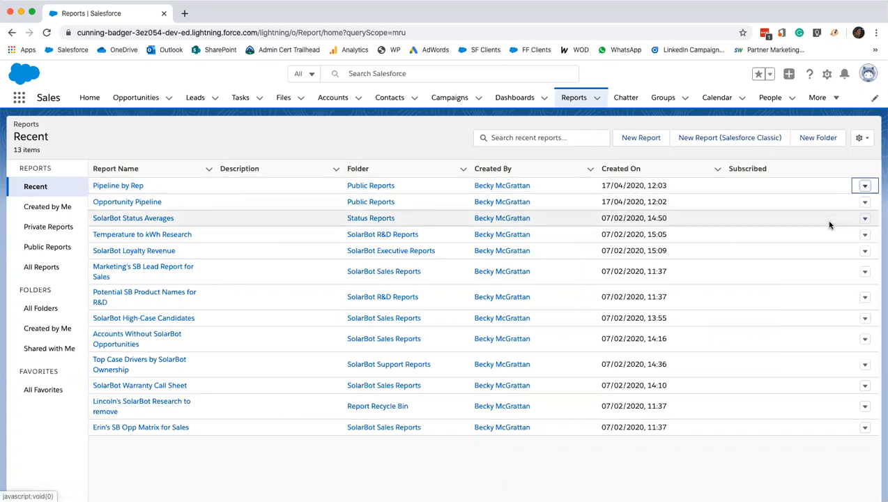
left_click(118, 185)
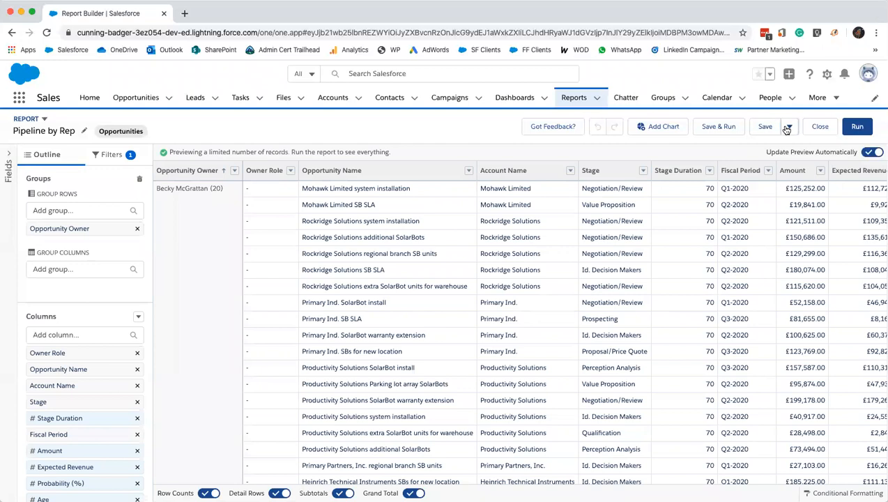
left_click(788, 126)
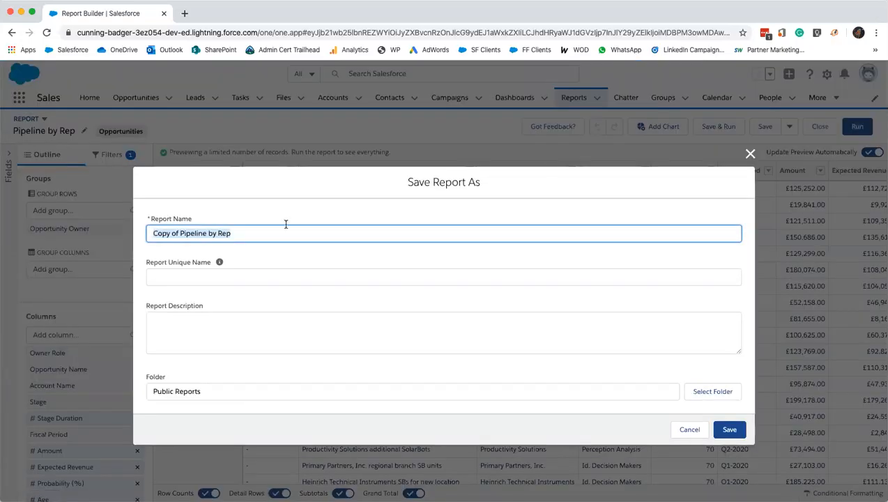
Step: Save the copy as 'Sales Rep Win Rates' in Public Reports
type("Sales")
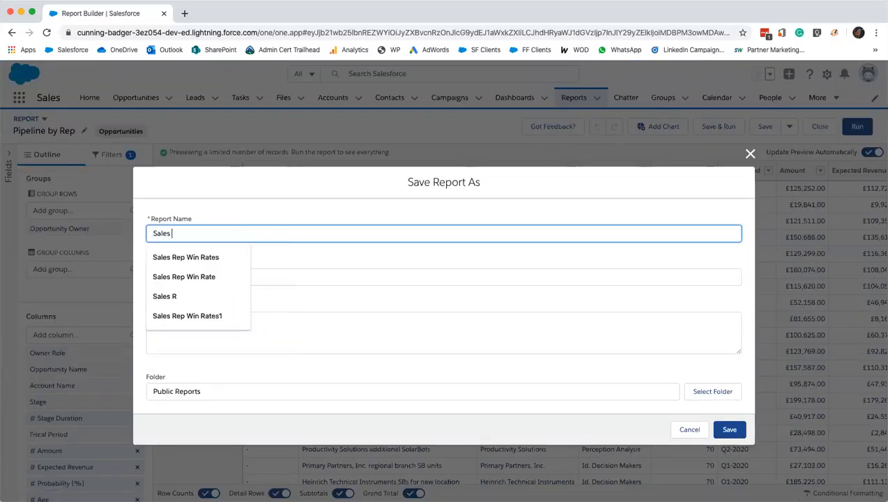
left_click(185, 256)
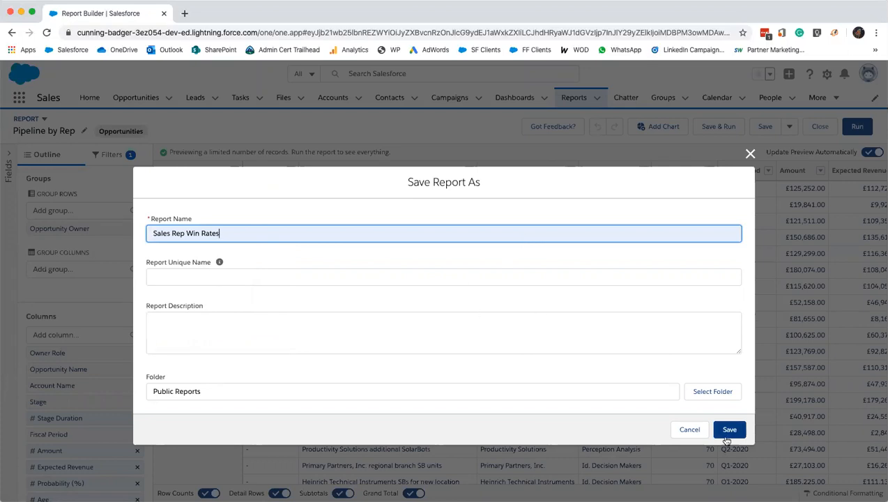
left_click(730, 429)
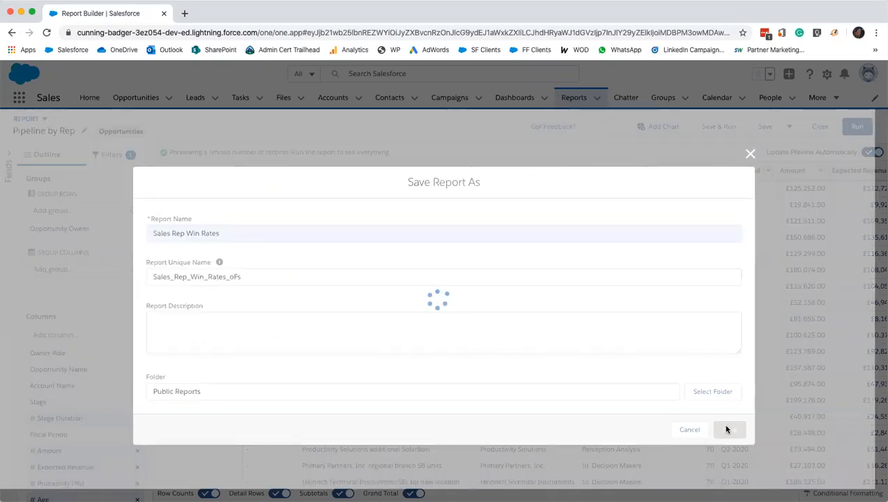
left_click(729, 429)
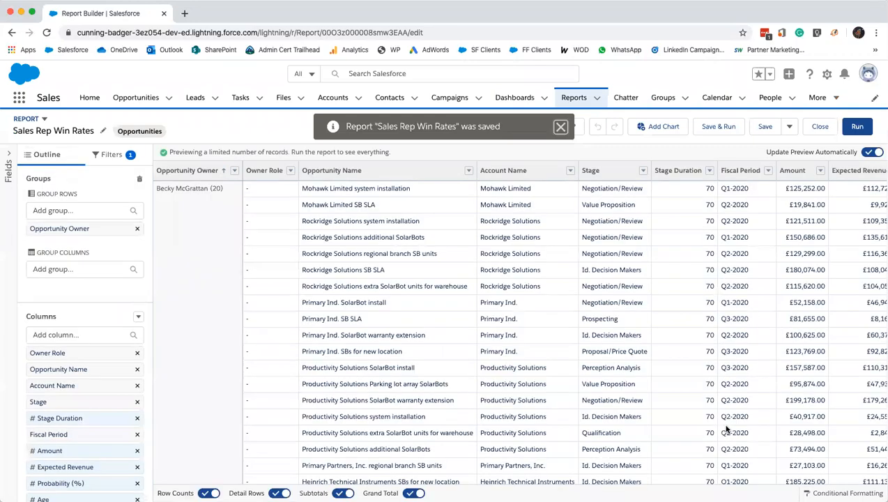
left_click(561, 126)
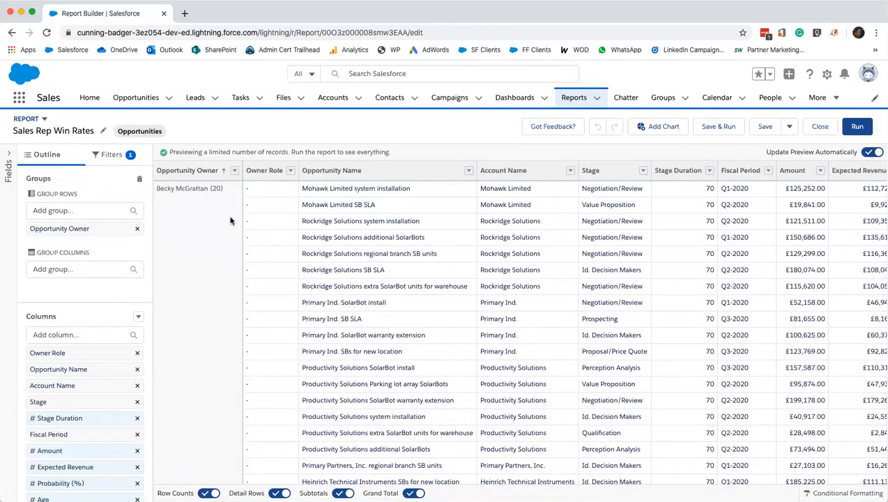
mouse_move(207, 253)
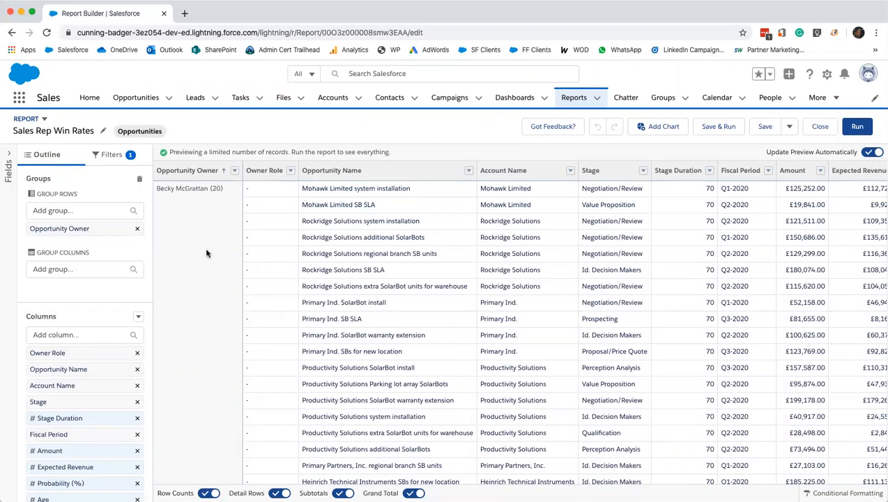
mouse_move(526, 329)
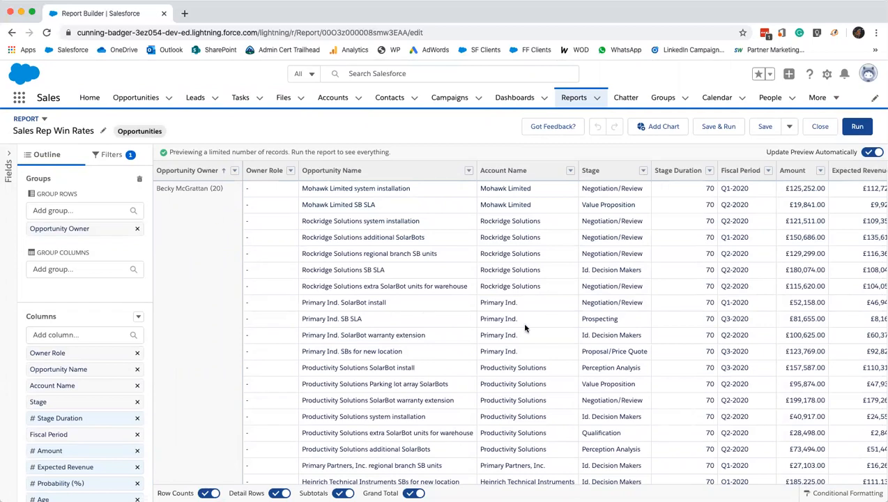
scroll("down", 3)
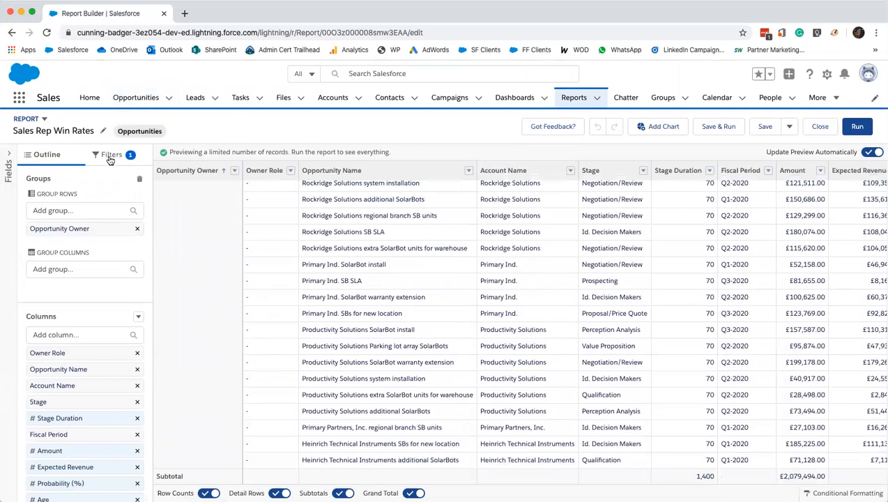
Step: Filter Opportunity Status to Closed so only Closed Won and Closed Lost rows remain
left_click(111, 154)
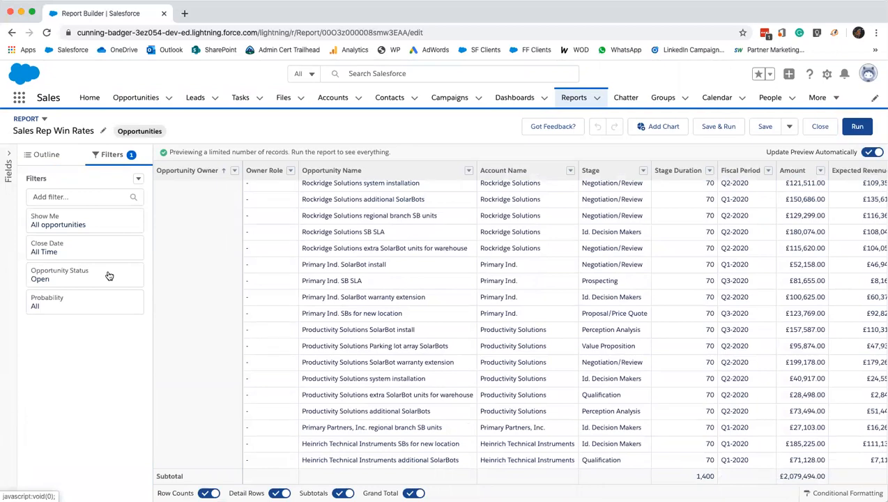
left_click(83, 274)
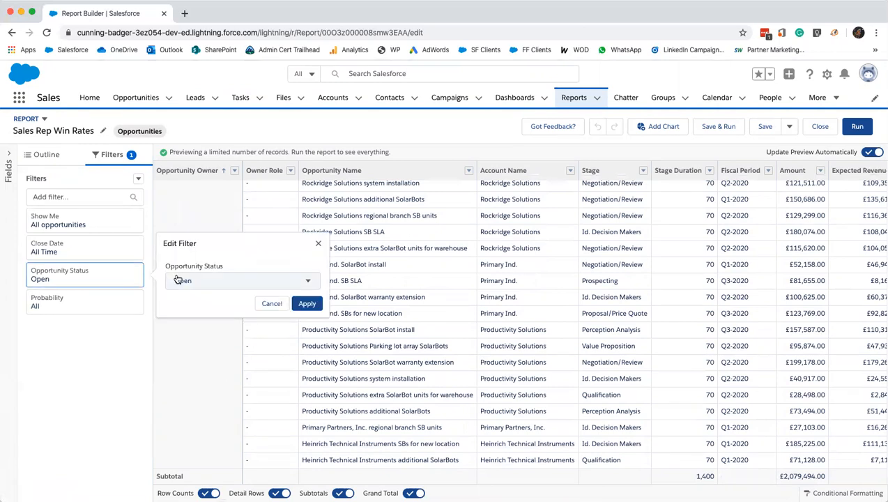
left_click(242, 281)
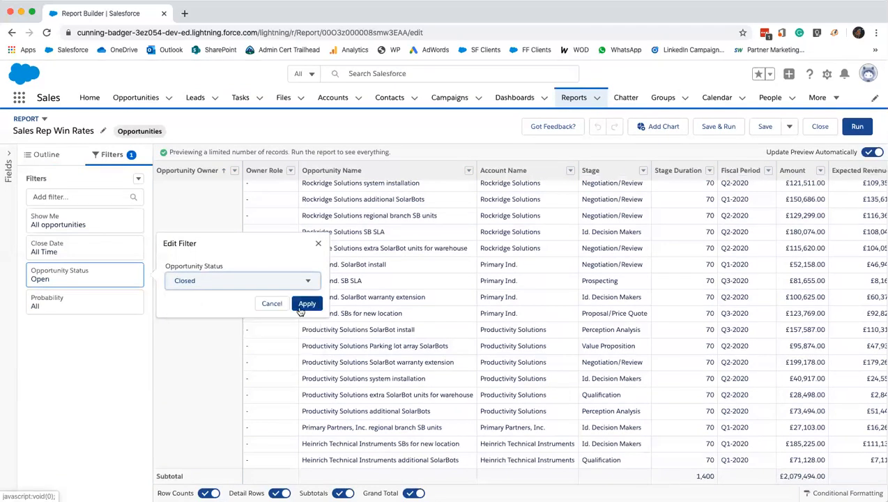
left_click(307, 303)
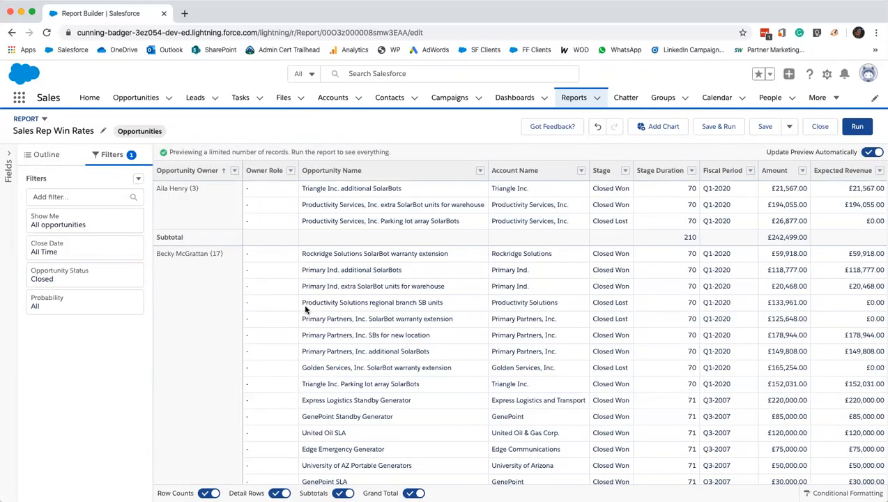
left_click(46, 154)
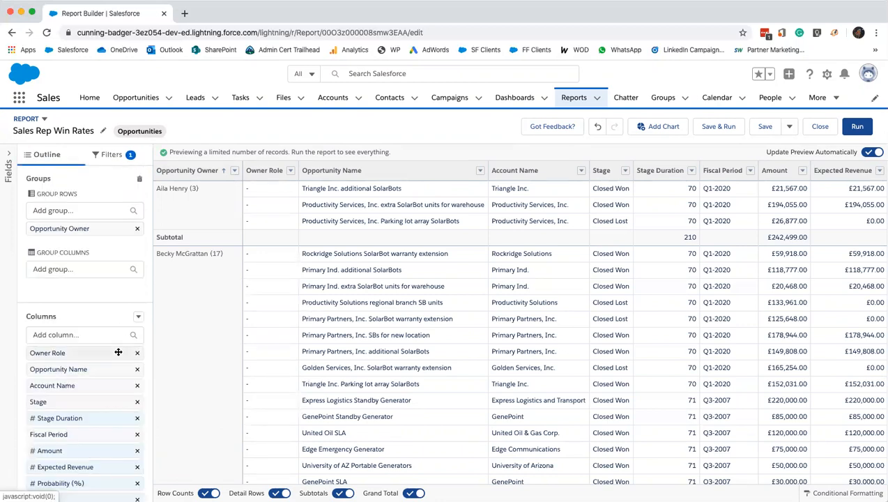
Step: Drop the Amount column so Expected Revenue follows Fiscal Period
scroll("down", 3)
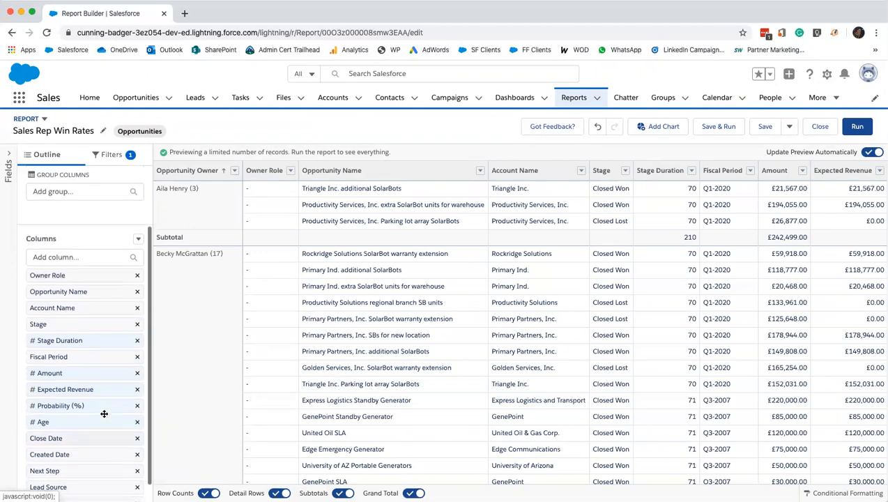
scroll("down", 3)
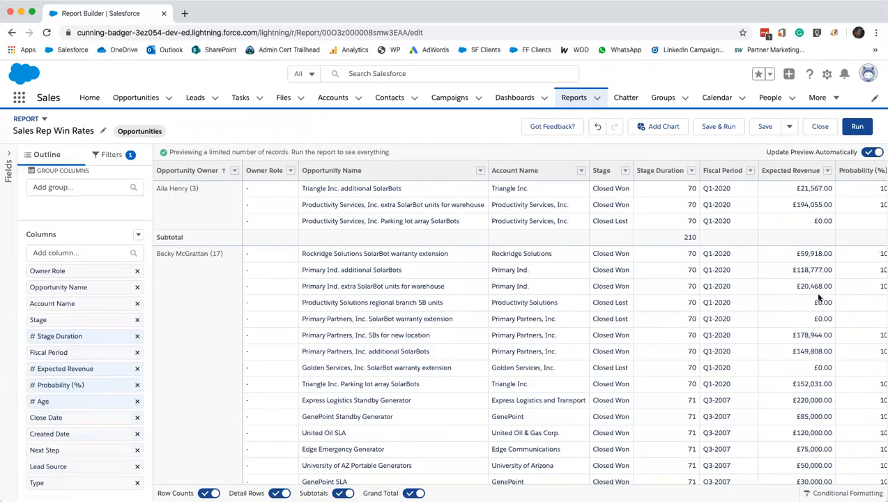
mouse_move(524, 282)
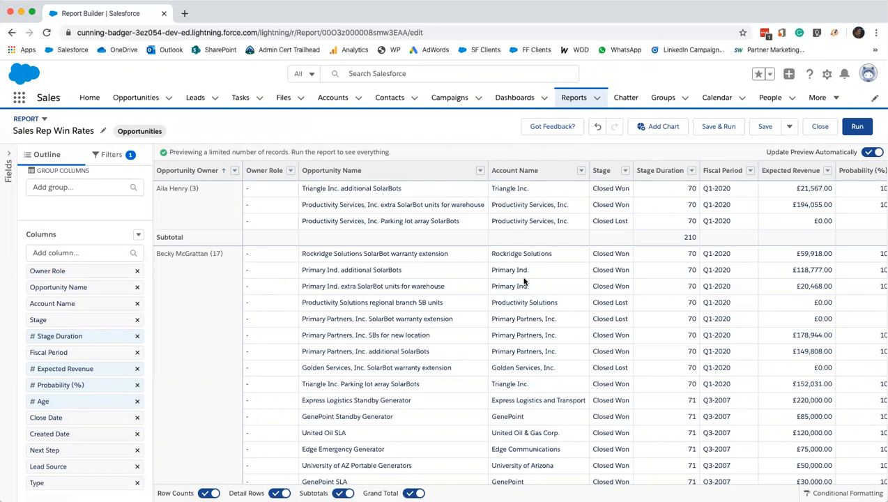
left_click(139, 235)
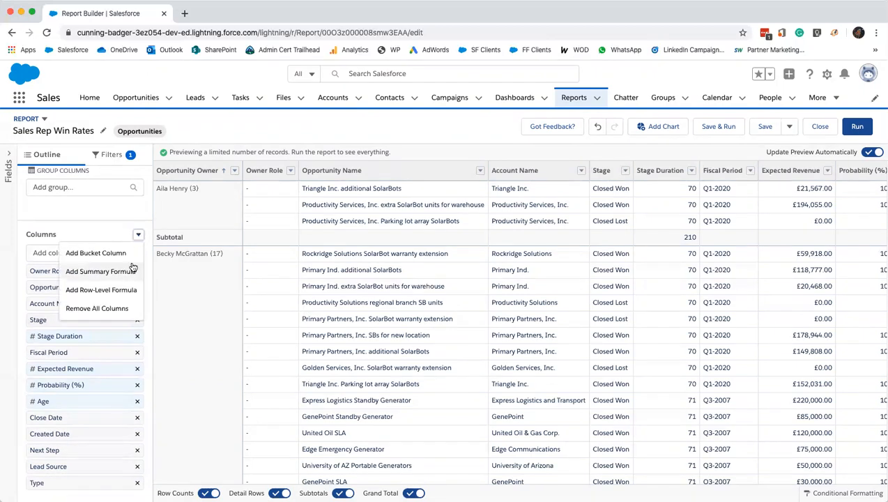
Step: Create a summary formula column named Win Rate with Percent output
left_click(101, 271)
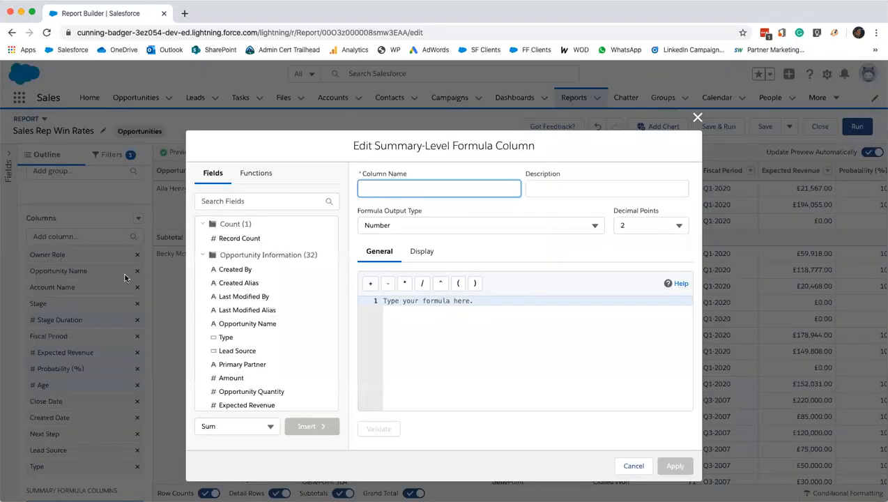
mouse_move(223, 256)
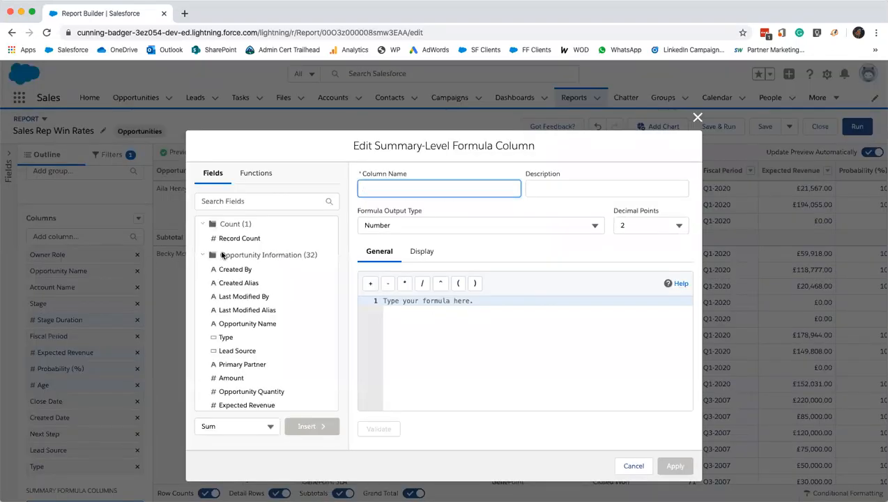
left_click(439, 188)
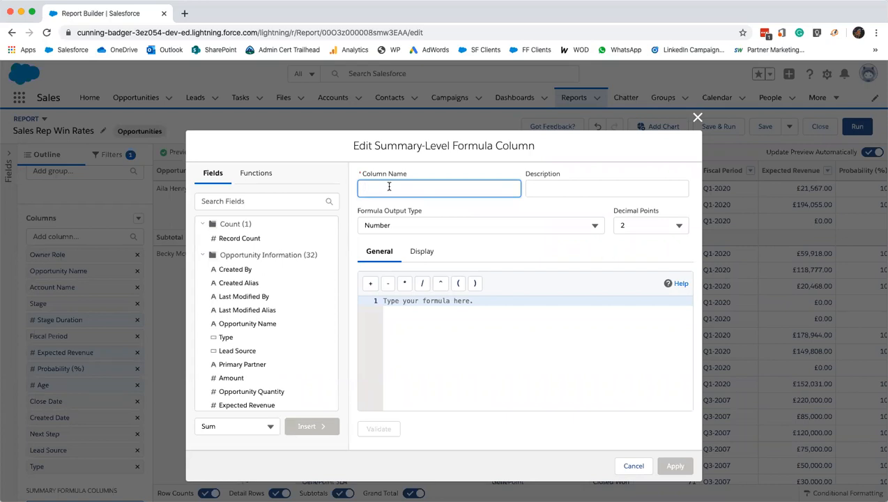
type("Win")
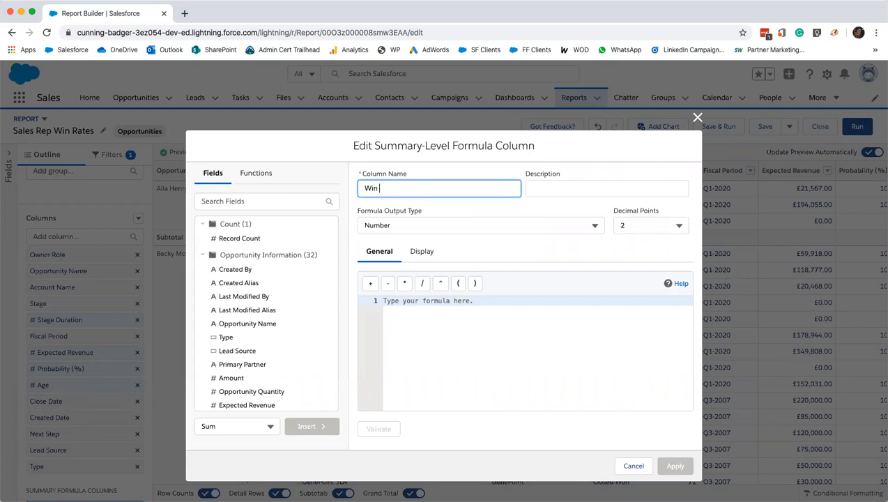
type("Rate")
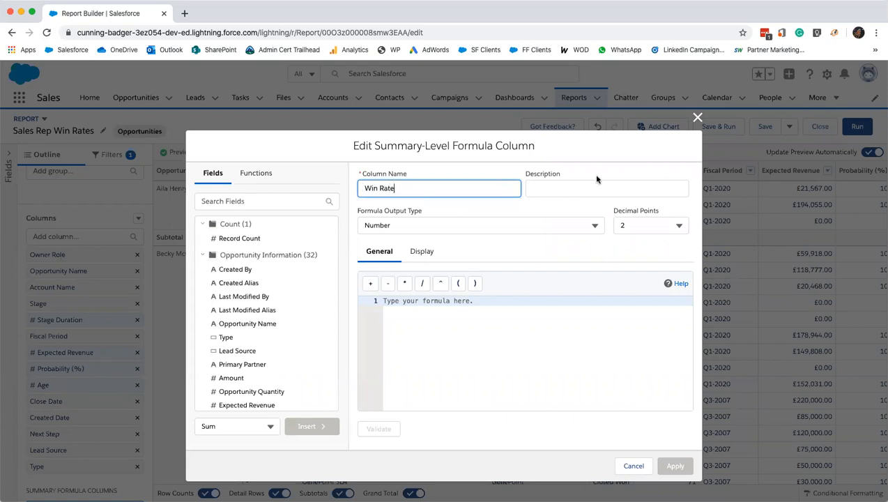
type("Rati")
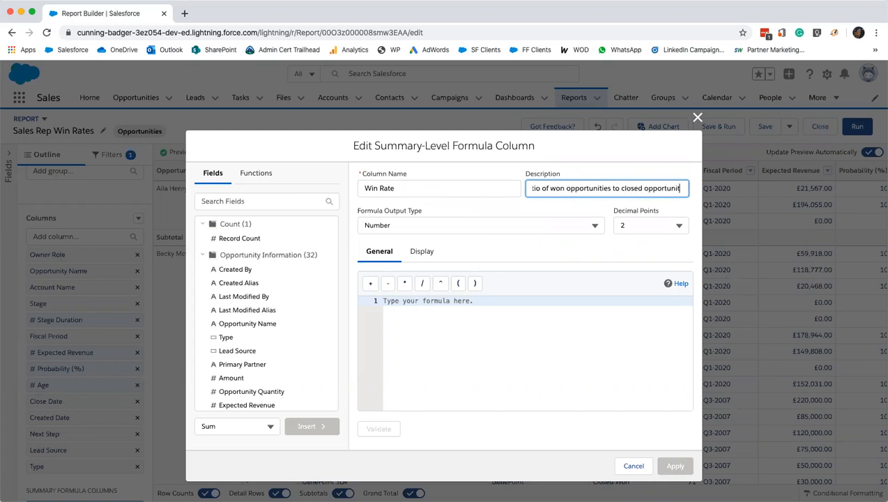
left_click(482, 225)
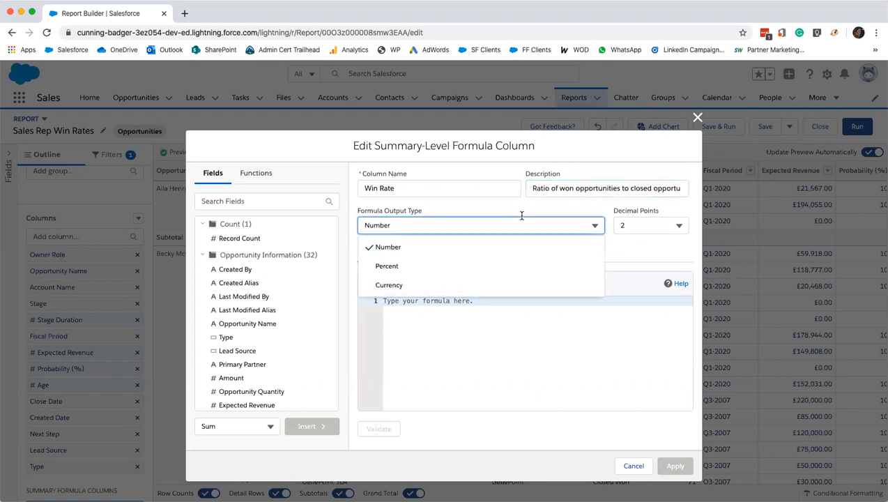
left_click(387, 266)
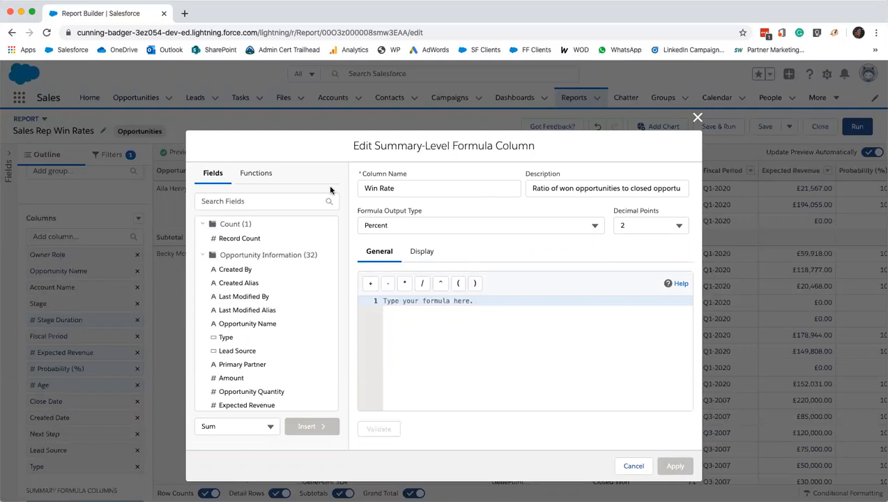
Step: Build the formula from Won:SUM and hide the detail rows
type("won")
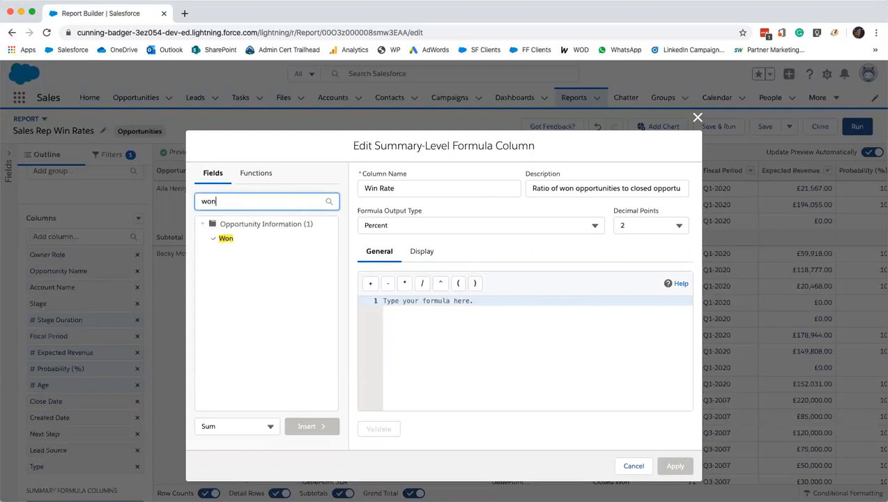
left_click(312, 426)
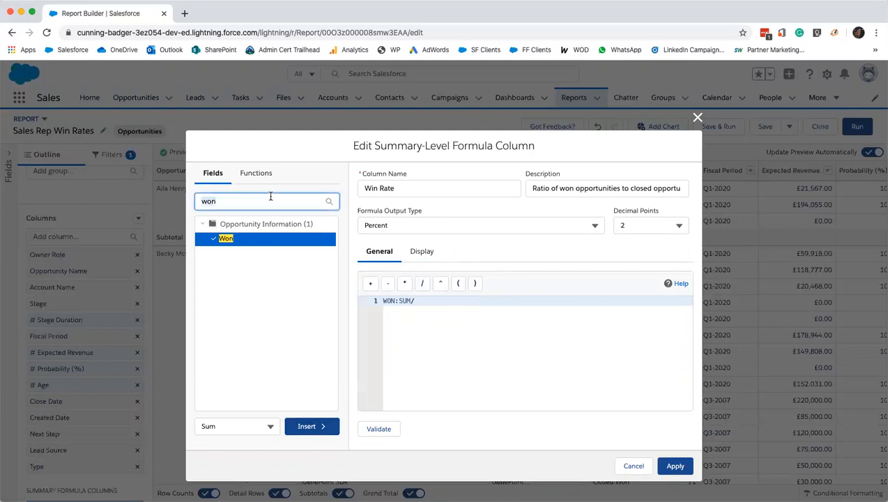
type("close")
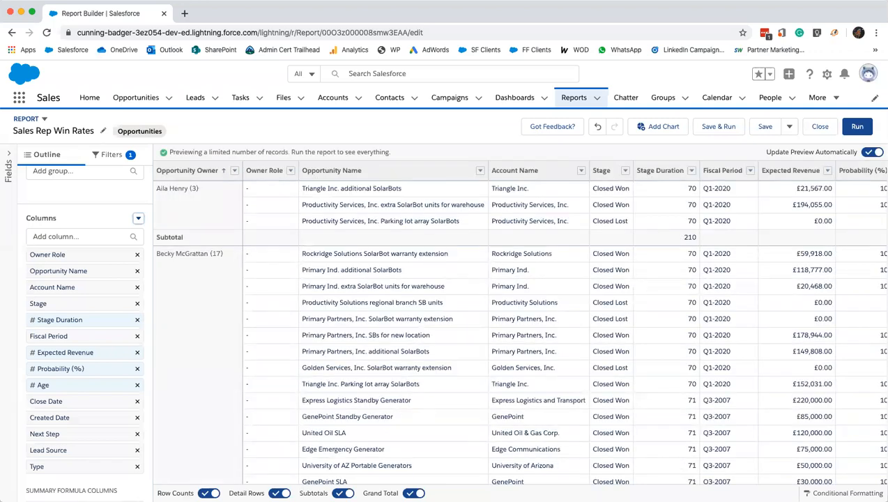
left_click(279, 493)
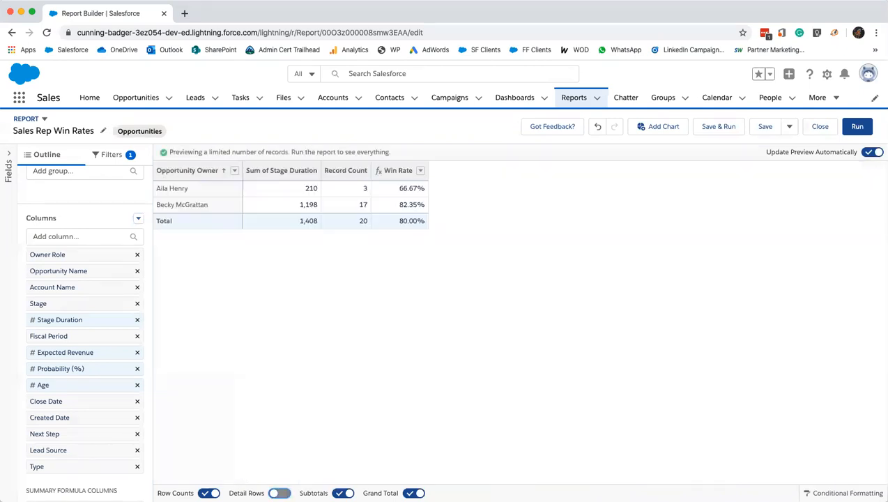
mouse_move(395, 205)
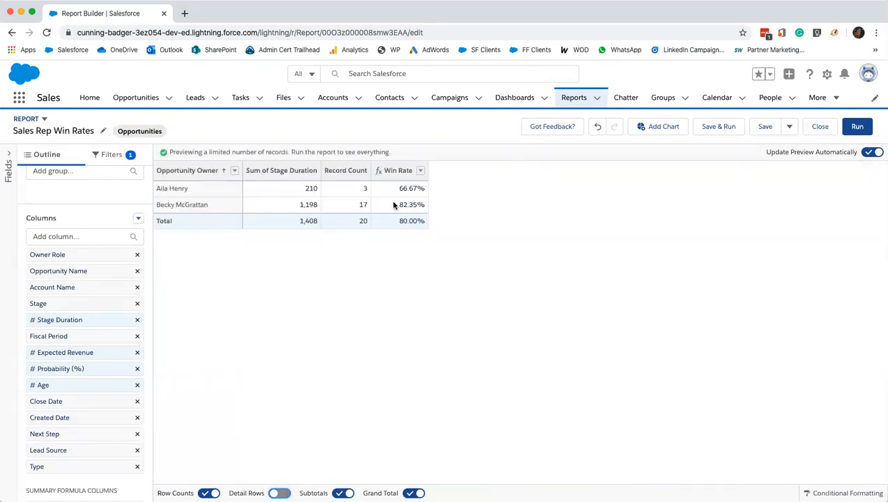
mouse_move(513, 199)
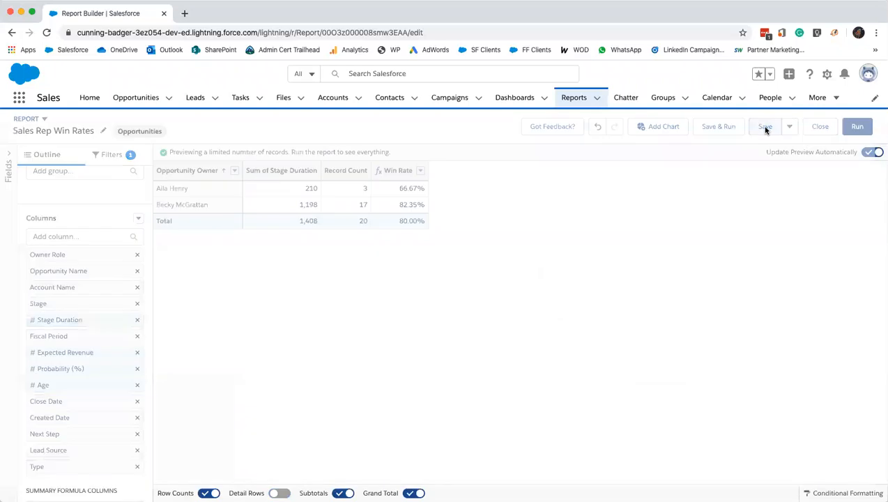
Step: Save Sales Rep Win Rates and close it with Save & Close
left_click(765, 126)
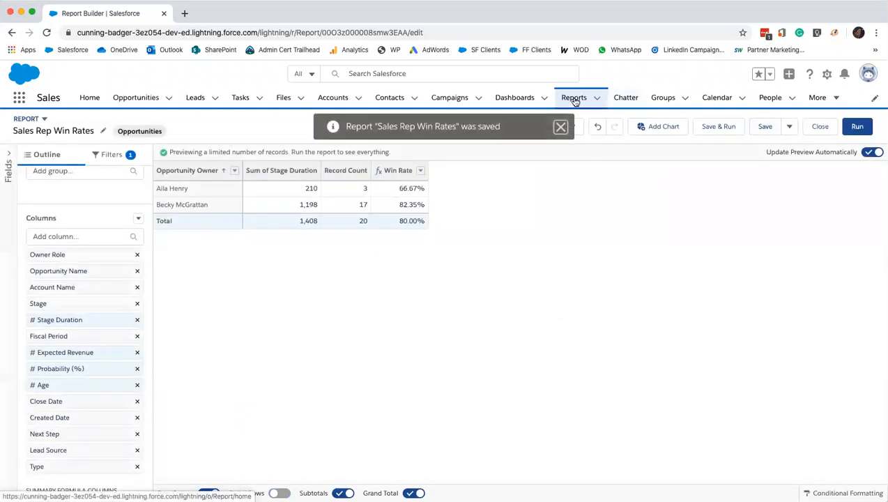
left_click(820, 126)
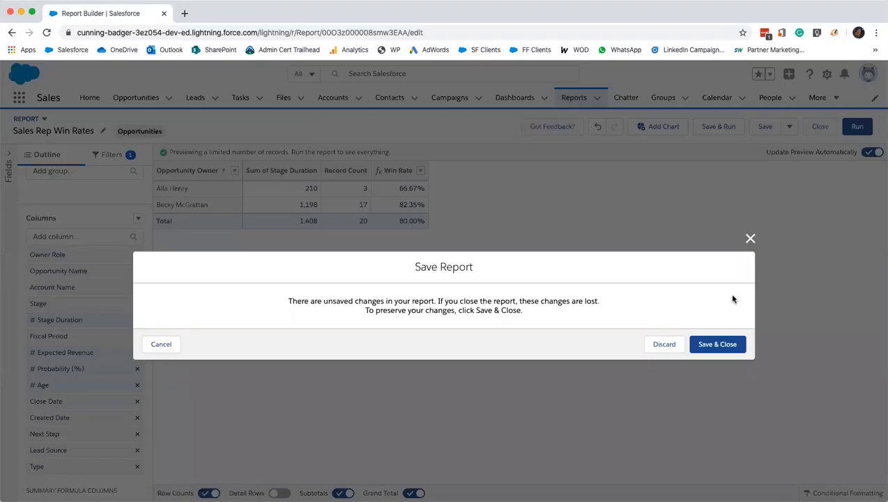
left_click(717, 344)
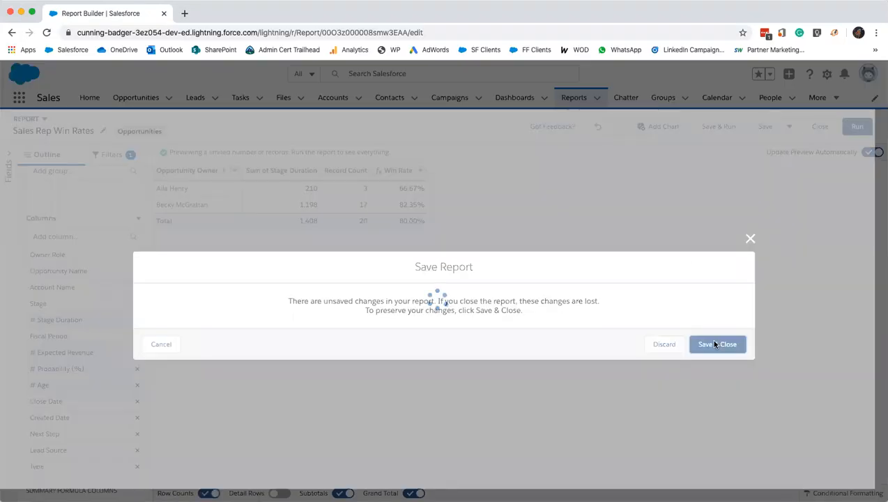
left_click(717, 343)
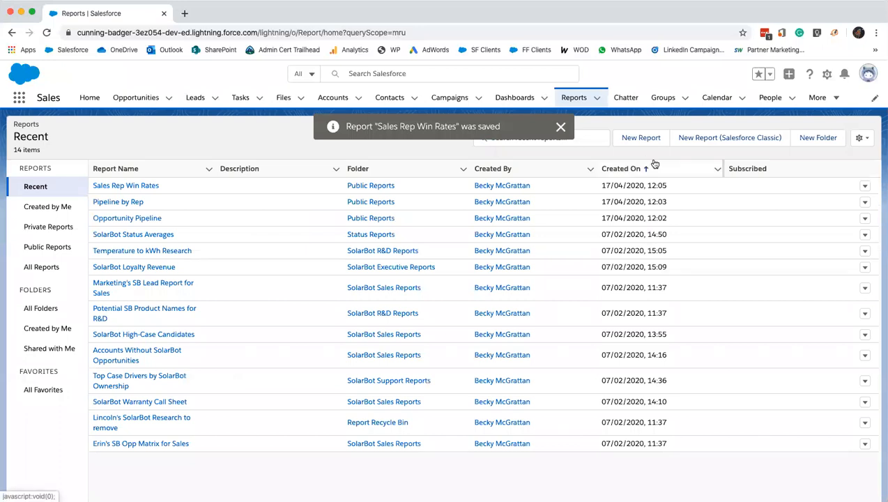
Step: Save Opportunity Pipeline as a new report named 'Closed Business YTD'
left_click(561, 127)
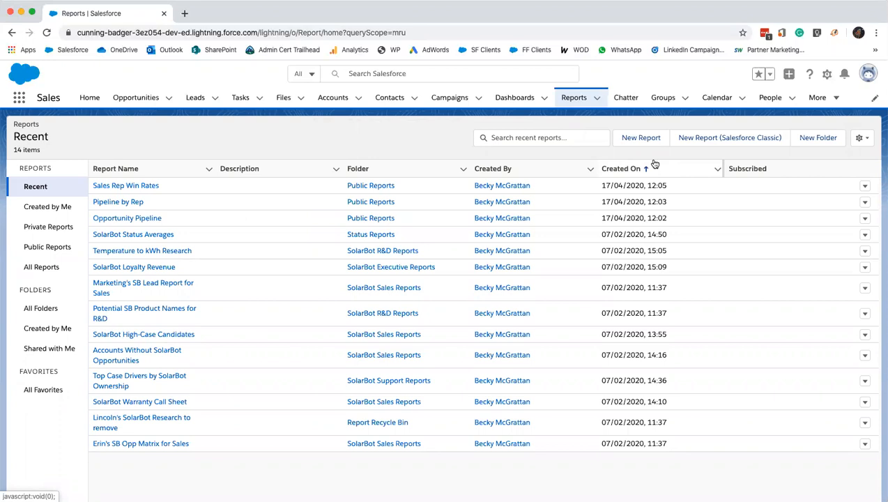
left_click(865, 218)
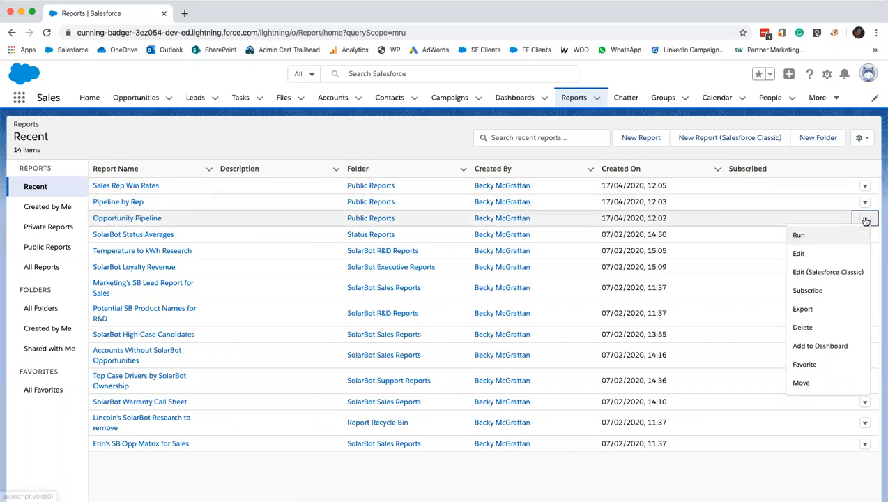
left_click(798, 254)
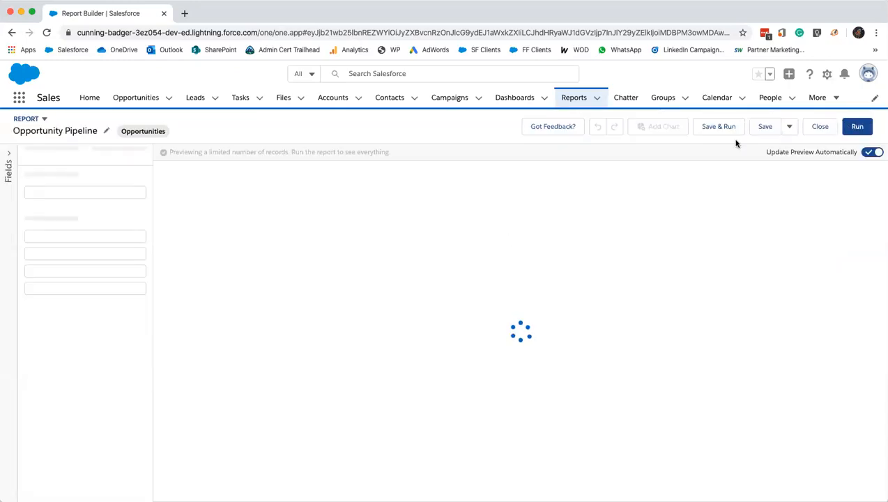
left_click(765, 126)
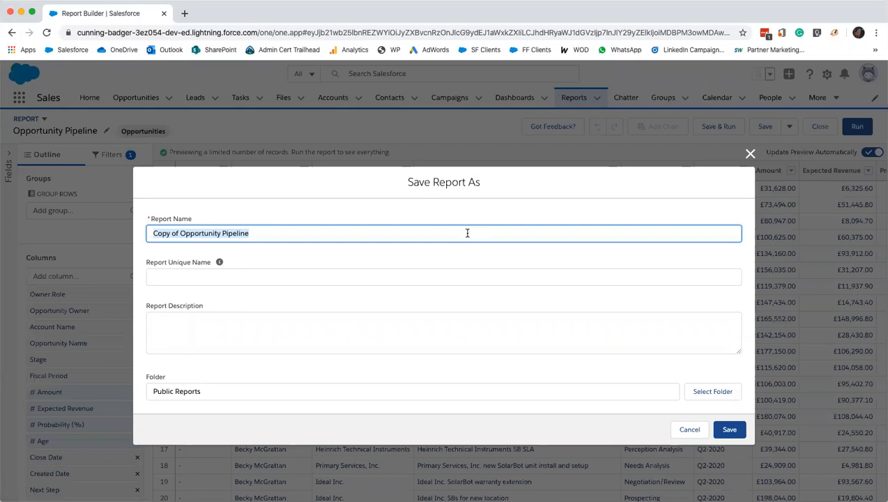
type("Closed Business YTD")
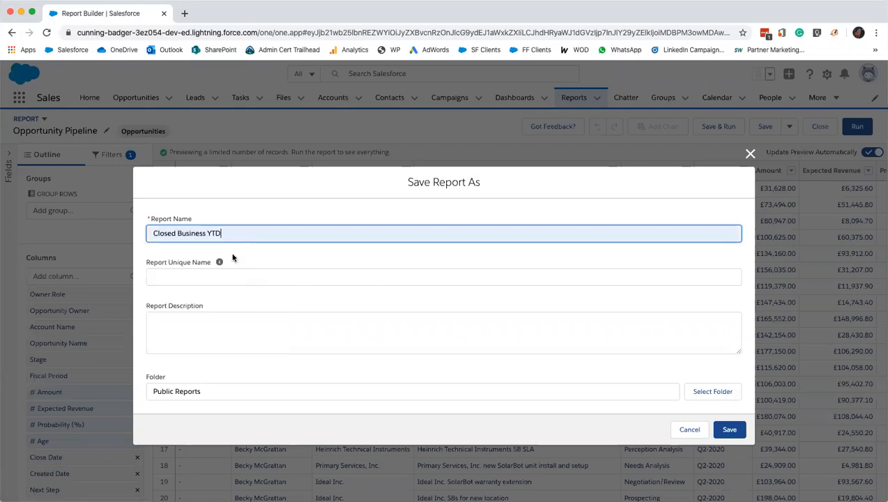
left_click(730, 429)
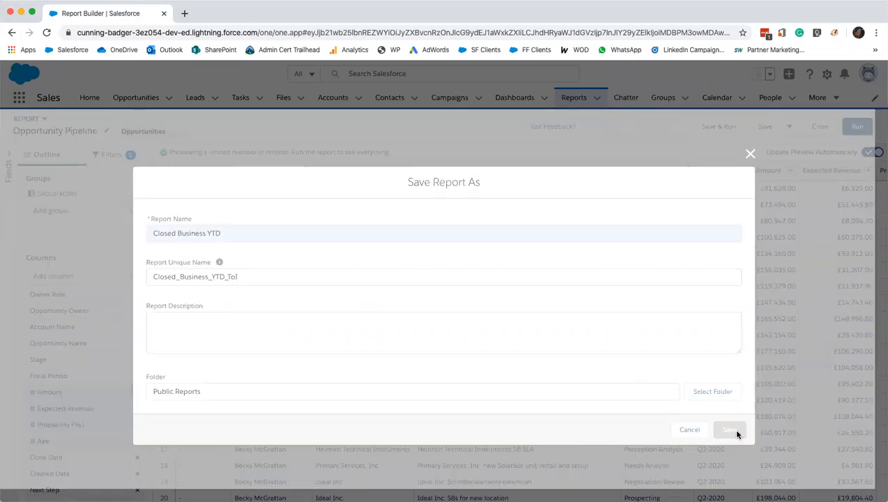
left_click(730, 430)
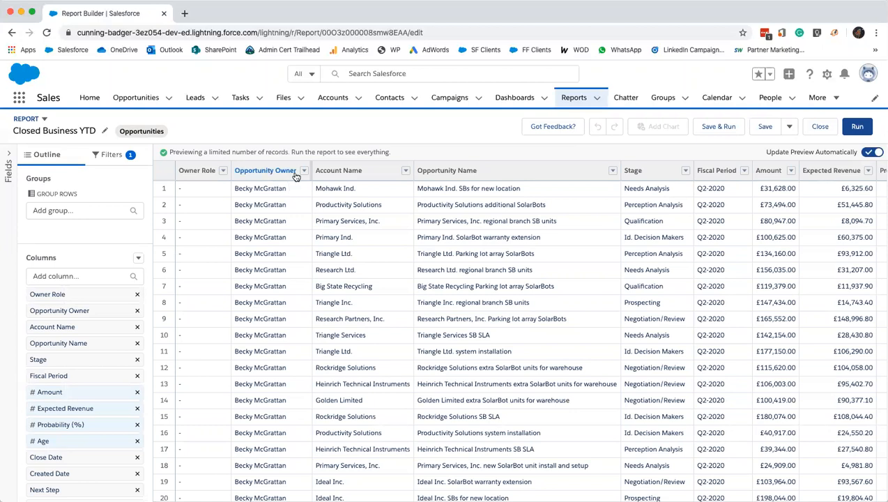
Step: Group Closed Business YTD rows by Opportunity Owner
left_click(384, 170)
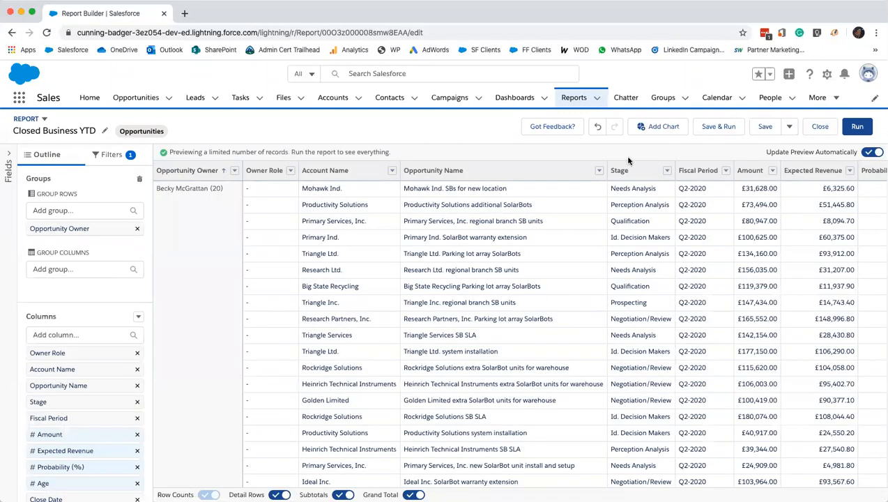
left_click(726, 170)
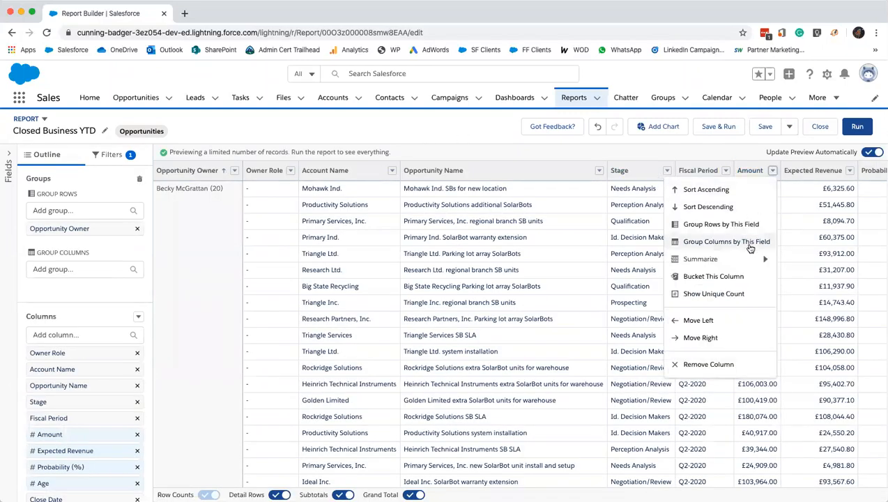
left_click(727, 241)
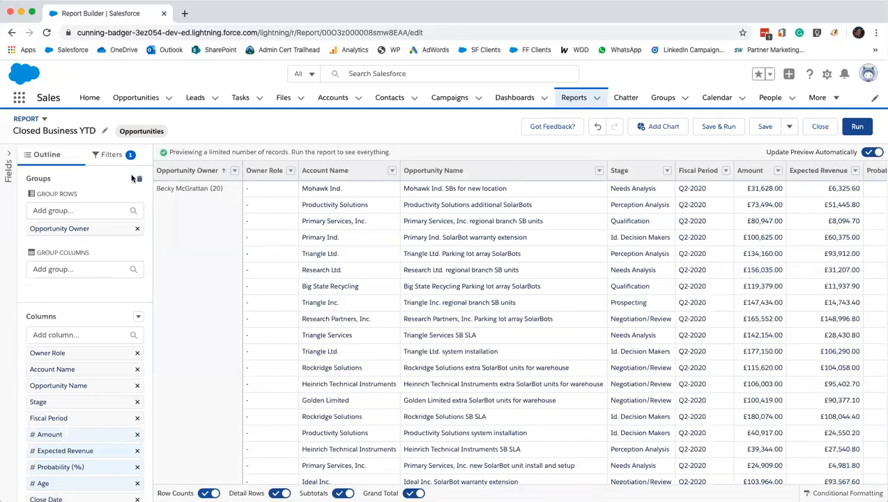
Step: Filter Close Date to Current FY and Opportunity Status to Closed Won
left_click(111, 155)
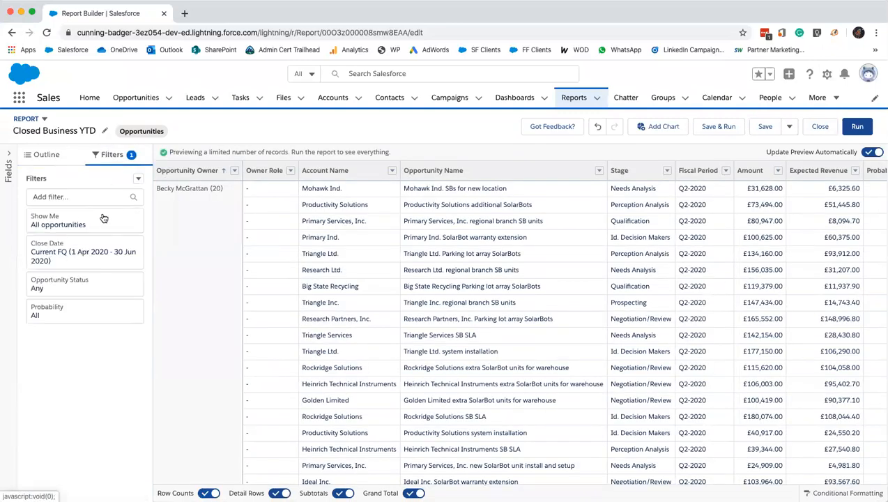
left_click(83, 251)
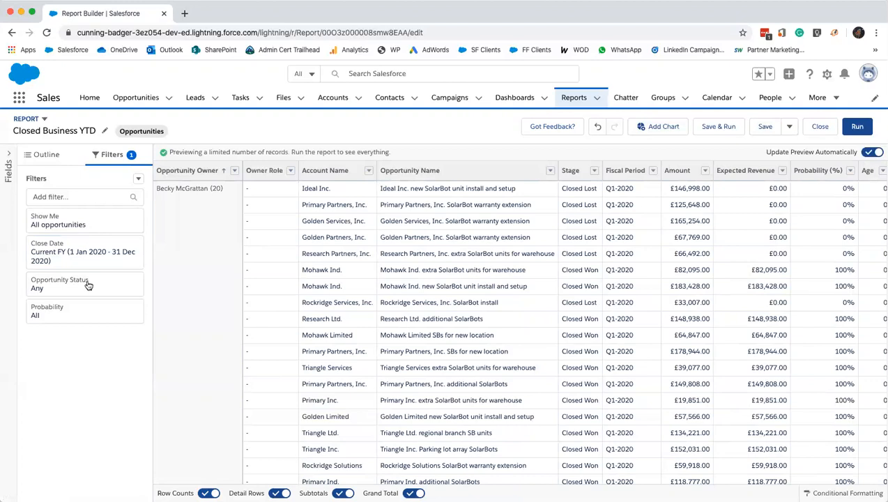
left_click(84, 284)
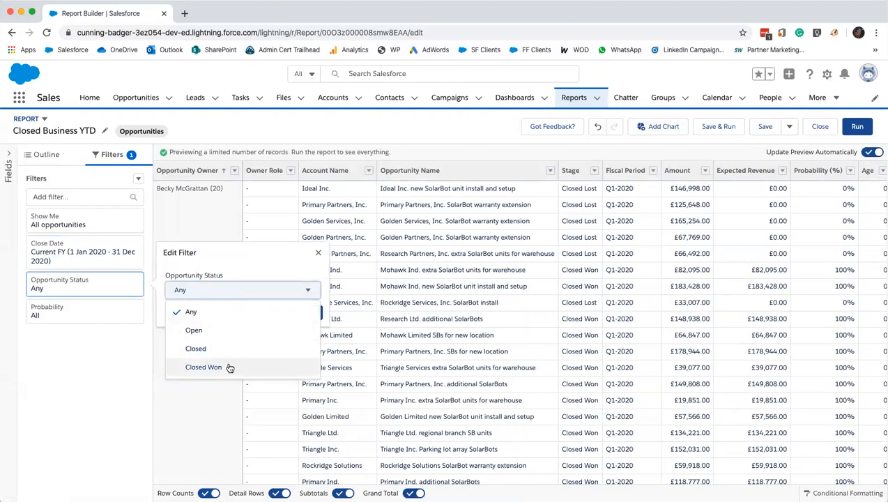
left_click(204, 367)
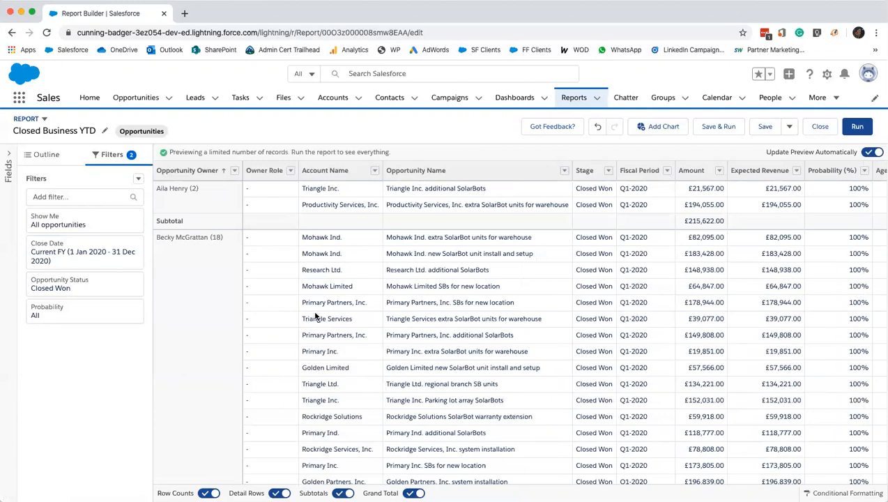
Step: Hide detail rows, save and run the report (£2,209,419 total), then view Dashboards
left_click(280, 493)
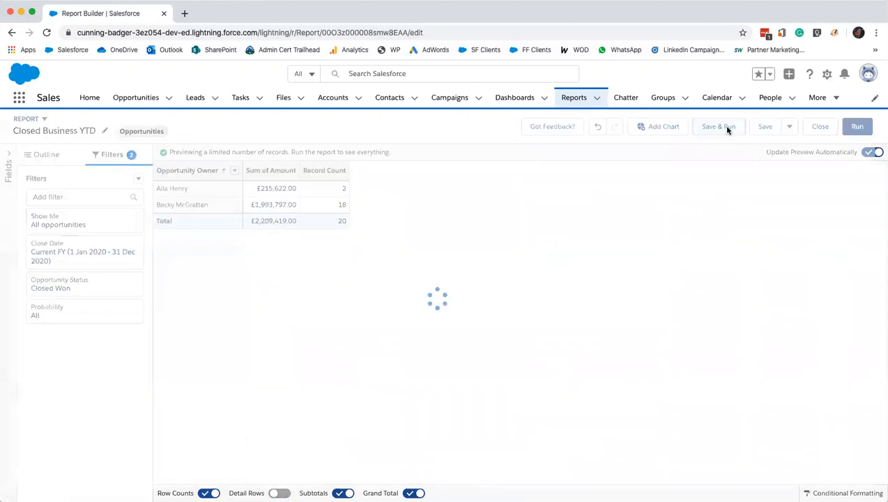
left_click(718, 126)
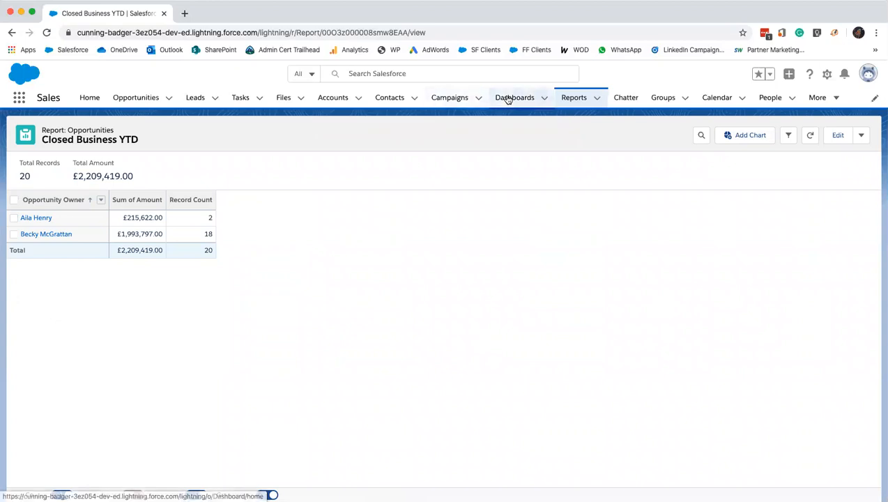
left_click(515, 97)
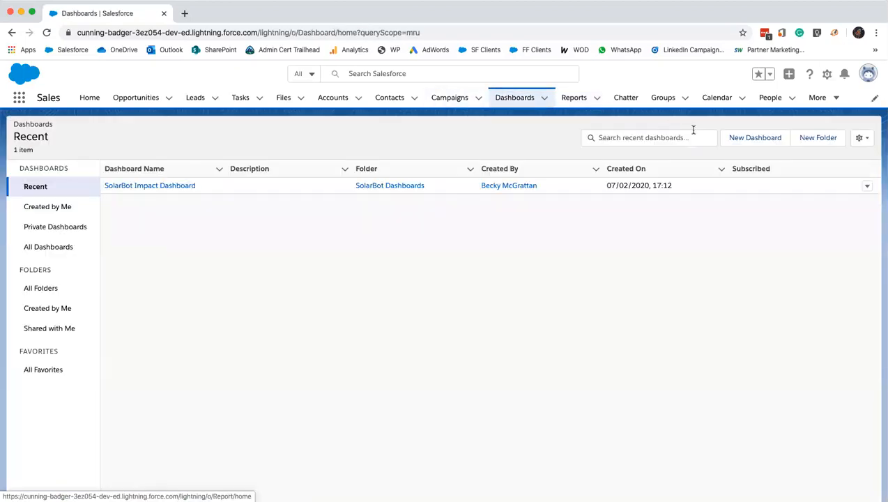
Step: Create 'Sales Manager Dashboard' in the Private Dashboards folder
left_click(755, 137)
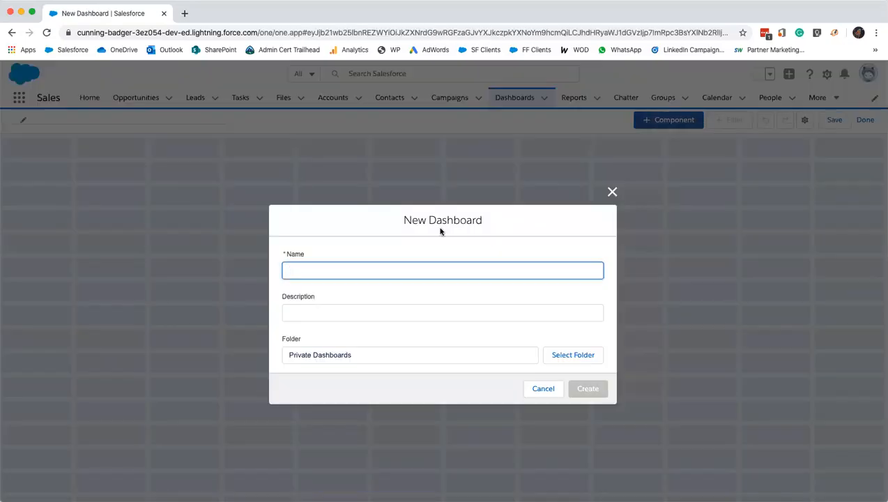
left_click(443, 271)
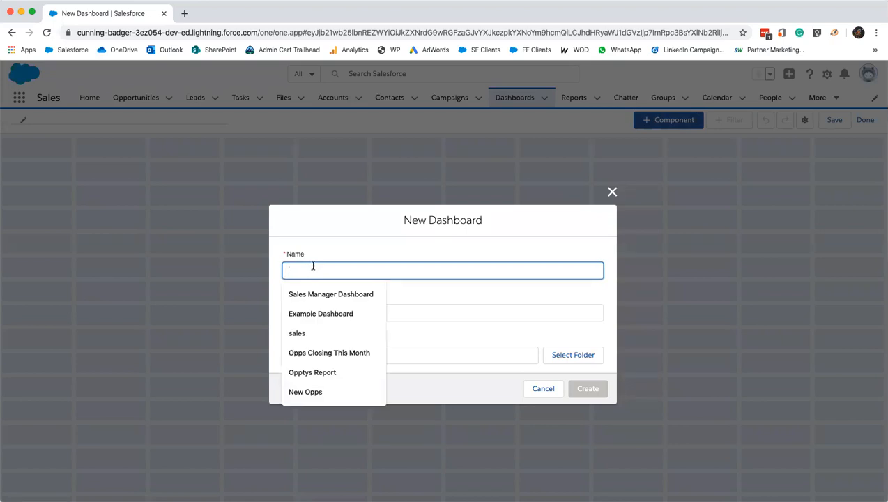
type("Sales")
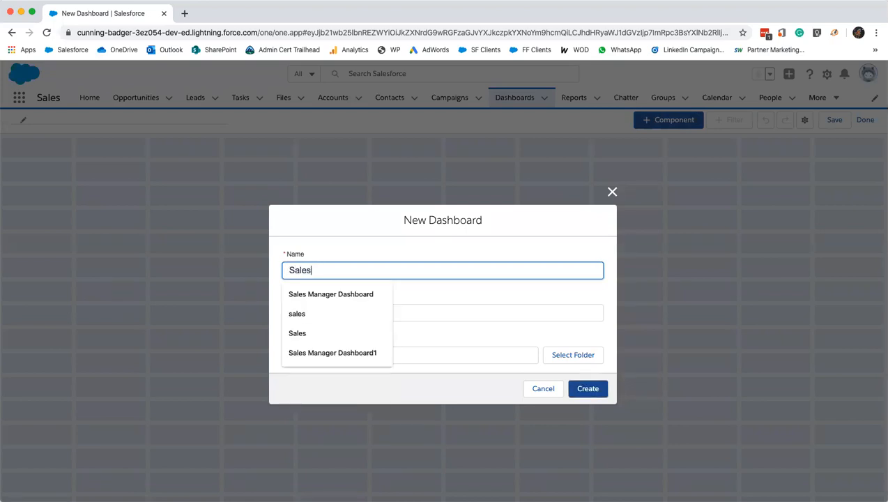
left_click(330, 293)
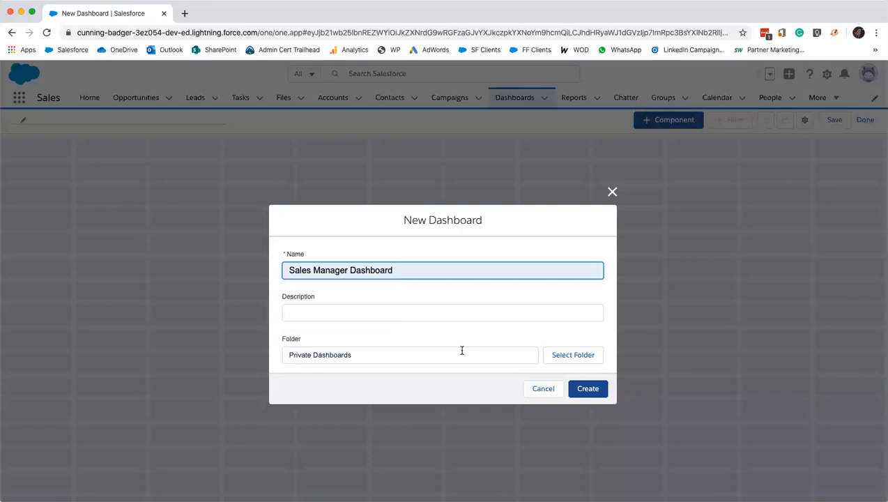
left_click(573, 355)
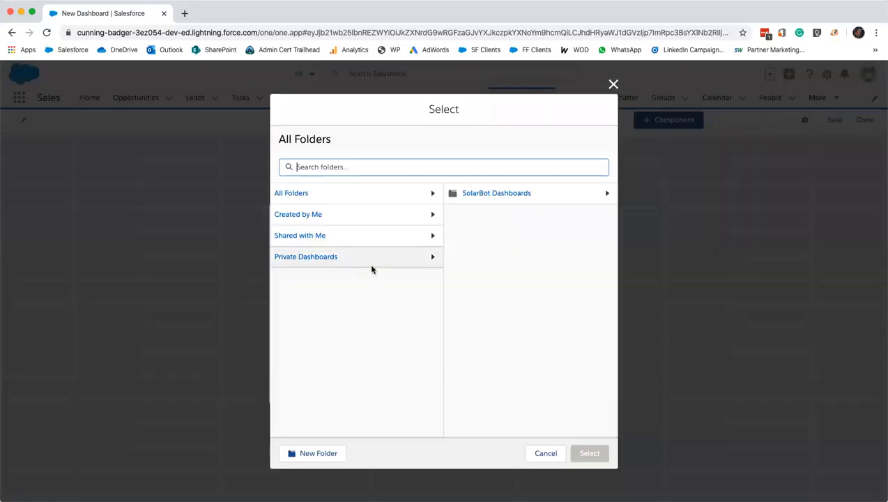
left_click(496, 192)
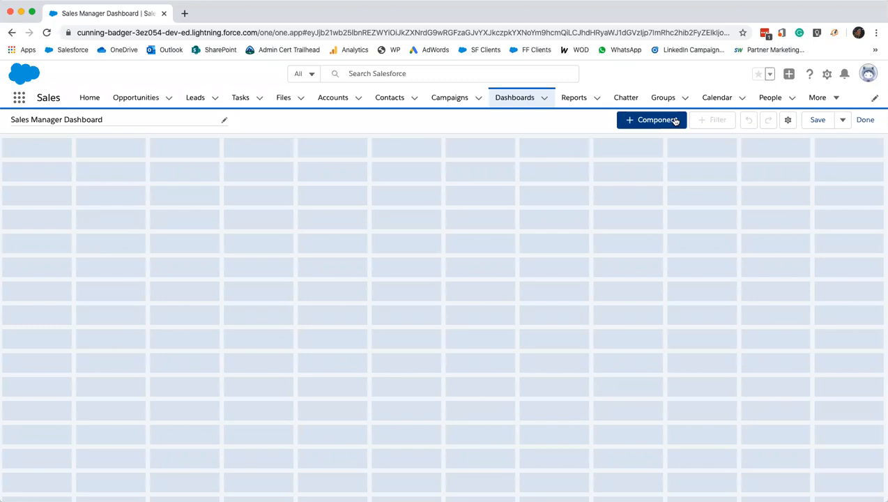
Step: Add a dashboard component sourced from the Closed Business YTD report
left_click(651, 120)
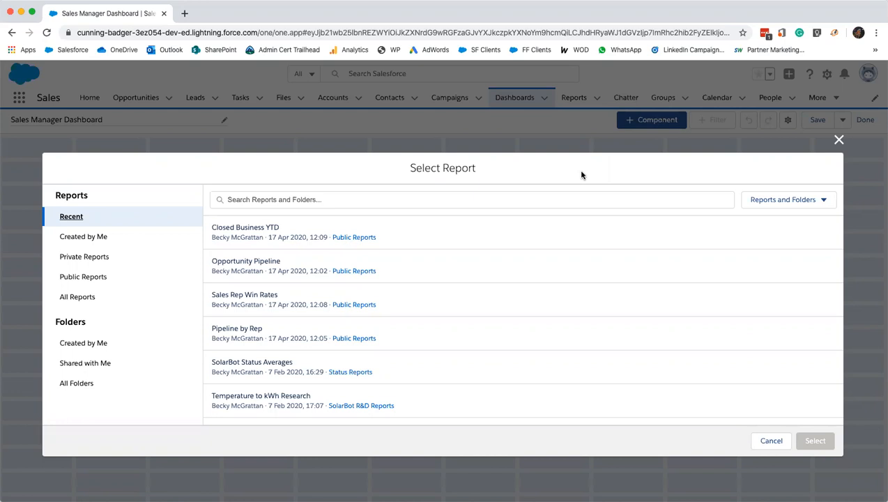
mouse_move(320, 218)
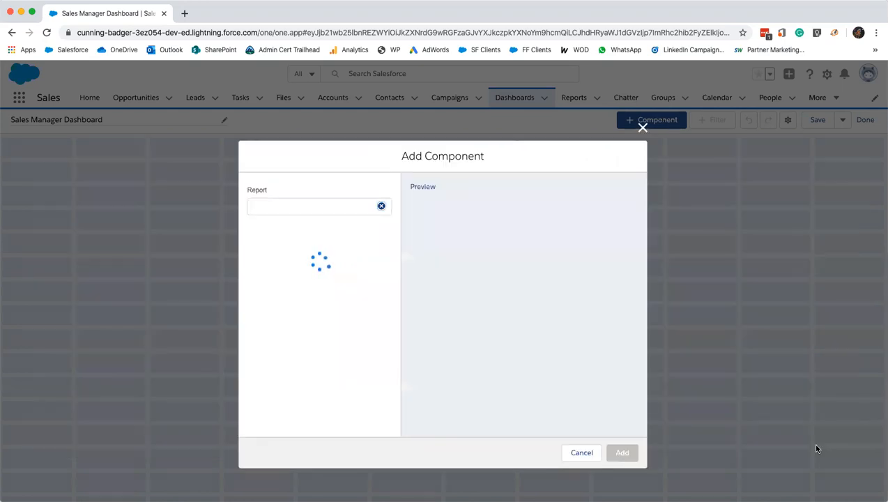
left_click(319, 206)
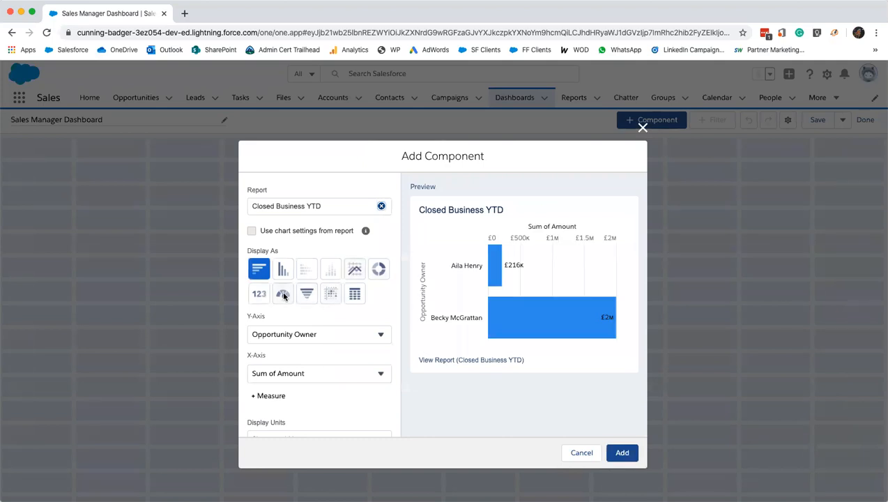
Step: Display Closed Business YTD as a gauge with ranges 2,000,000, 3,000,000 and 4,000,000
left_click(283, 293)
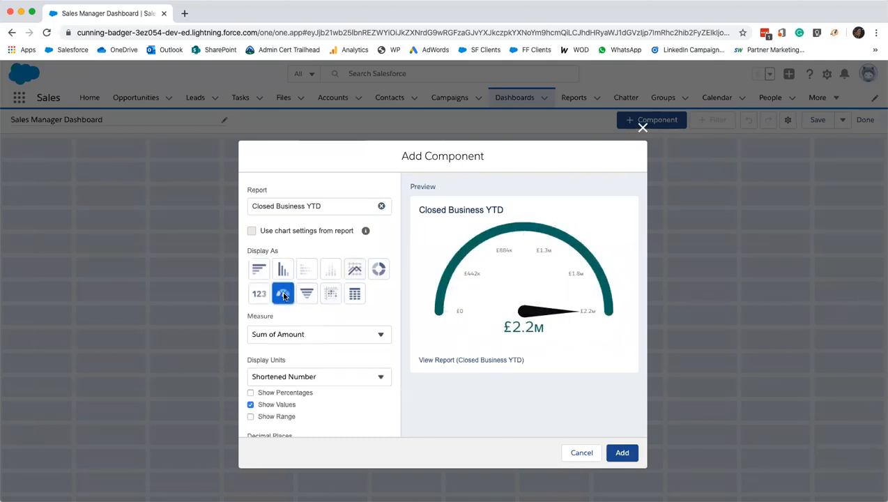
scroll("down", 3)
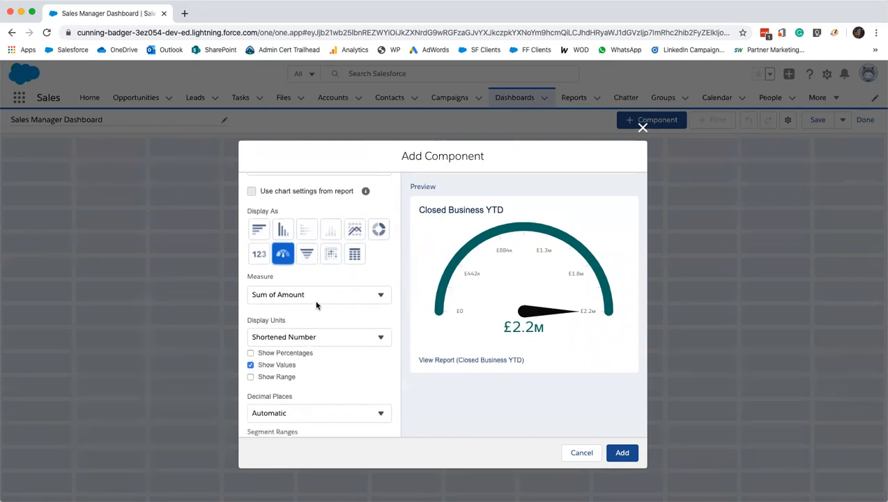
scroll("down", 3)
type("2")
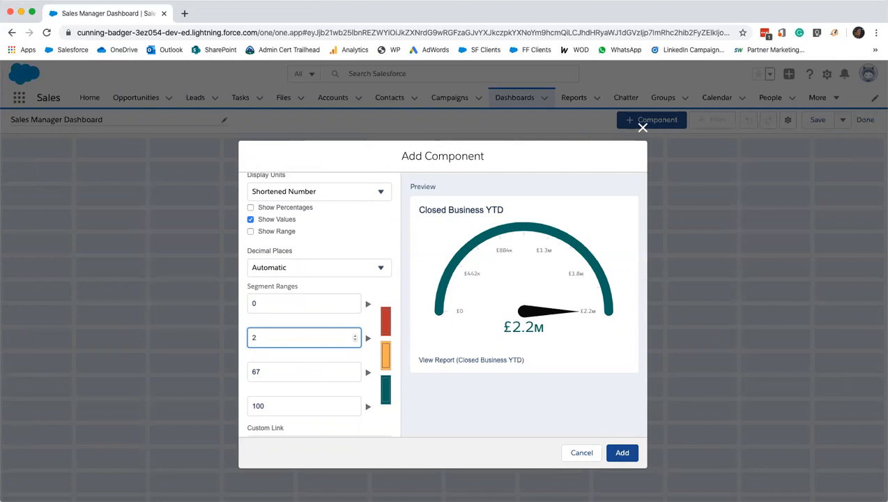
type("000000")
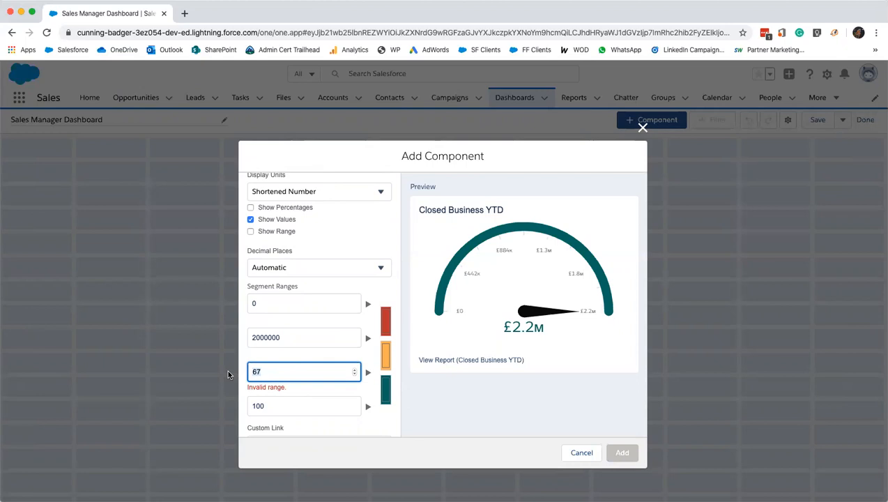
type("3000000")
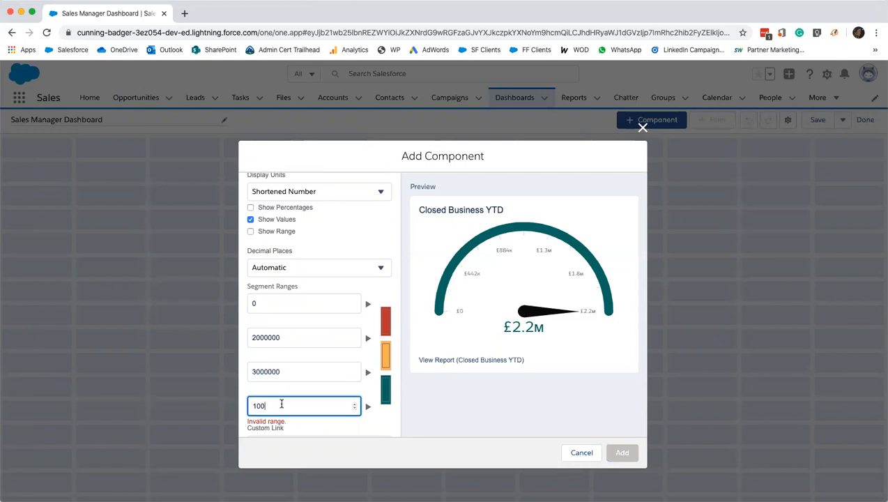
type("4")
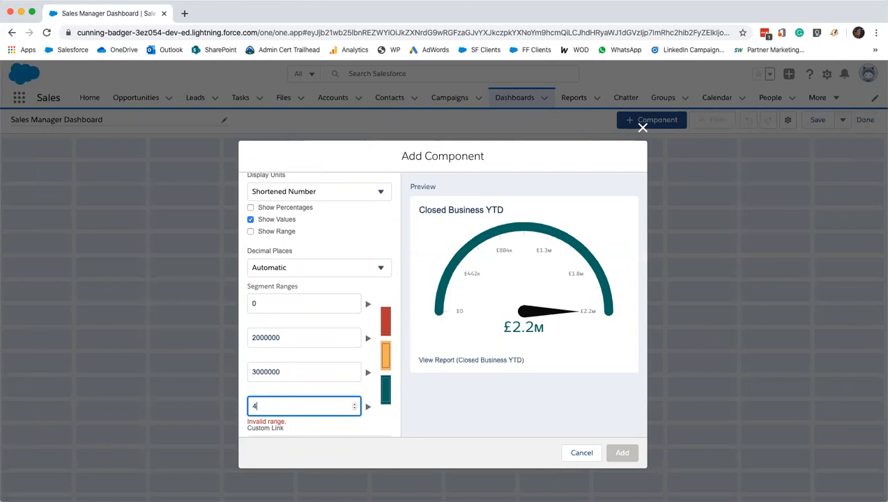
type("000000")
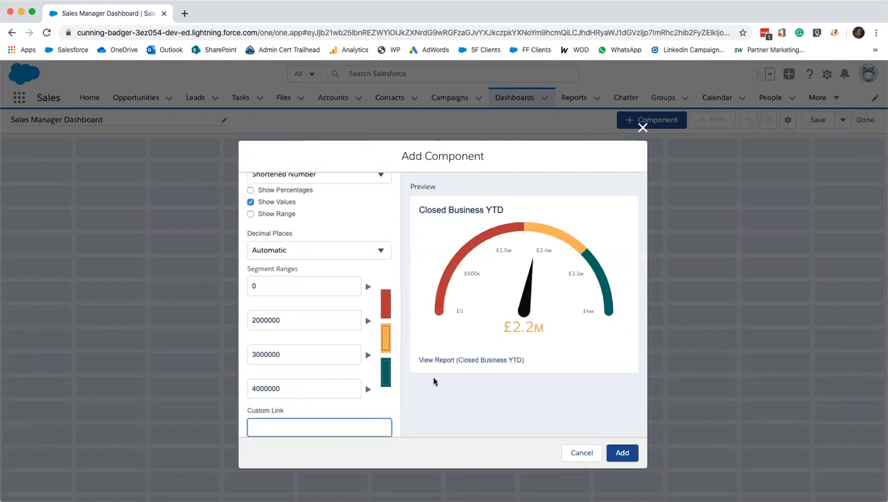
scroll("down", 3)
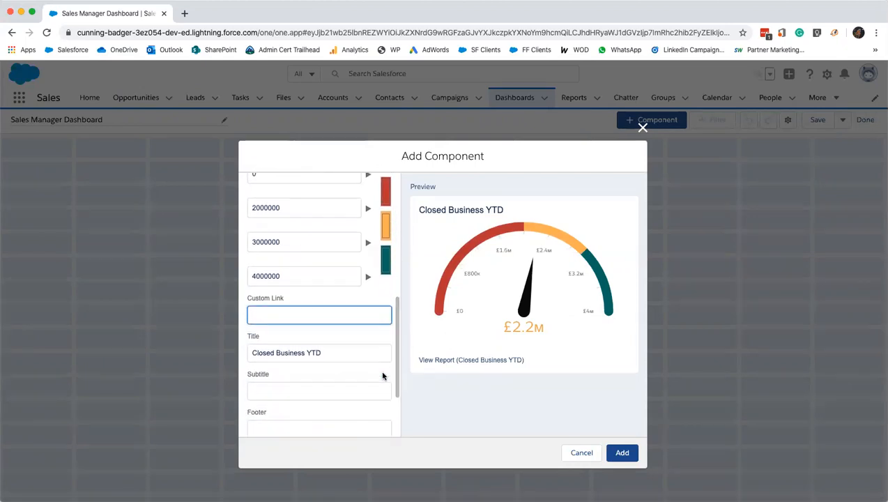
left_click(621, 453)
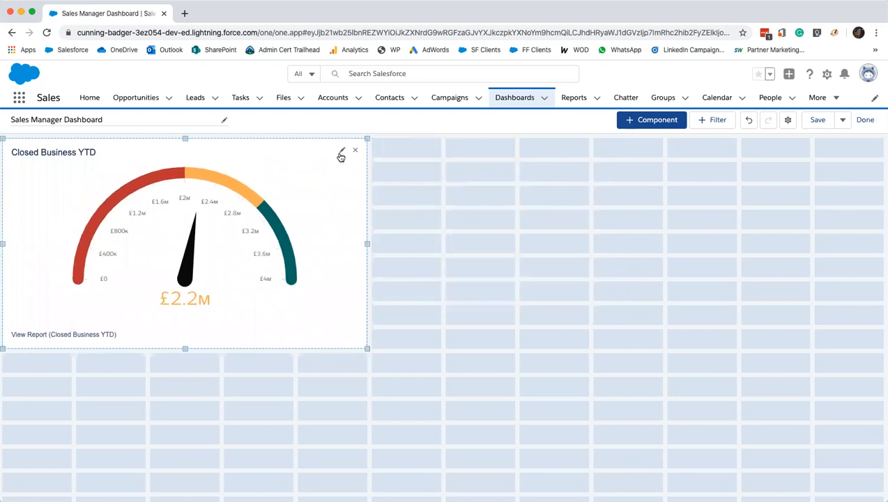
Step: Reopen the Closed Business YTD gauge's settings and pick a new colour for its lowest band
left_click(341, 152)
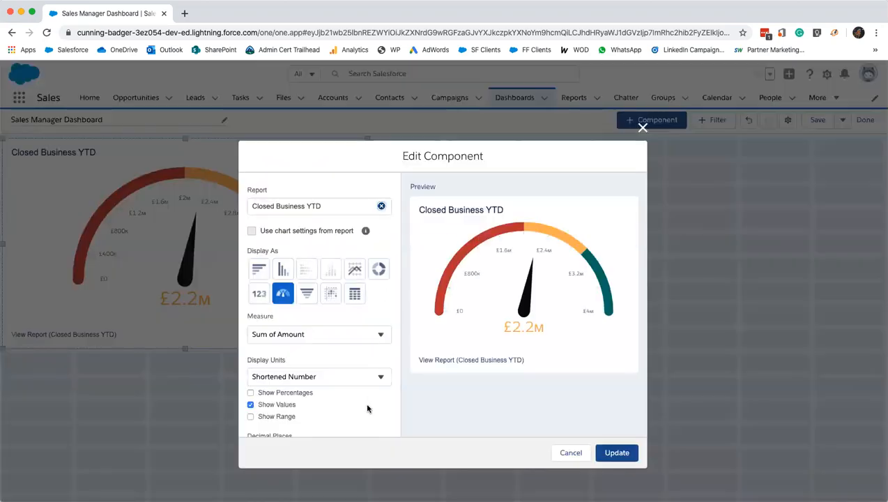
scroll("down", 3)
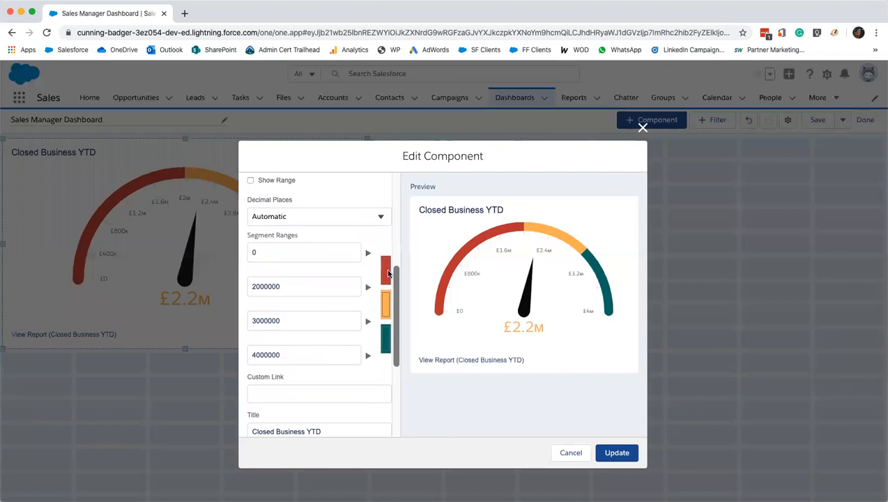
left_click(385, 270)
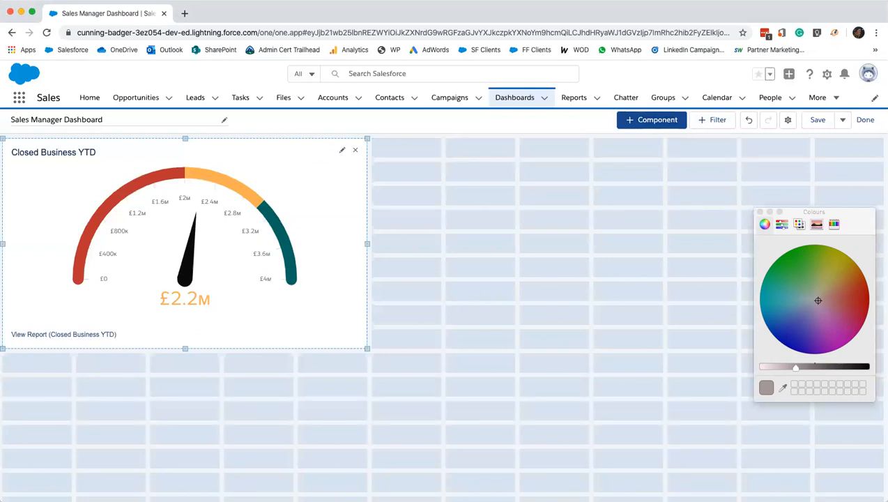
mouse_move(554, 196)
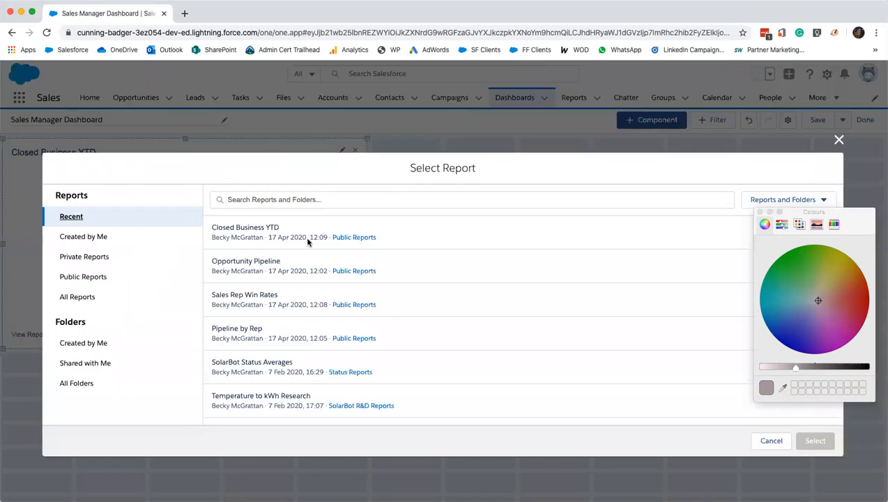
Step: Add the Pipeline by Rep report as a vertical bar chart measuring Sum of Amount
left_click(237, 334)
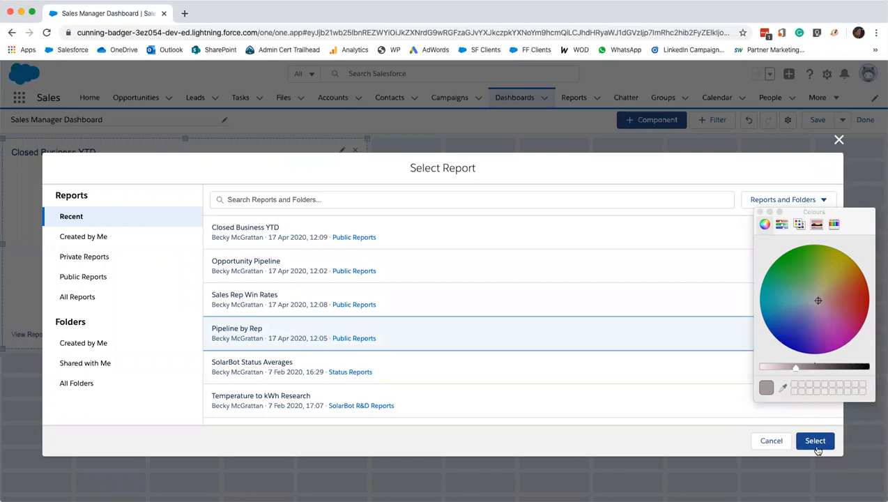
left_click(815, 441)
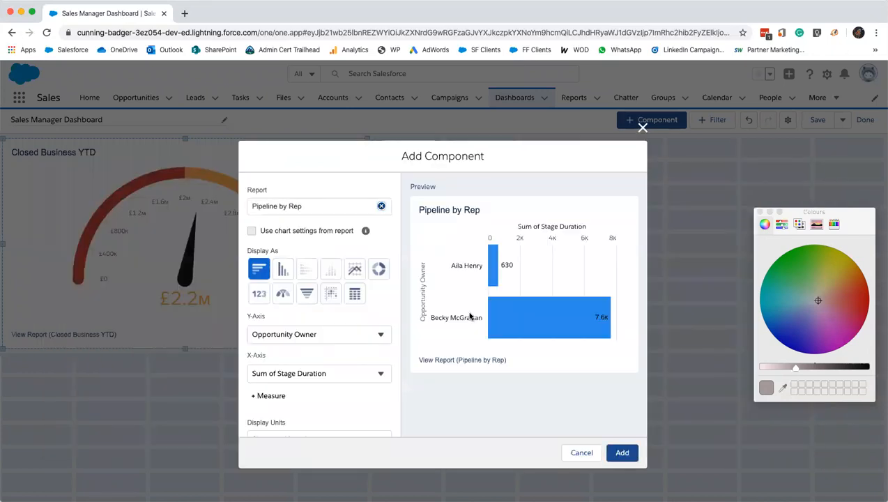
mouse_move(292, 265)
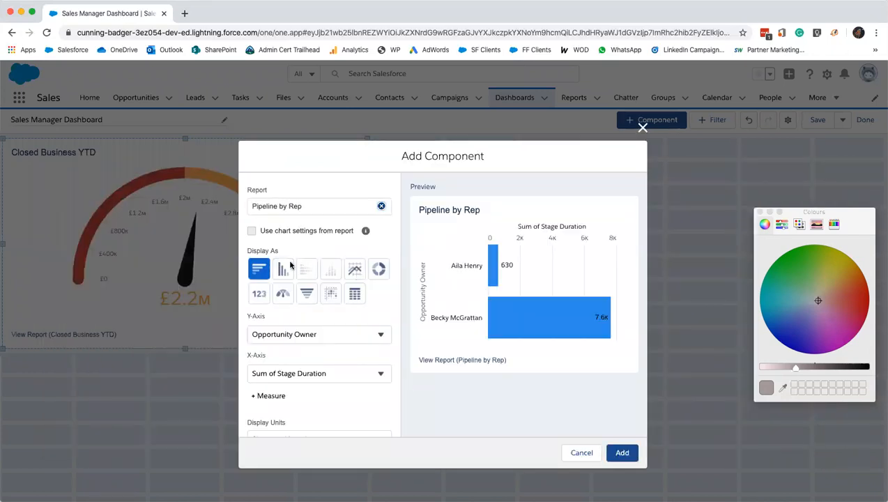
left_click(283, 269)
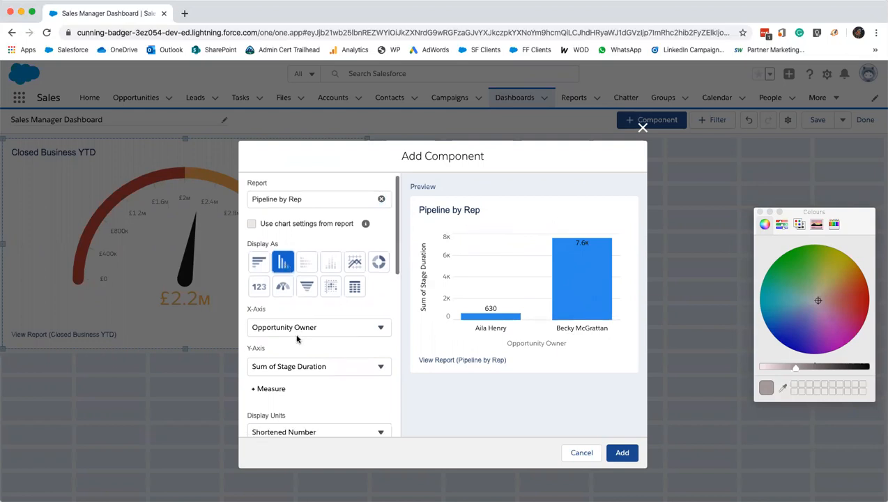
left_click(319, 366)
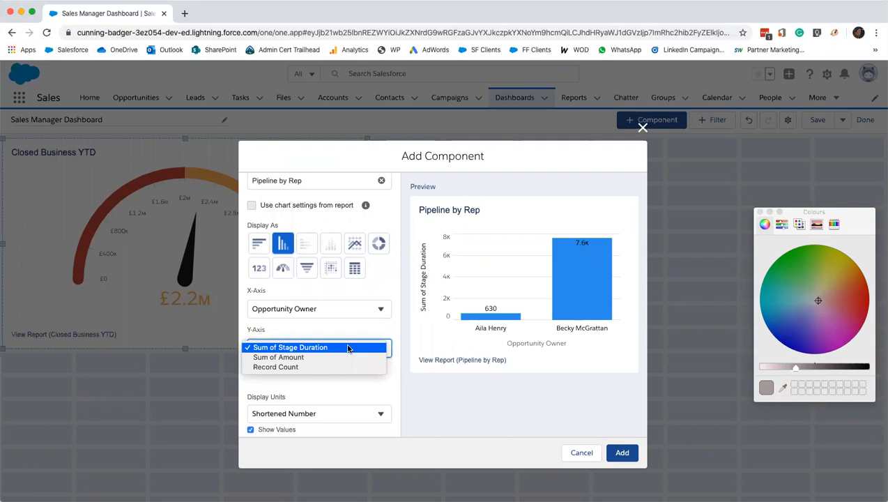
left_click(279, 357)
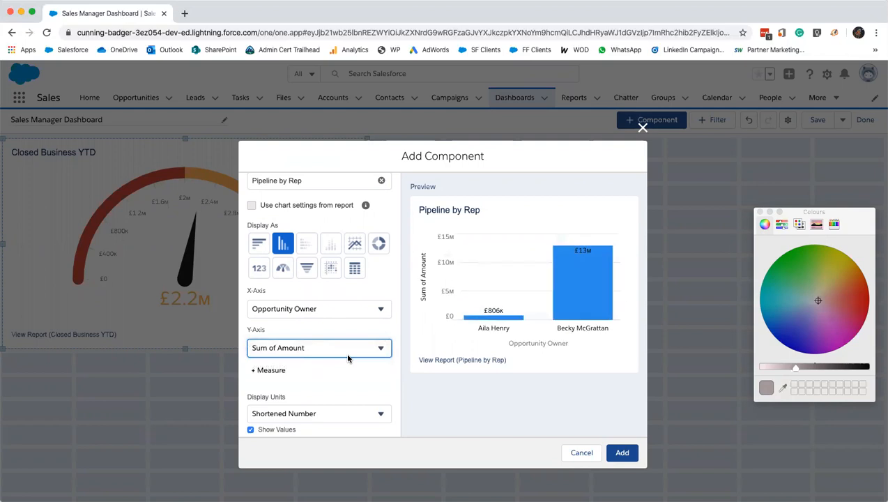
Step: Save the Sales Manager Dashboard with the new bar chart
scroll("down", 3)
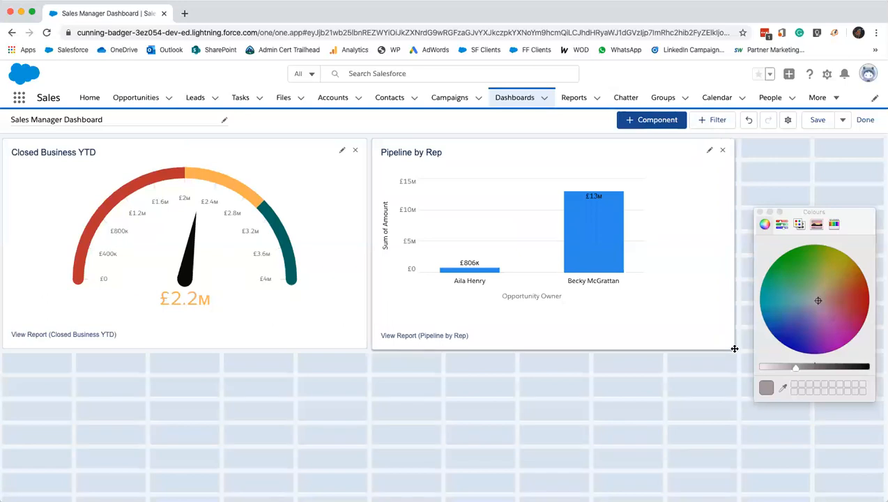
left_click(817, 119)
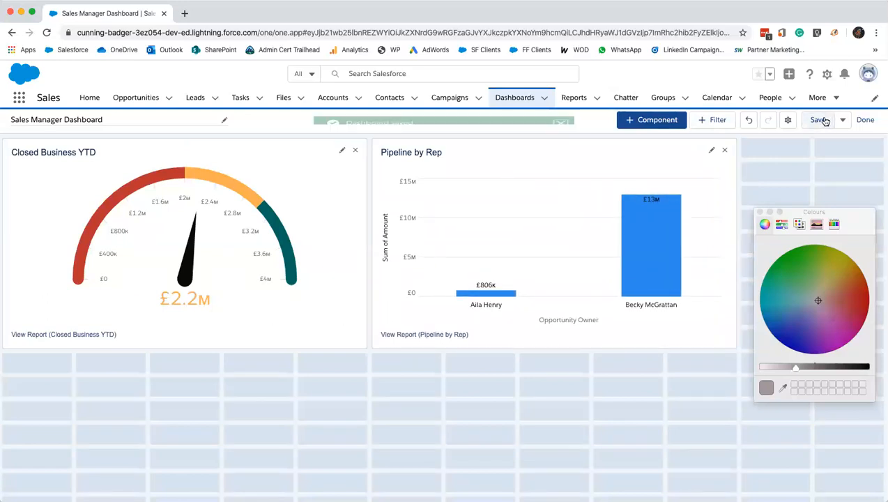
left_click(818, 120)
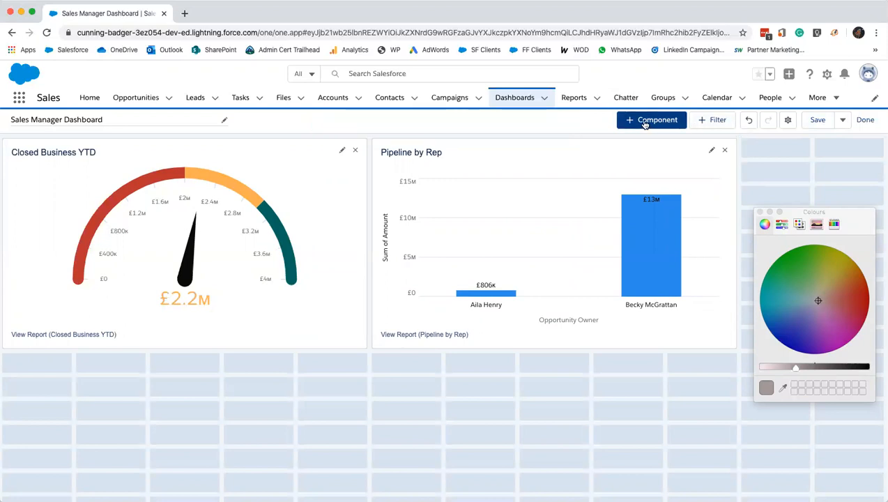
left_click(651, 120)
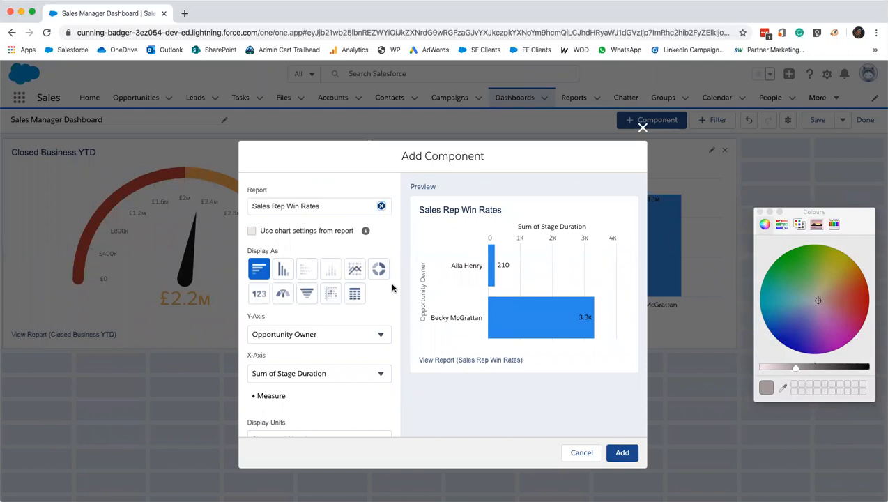
scroll("down", 3)
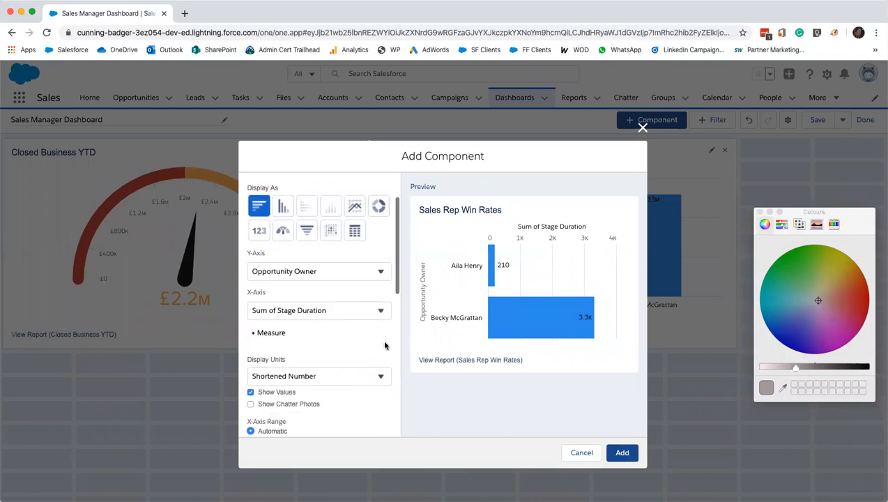
scroll("down", 3)
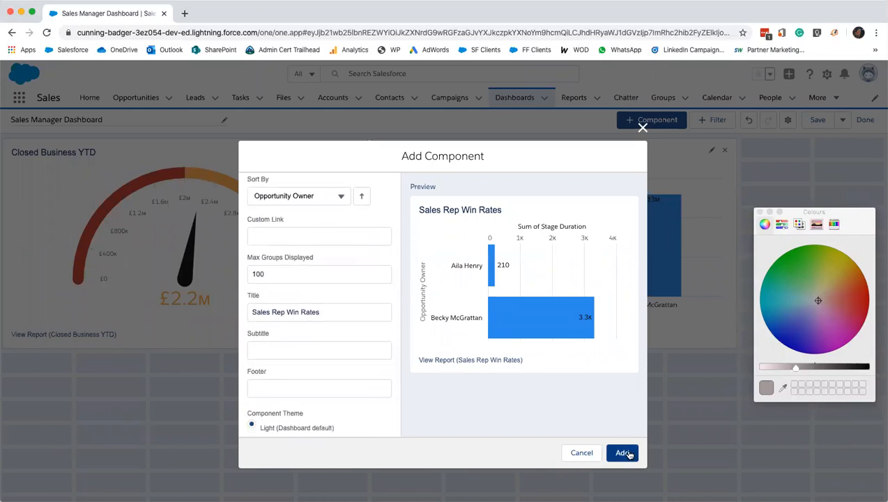
left_click(622, 452)
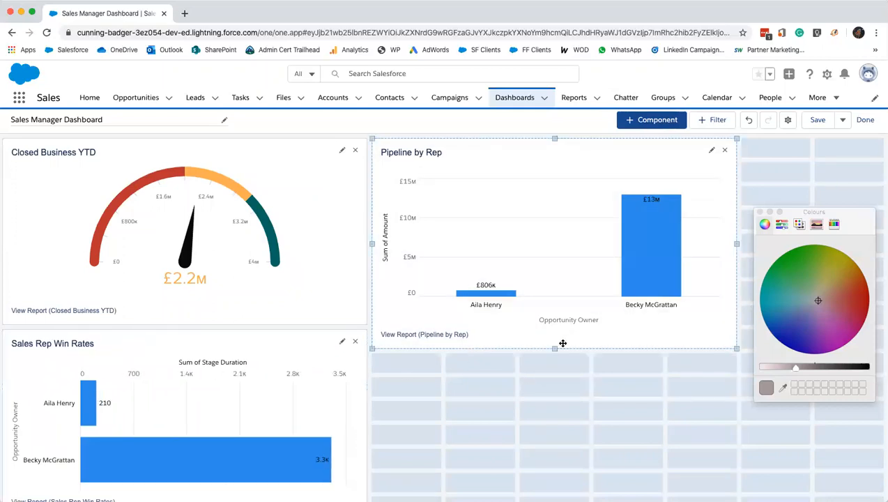
mouse_move(553, 351)
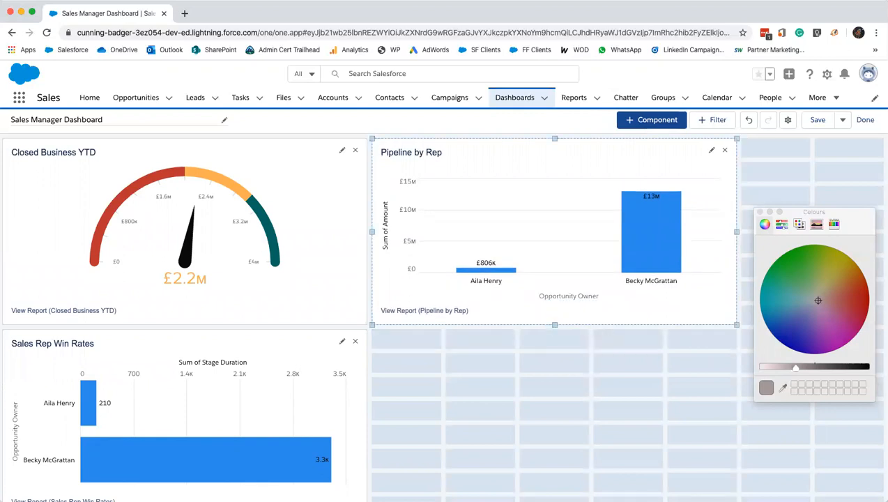
mouse_move(523, 261)
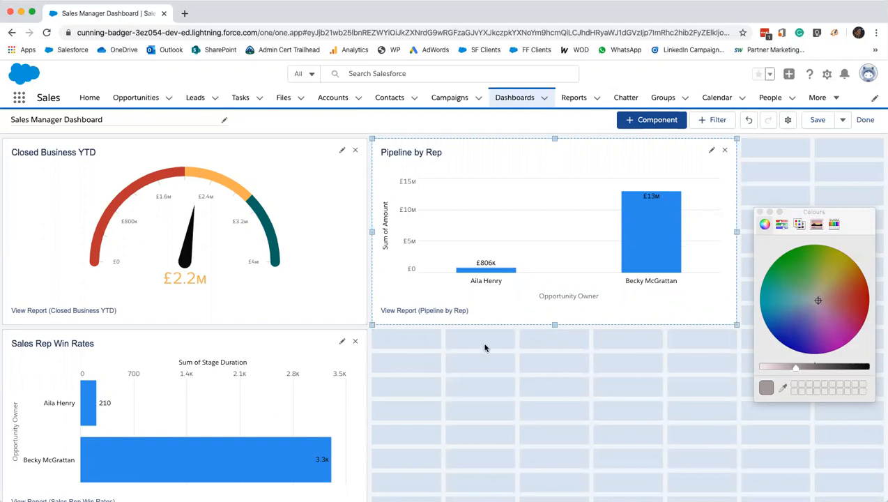
mouse_move(652, 119)
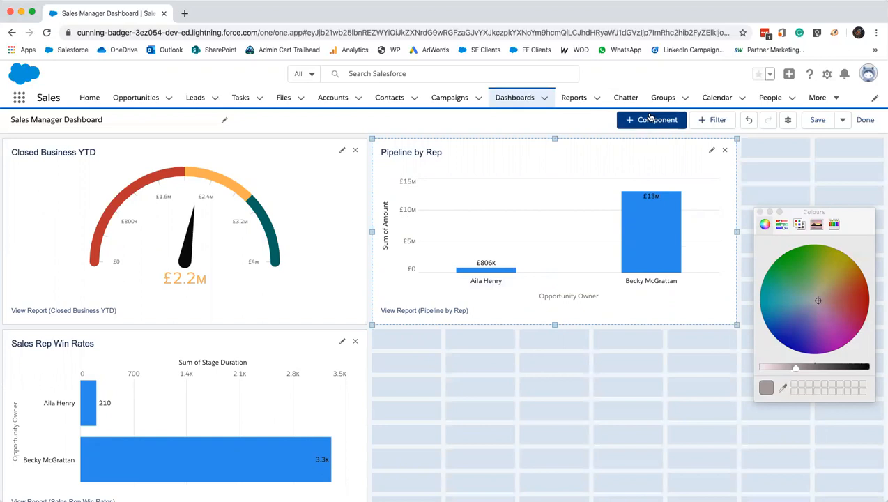
Step: Add the Opportunity Pipeline report as a table component, then save the dashboard
left_click(651, 119)
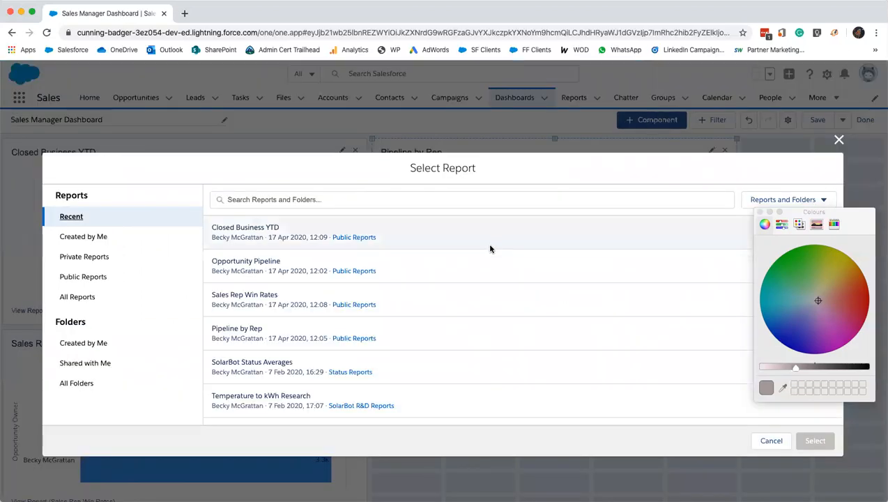
left_click(246, 266)
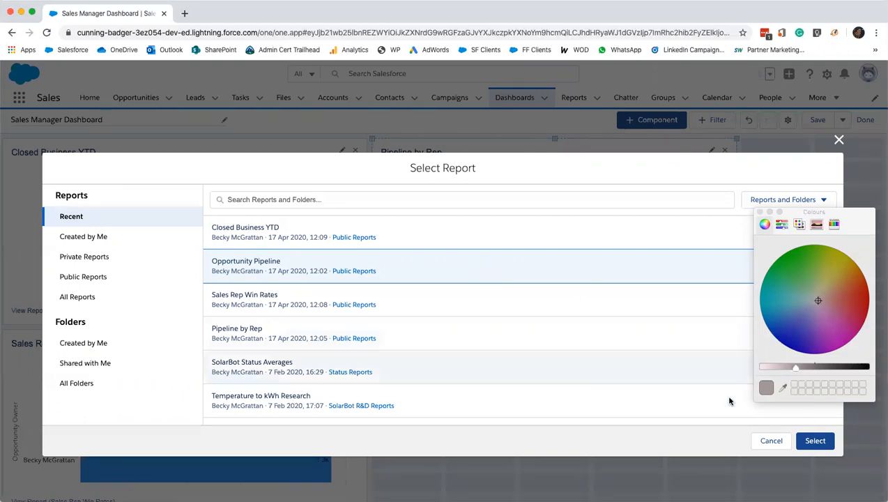
left_click(815, 441)
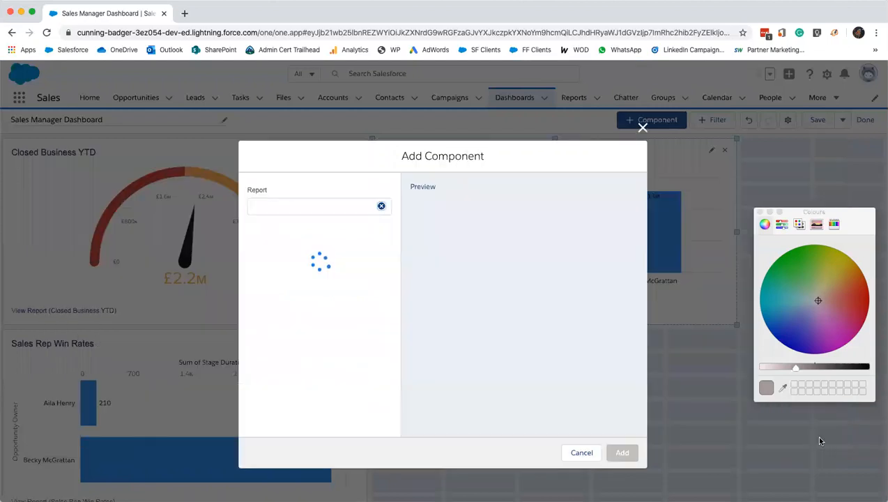
left_click(318, 206)
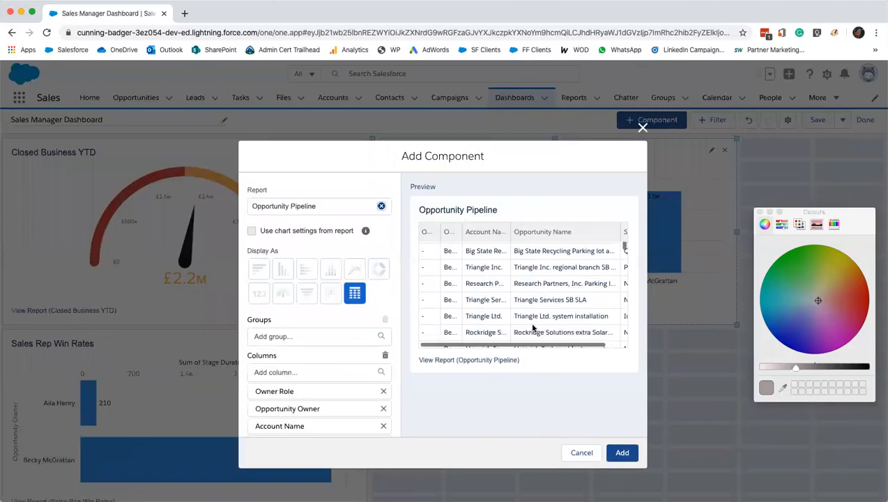
left_click(621, 453)
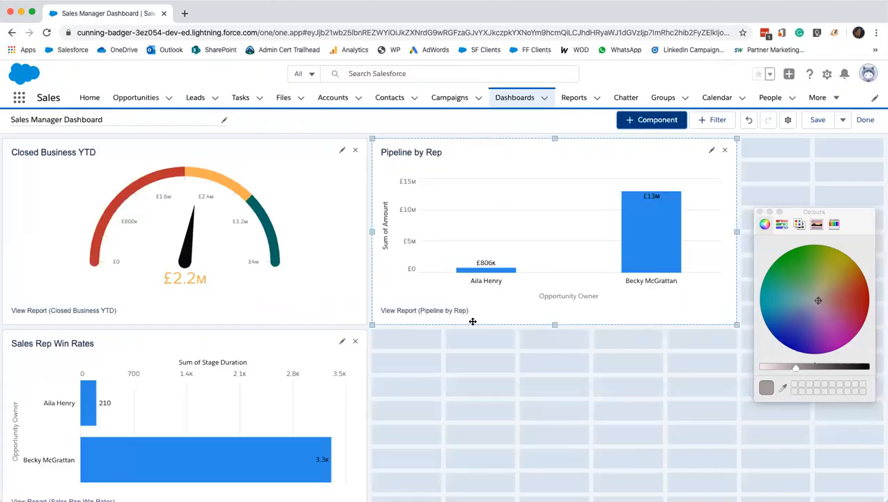
scroll("down", 3)
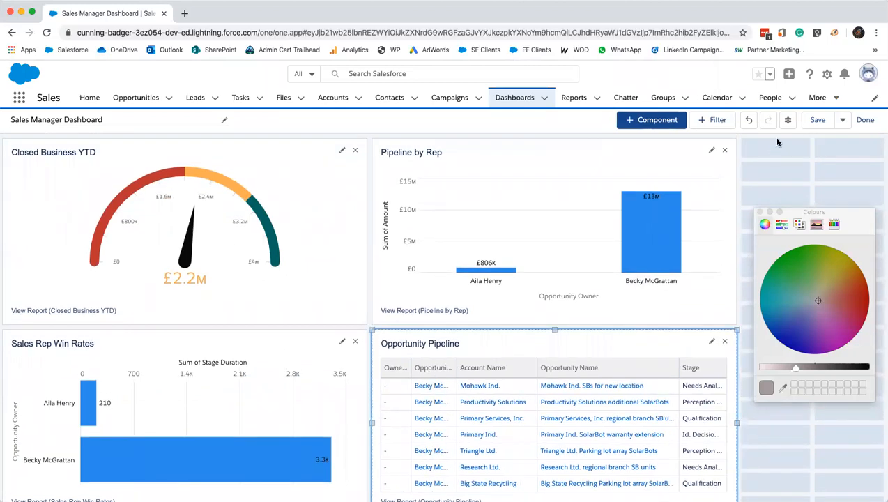
left_click(817, 119)
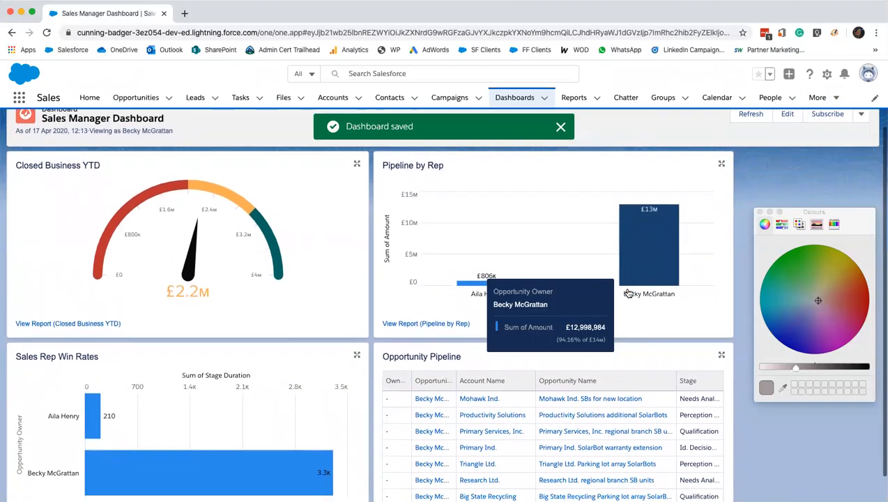
Step: Dismiss the 'Dashboard saved' confirmation and put the dashboard back into edit mode
left_click(561, 127)
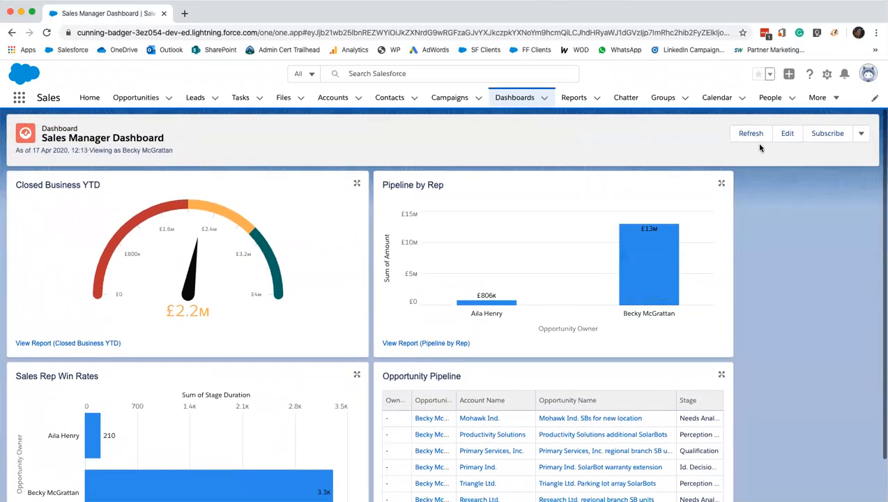
scroll("down", 3)
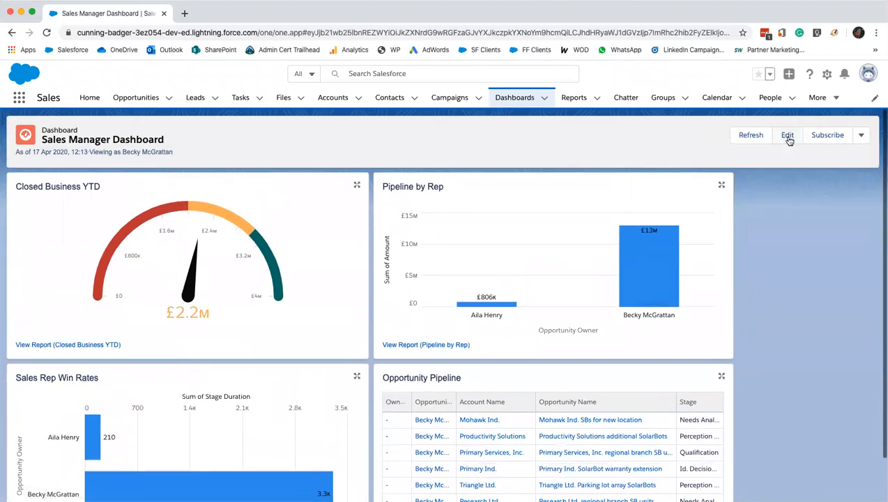
left_click(787, 134)
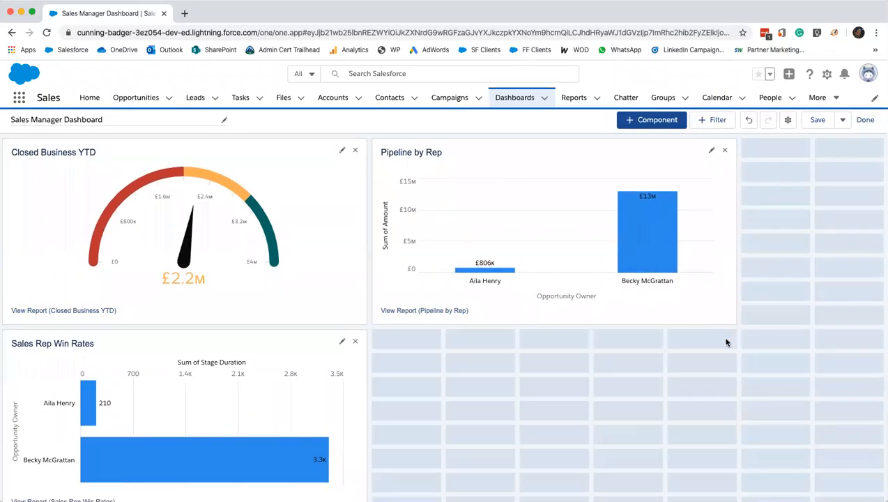
Step: Add Closed Business YTD as a metric component displayed as a full number
left_click(652, 119)
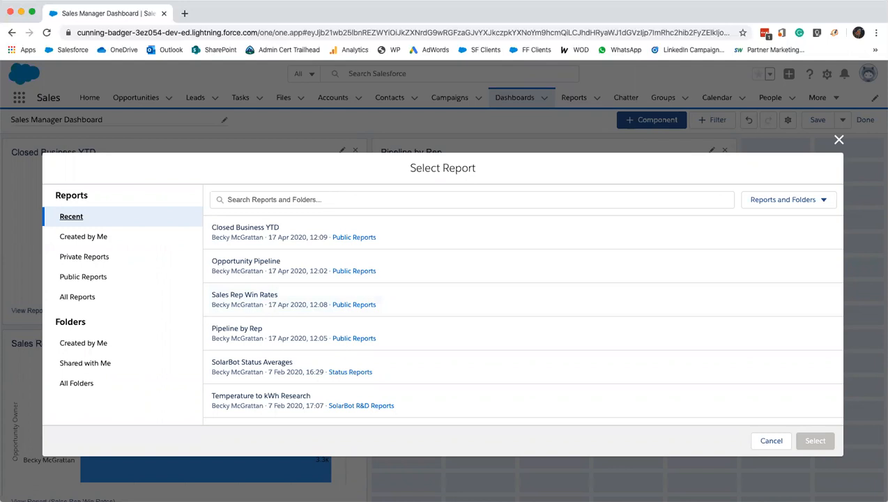
mouse_move(409, 316)
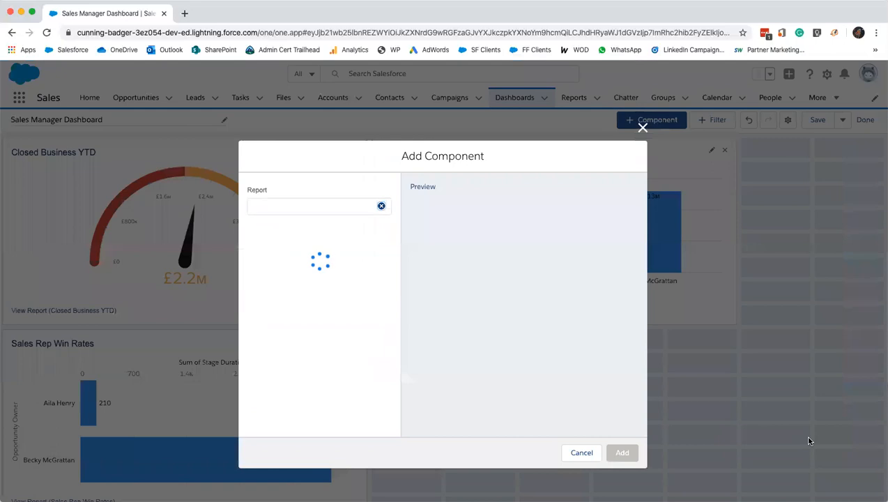
left_click(314, 206)
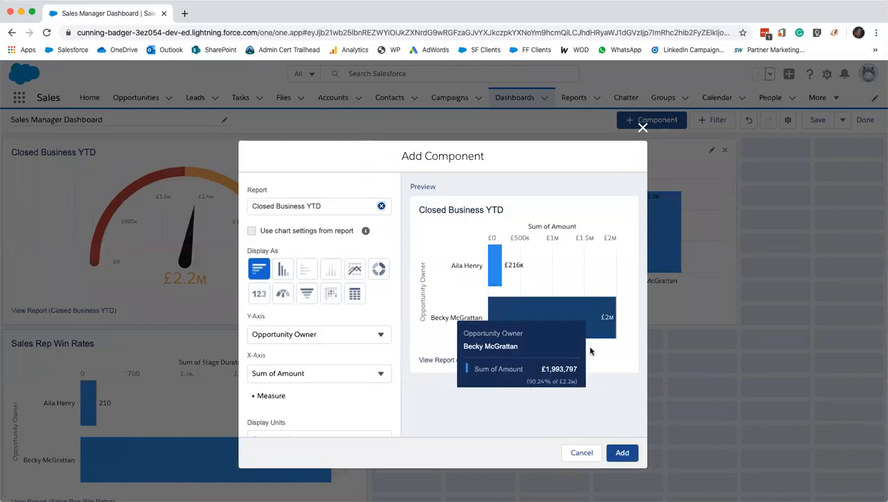
left_click(259, 293)
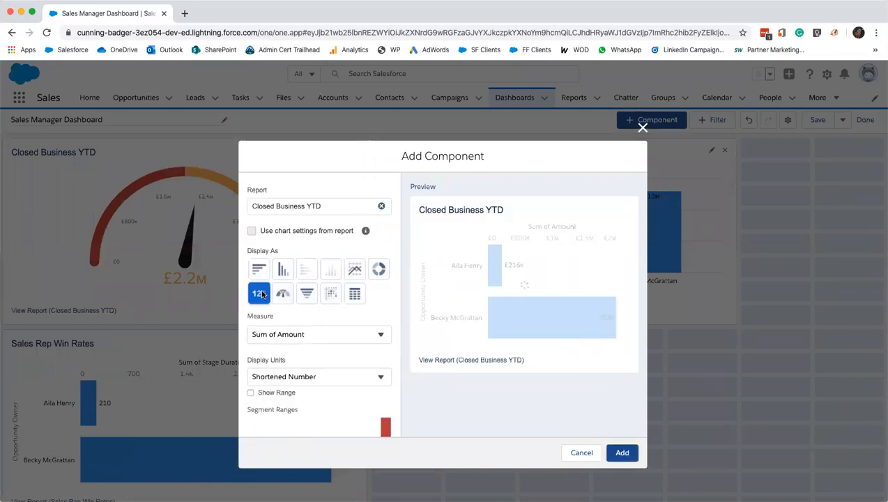
left_click(319, 376)
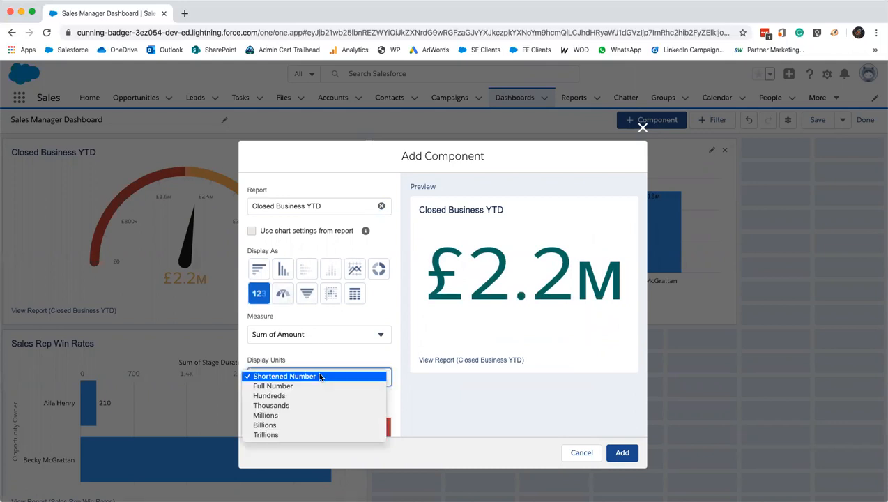
left_click(273, 386)
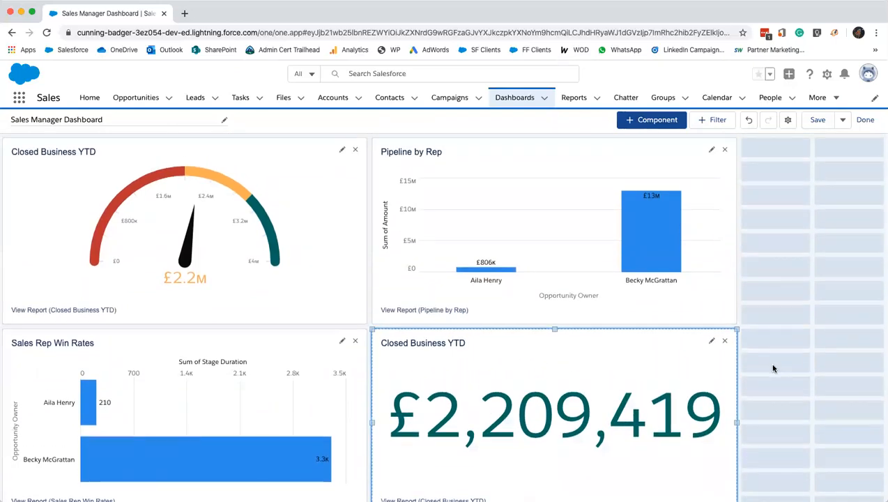
Step: Adjust the Closed Business YTD gauge's settings and bring up the dashboard Properties
left_click(184, 230)
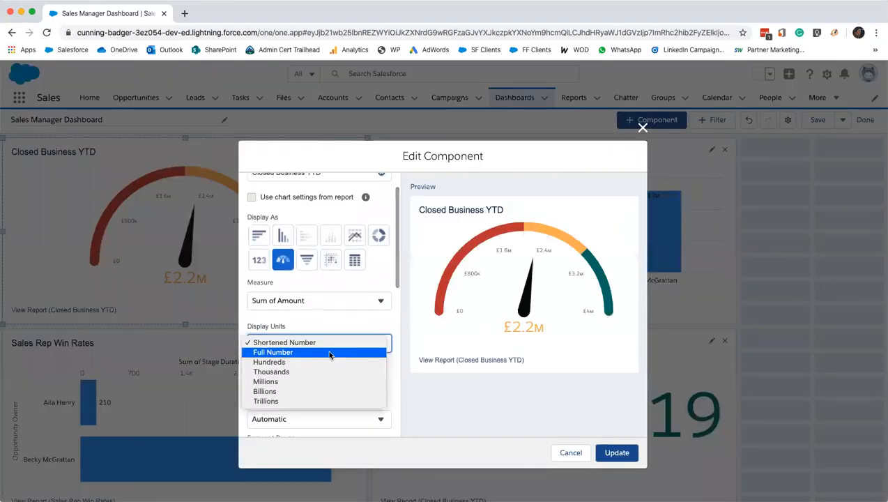
left_click(285, 342)
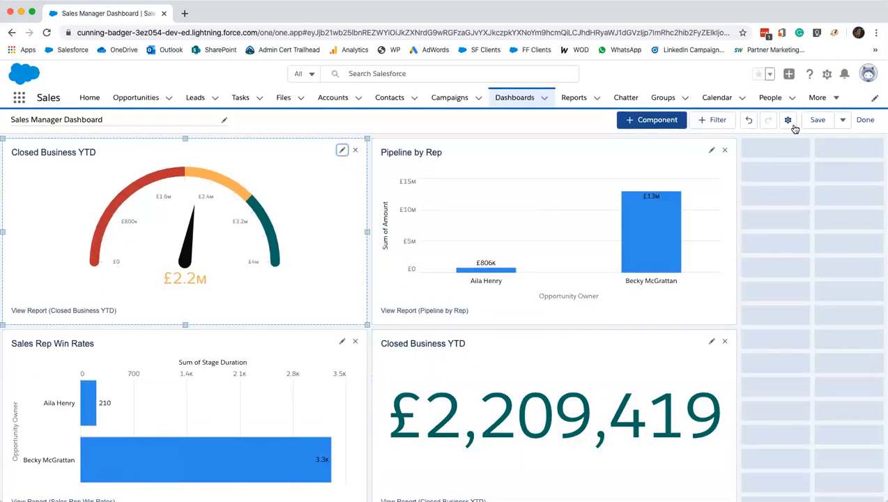
left_click(788, 119)
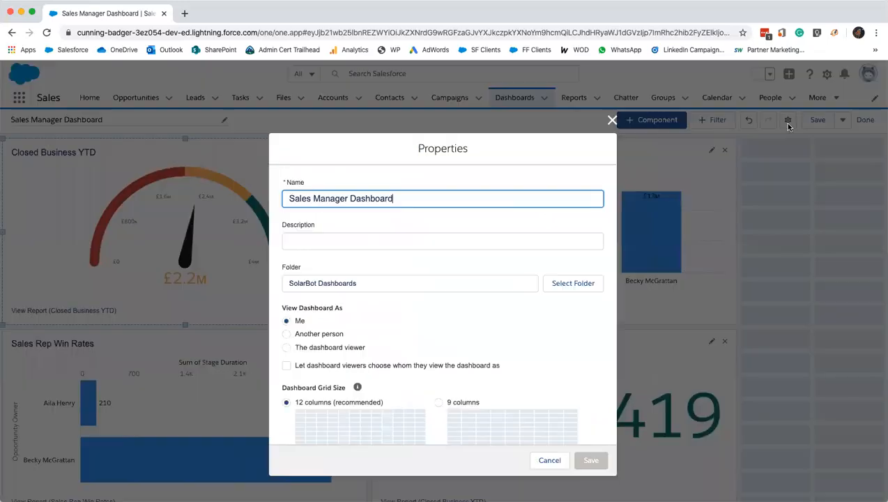
mouse_move(339, 162)
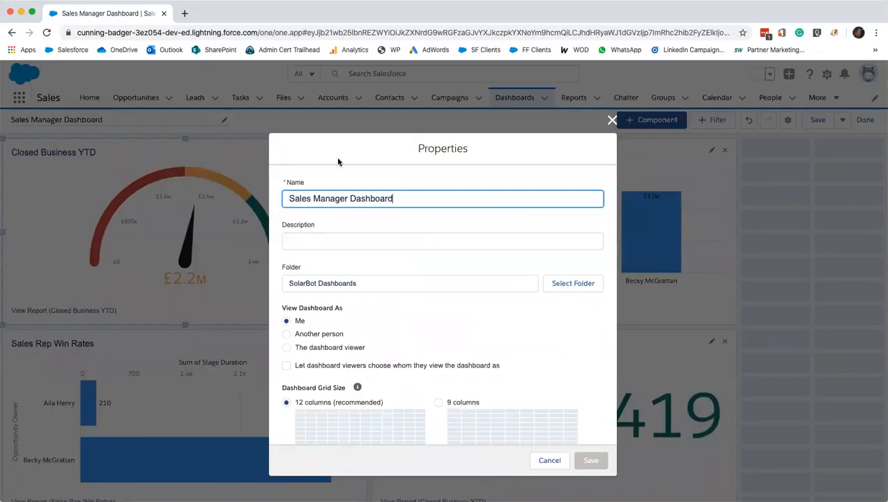
Step: Apply a new dashboard colour palette and reopen the Properties dialog
scroll("down", 3)
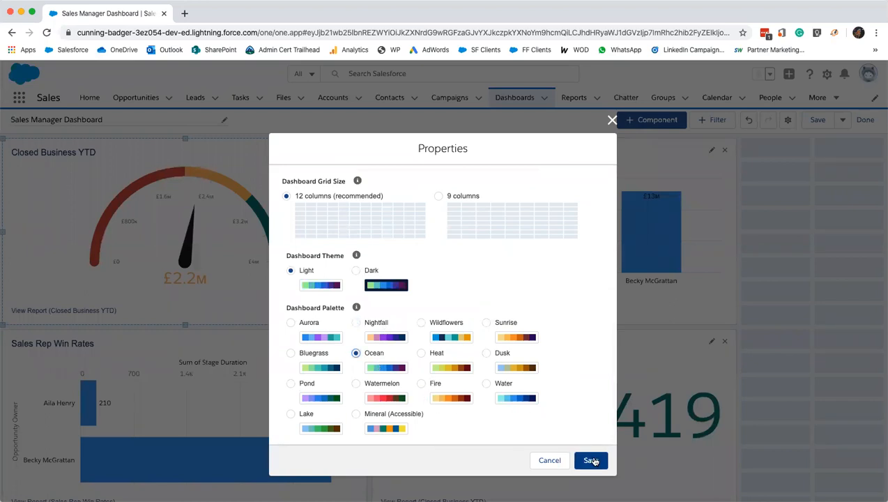
left_click(590, 460)
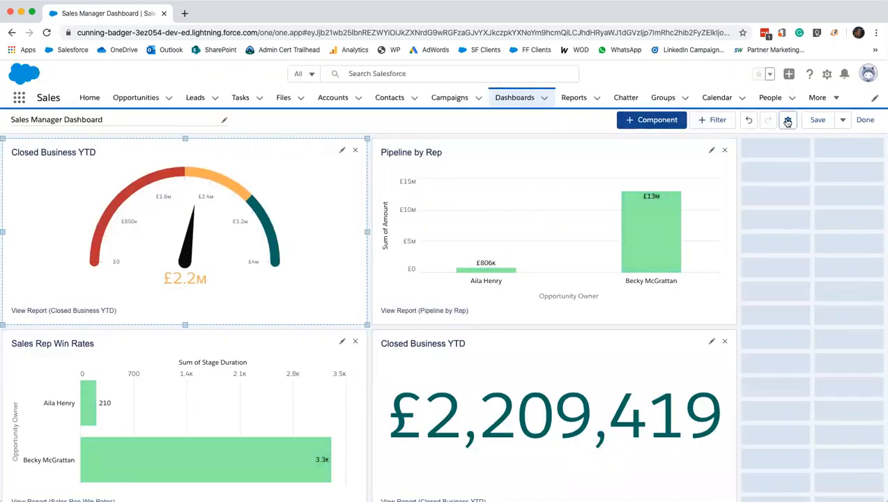
left_click(788, 120)
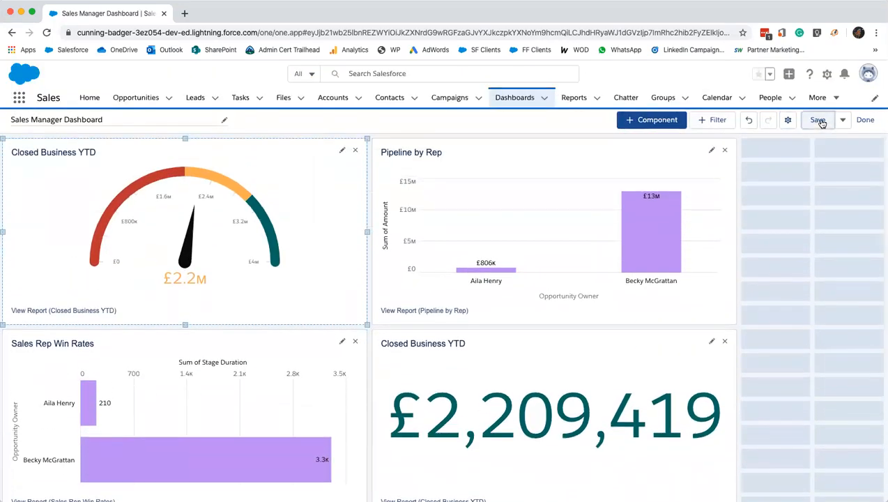
Step: Save the lilac dashboard, refresh its data, and dismiss the refresh limit warning
left_click(818, 119)
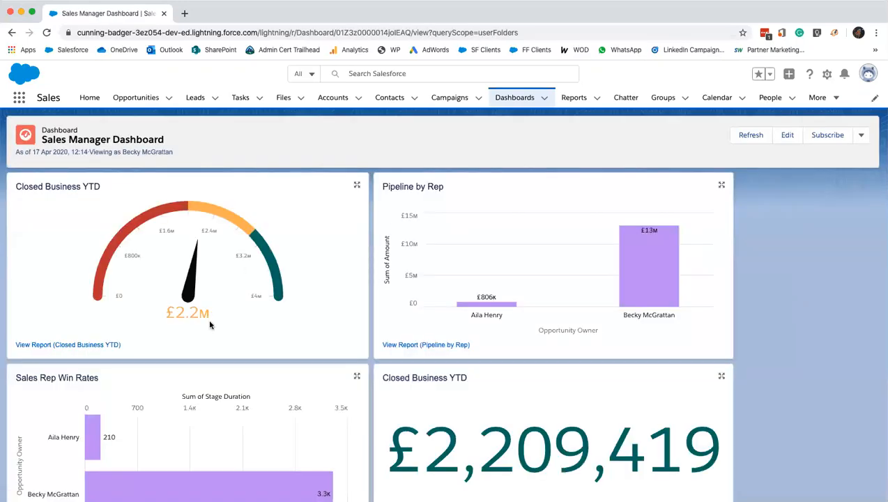
scroll("down", 3)
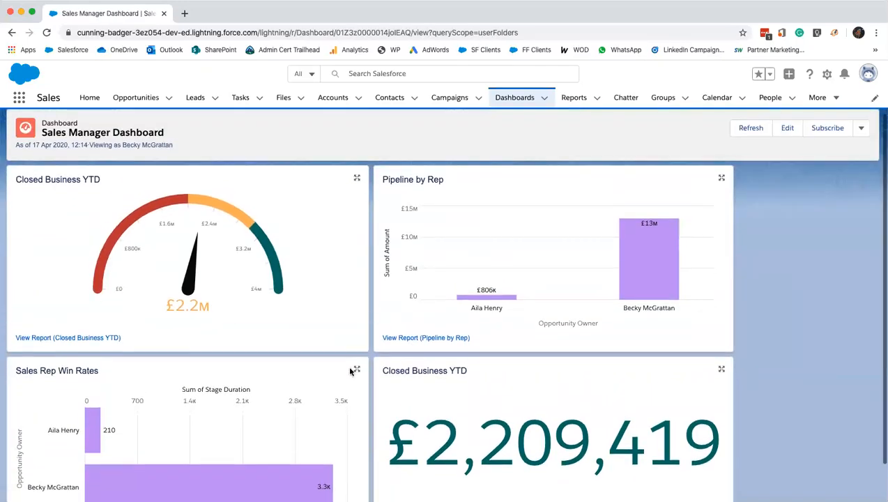
mouse_move(802, 341)
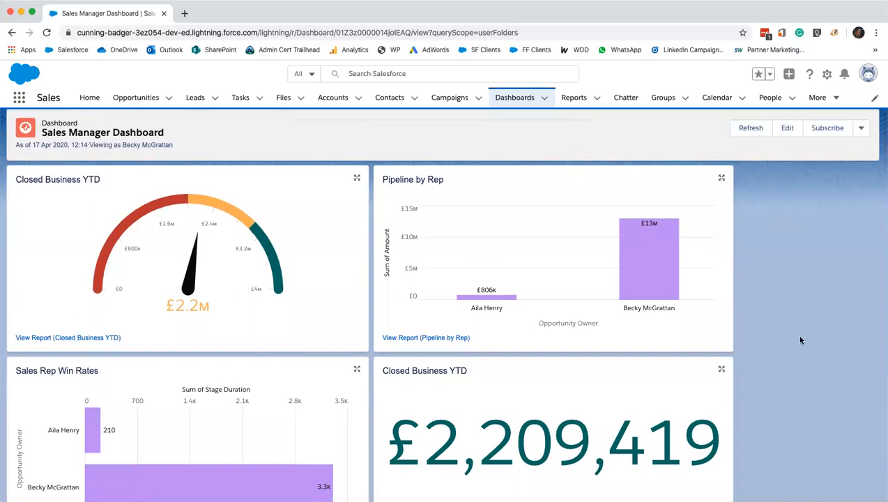
left_click(751, 127)
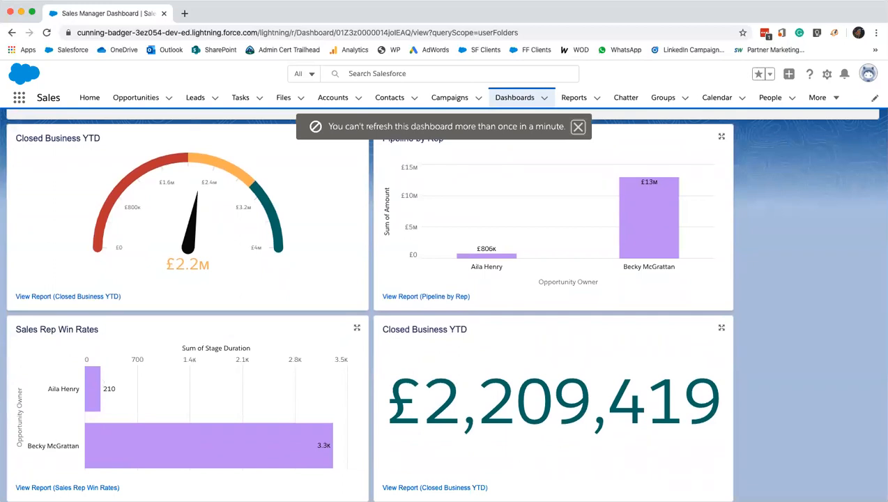
left_click(578, 127)
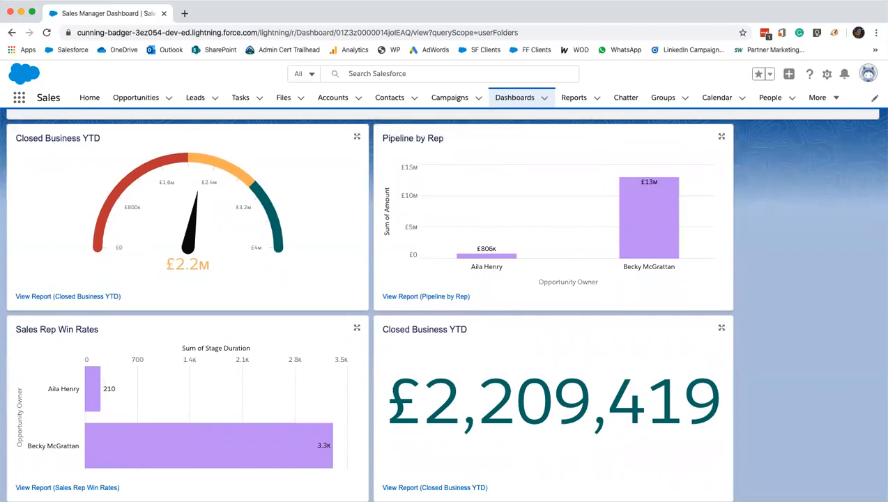